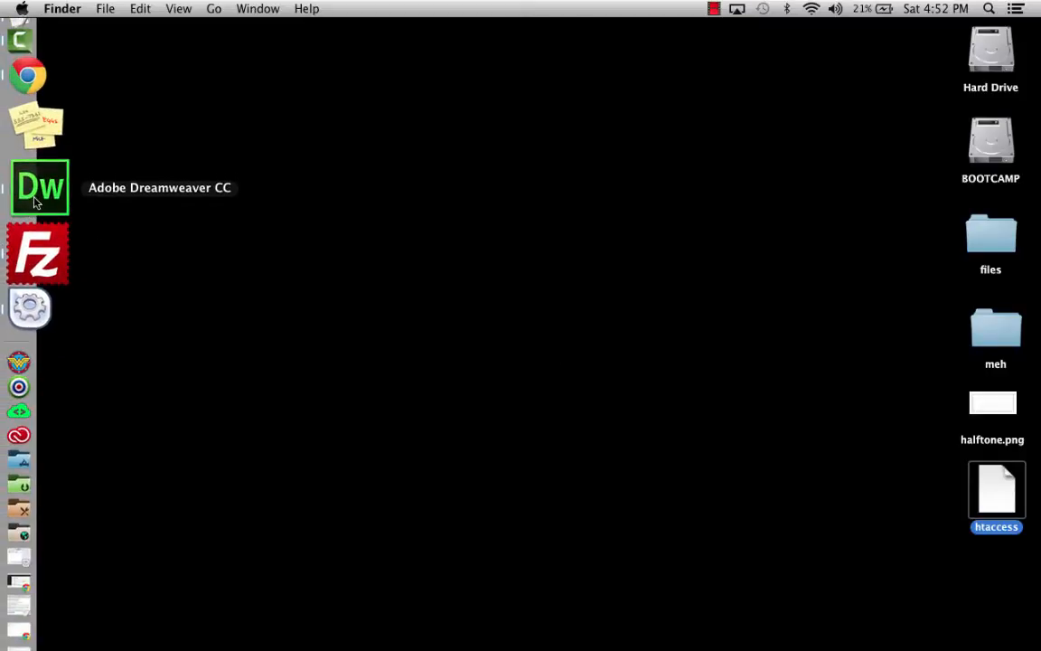
Step: Bring Chrome to the front and load the local project2 site address
{"action": "left_click", "coordinate": [27, 152]}
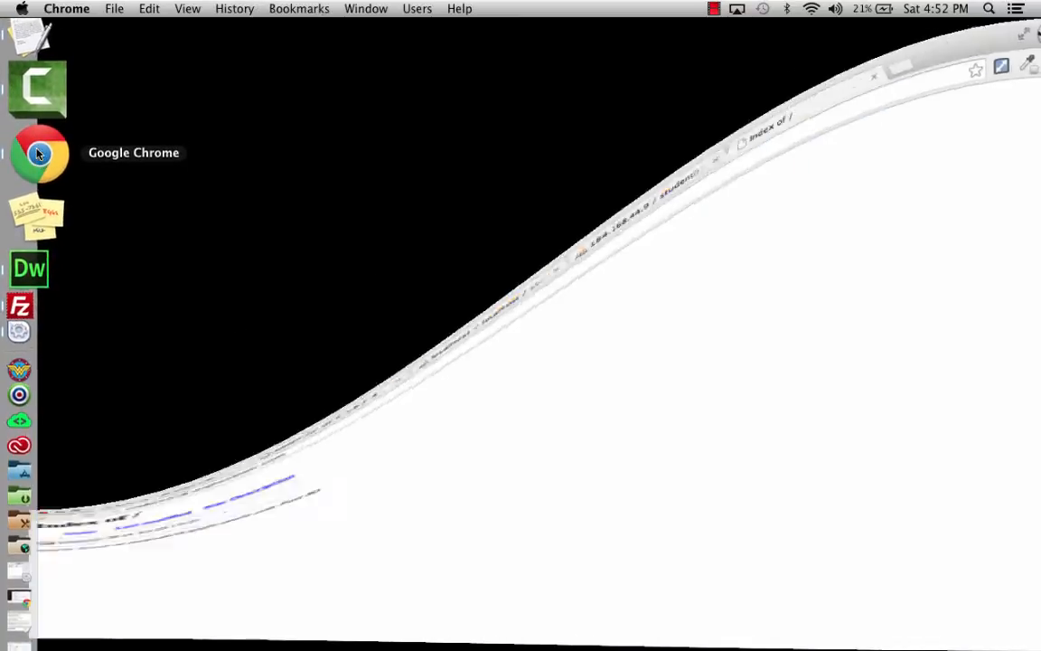
{"action": "left_click", "coordinate": [38, 152]}
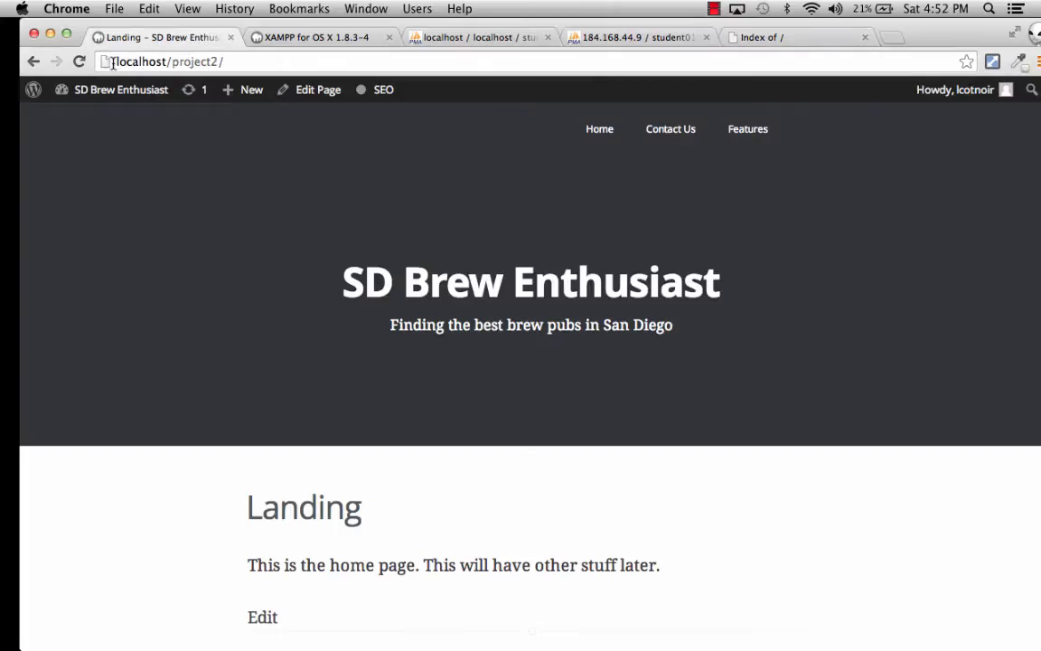
{"action": "left_click", "coordinate": [167, 61]}
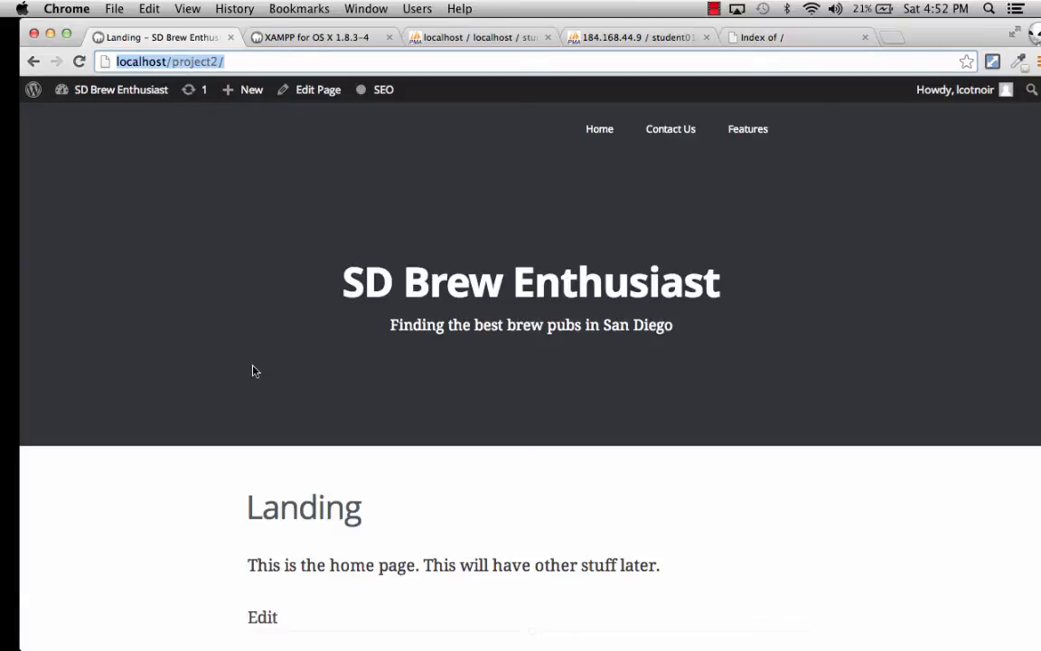
{"action": "mouse_move", "coordinate": [331, 381]}
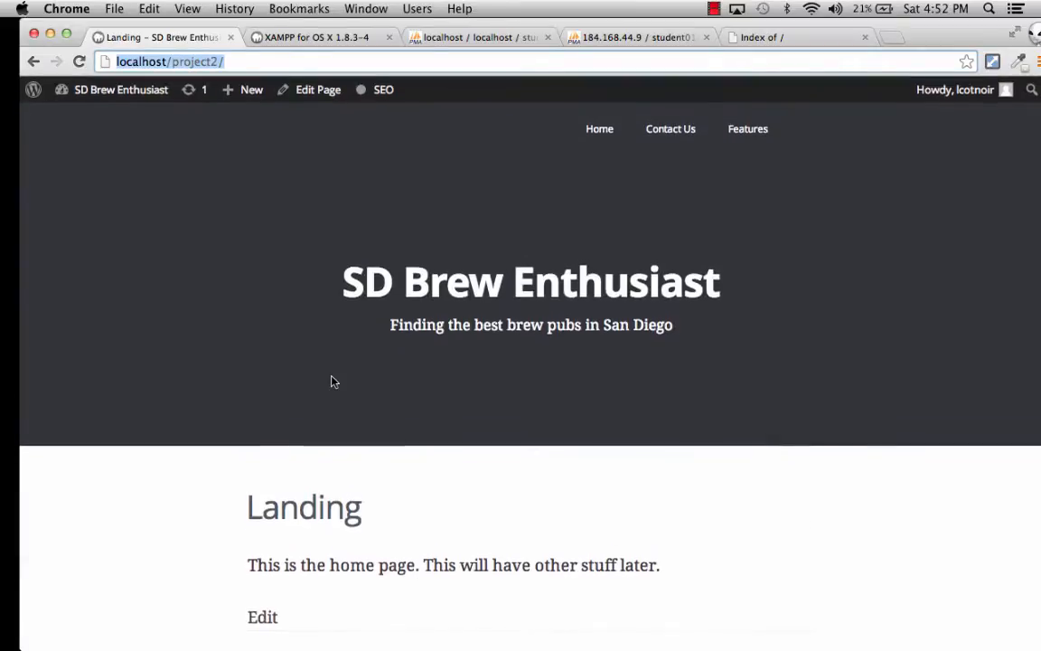
{"action": "mouse_move", "coordinate": [670, 128]}
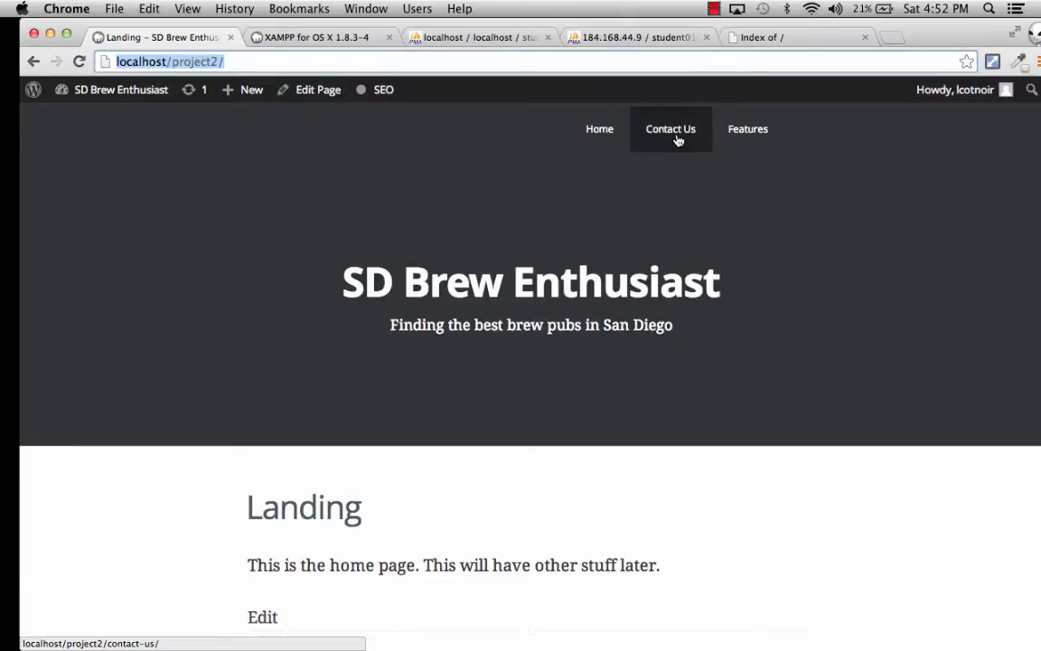
Step: Browse to the Contact Us page, then the Features page, scrolling down its posts
{"action": "left_click", "coordinate": [671, 129]}
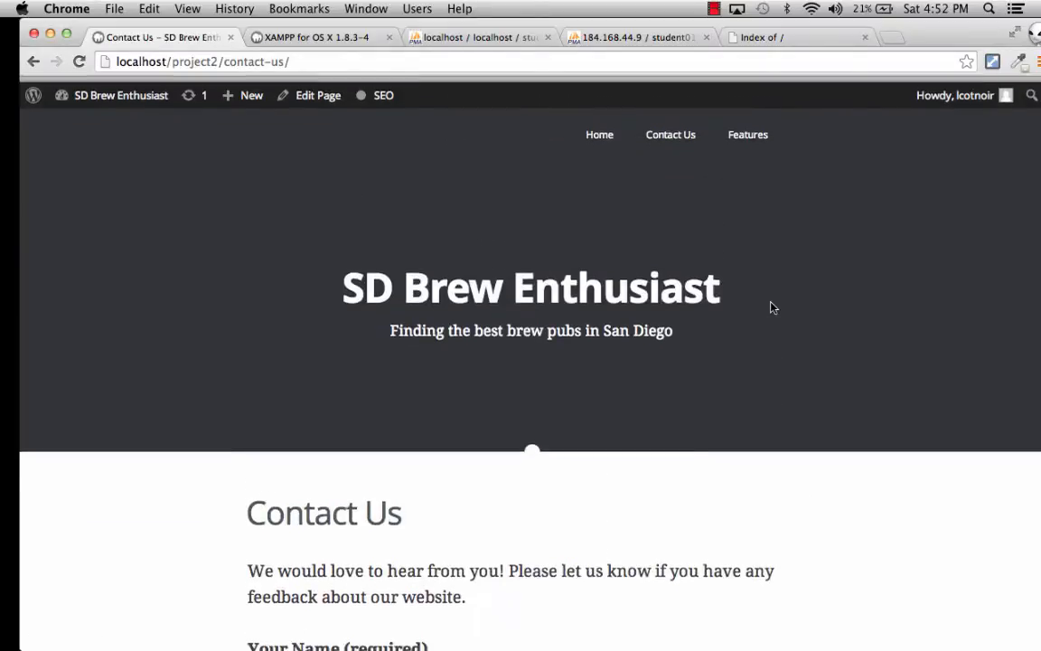
{"action": "left_click", "coordinate": [747, 134]}
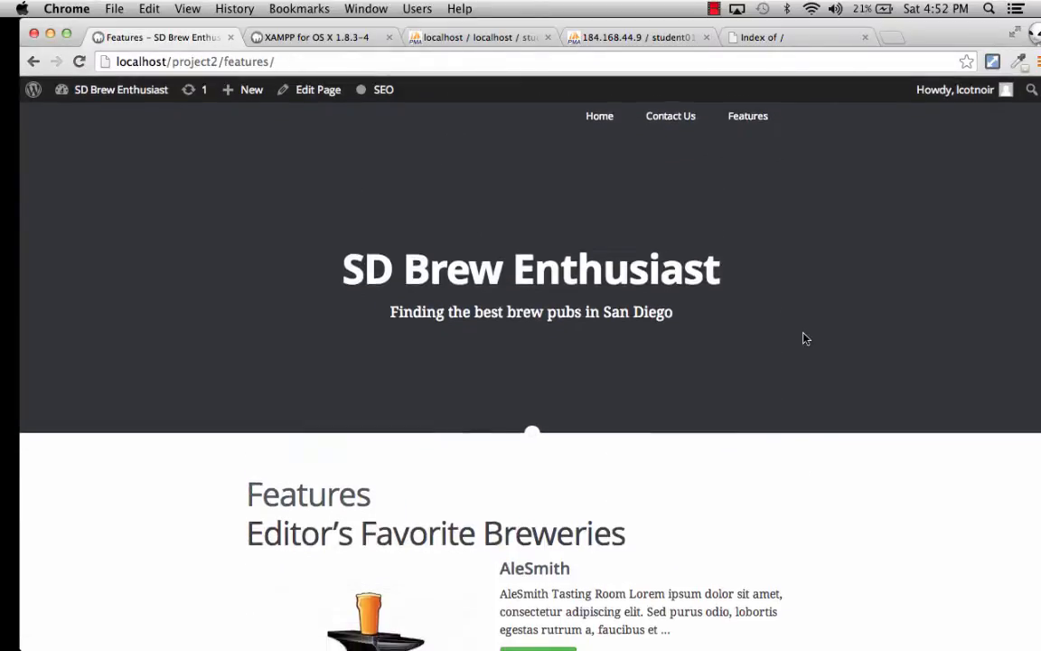
{"action": "scroll", "scroll_direction": "down", "scroll_amount": 3}
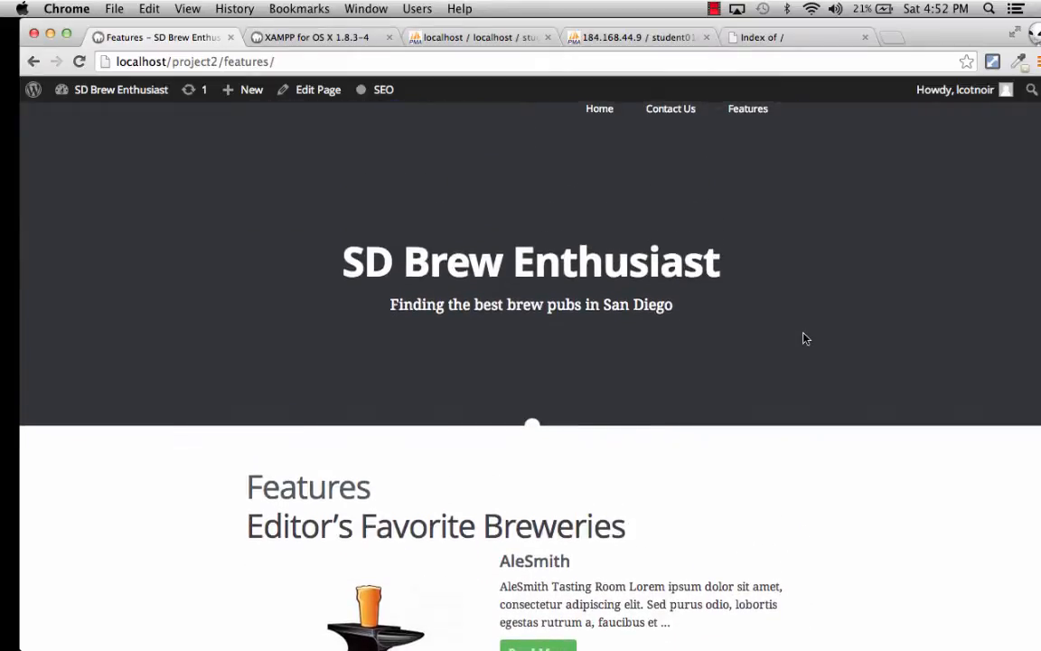
{"action": "scroll", "scroll_direction": "down", "scroll_amount": 3}
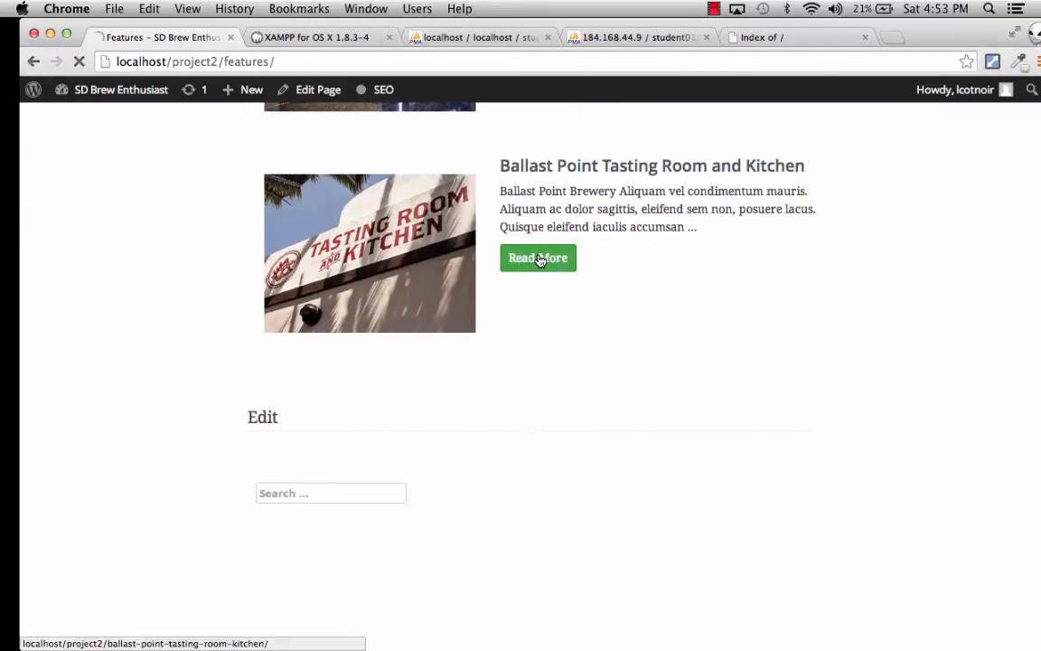
Step: Open the Ballast Point Tasting Room and Kitchen post via its Read More link
{"action": "left_click", "coordinate": [537, 257]}
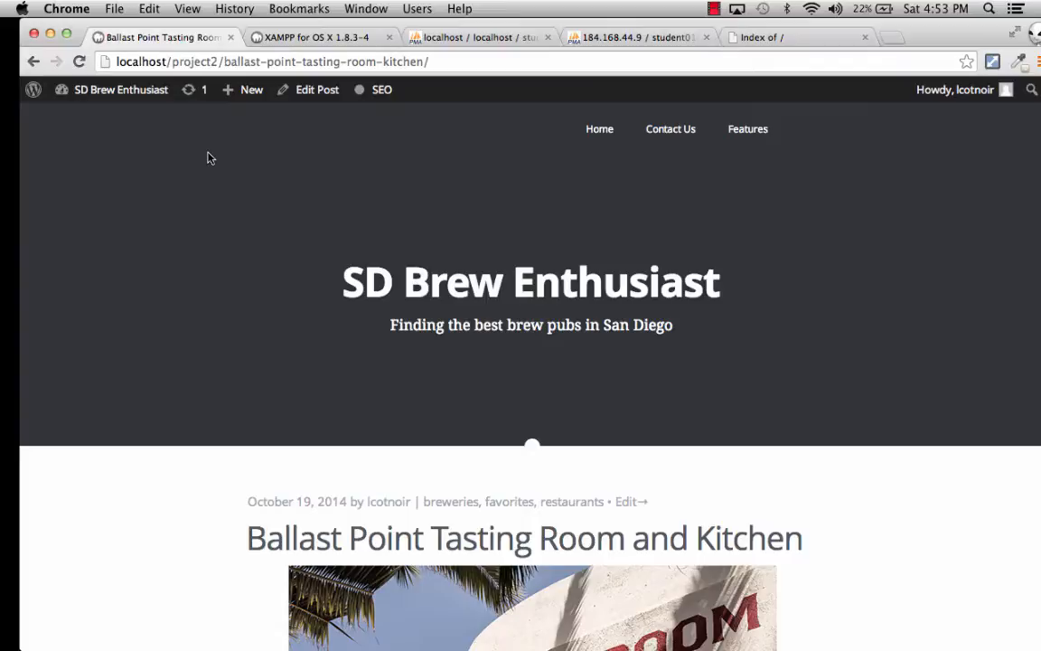
{"action": "mouse_move", "coordinate": [312, 56]}
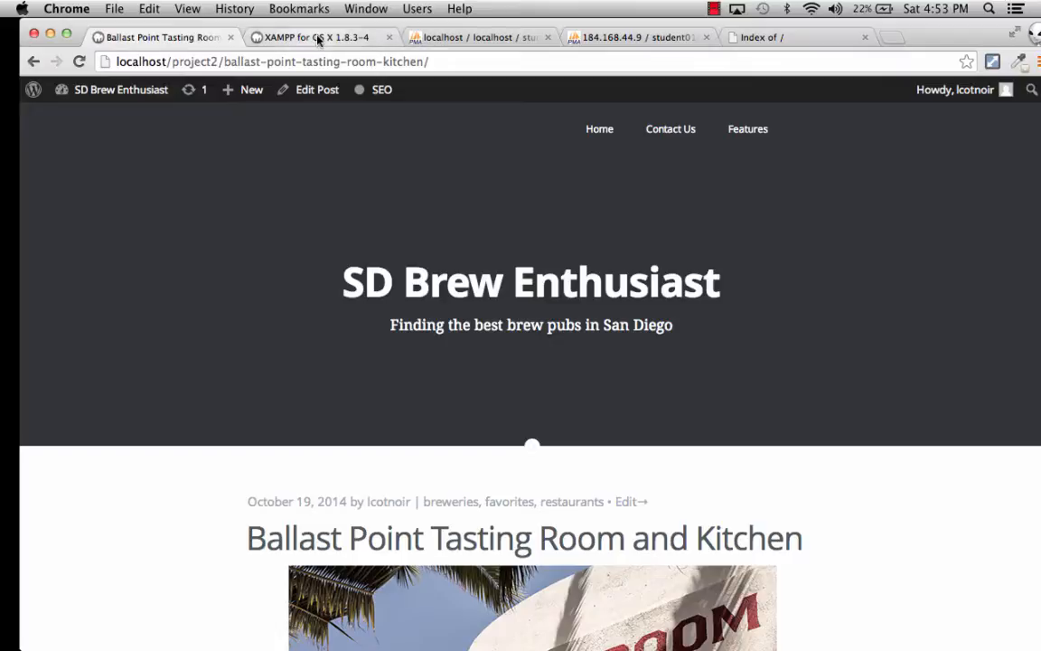
{"action": "mouse_move", "coordinate": [314, 37]}
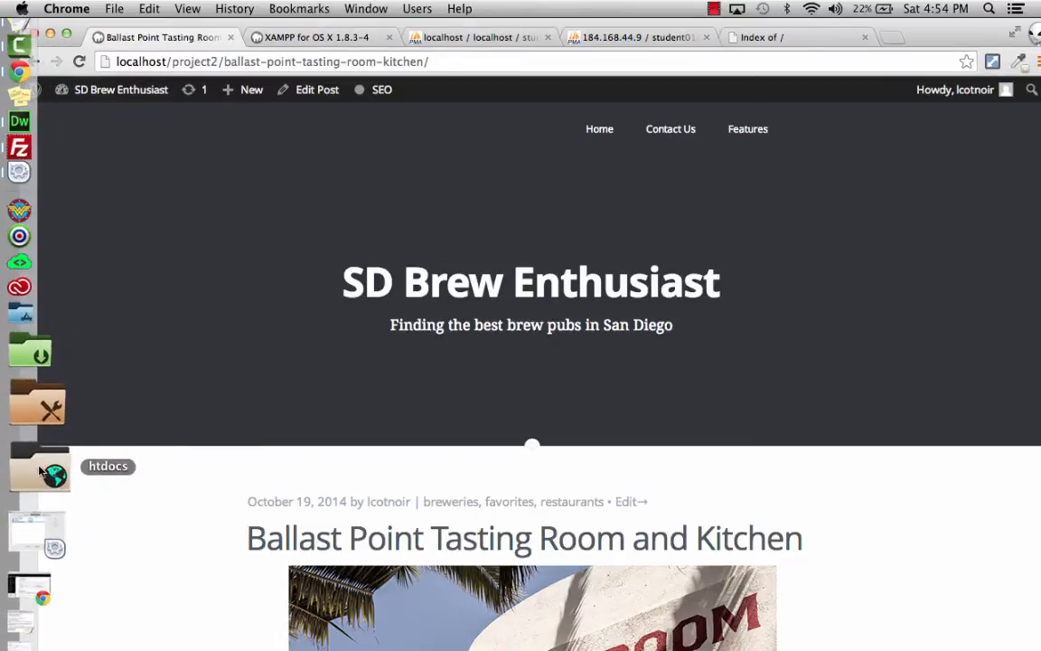
Step: Open the htdocs Dock stack in Finder and open the project2 folder
{"action": "left_click", "coordinate": [40, 465]}
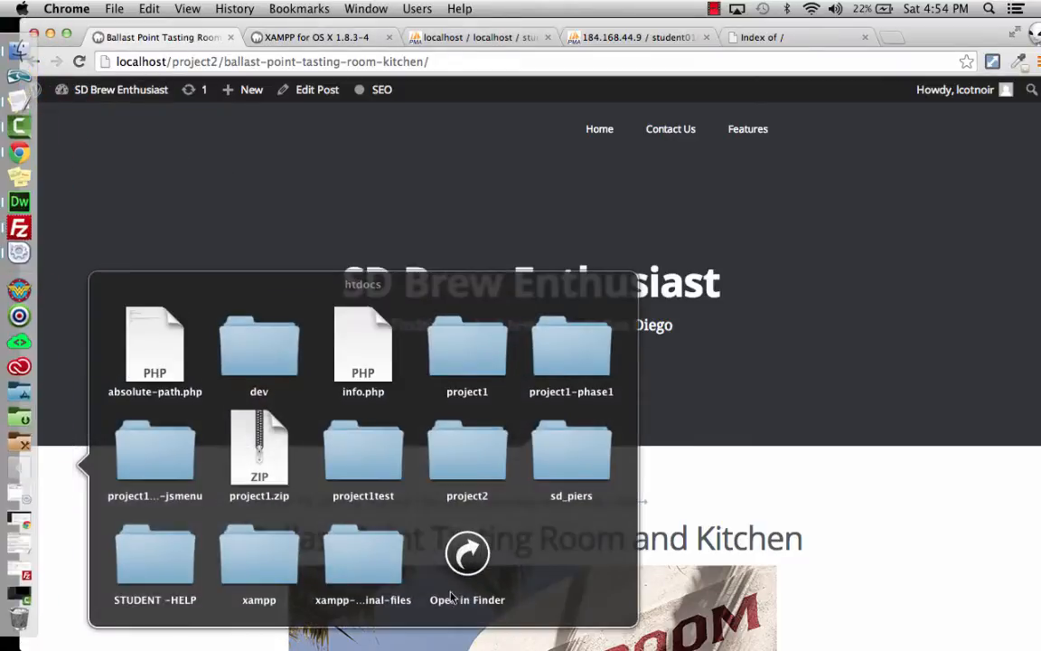
{"action": "left_click", "coordinate": [467, 569]}
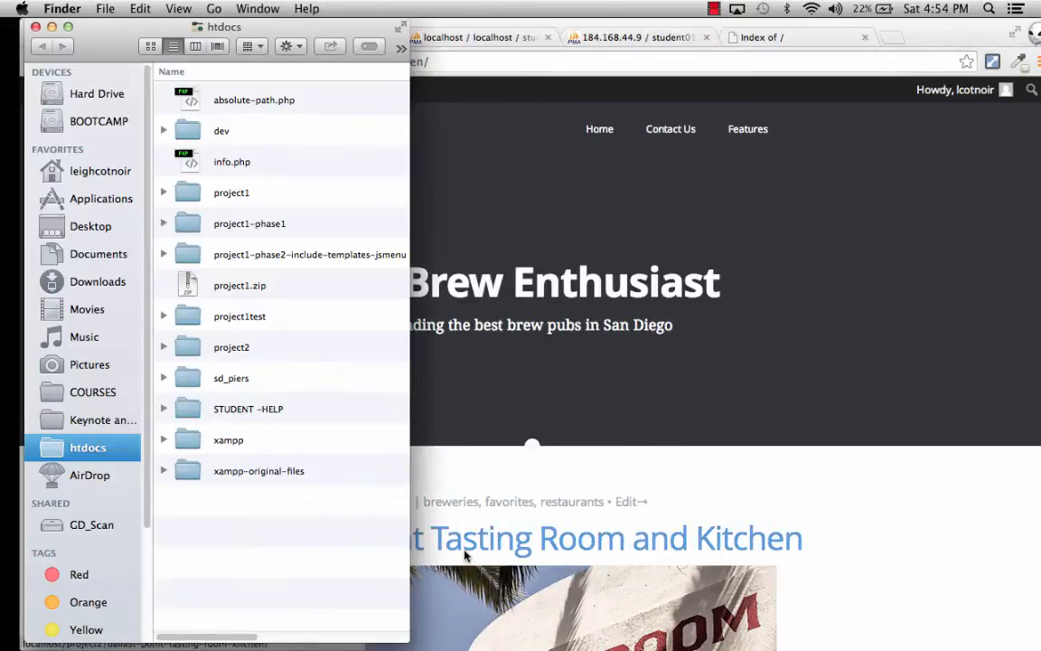
{"action": "left_click", "coordinate": [231, 347]}
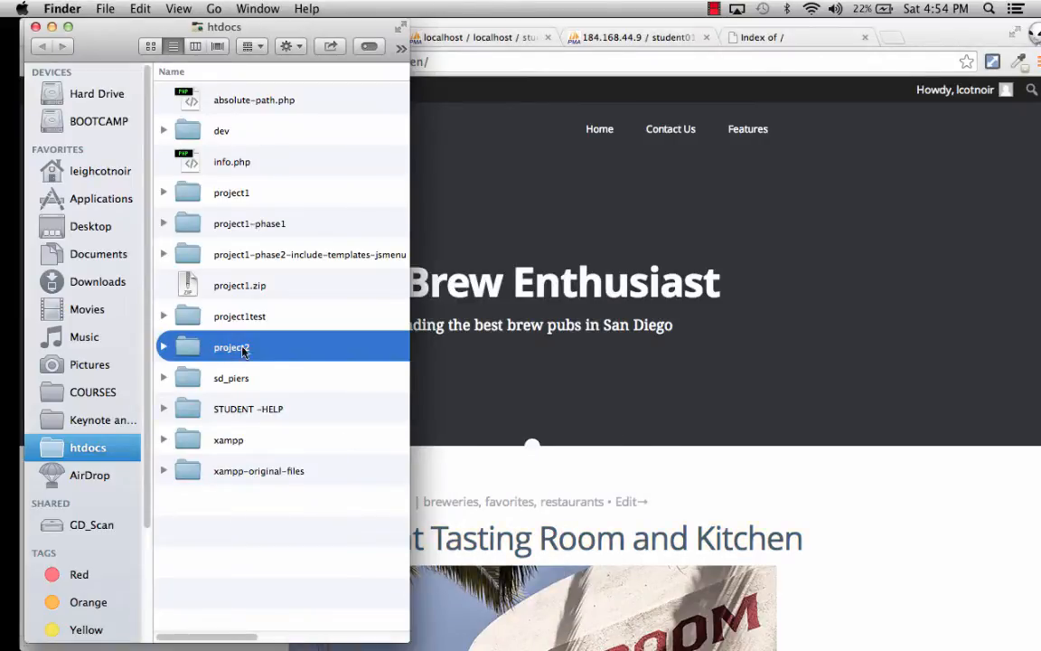
{"action": "double_click", "coordinate": [232, 346]}
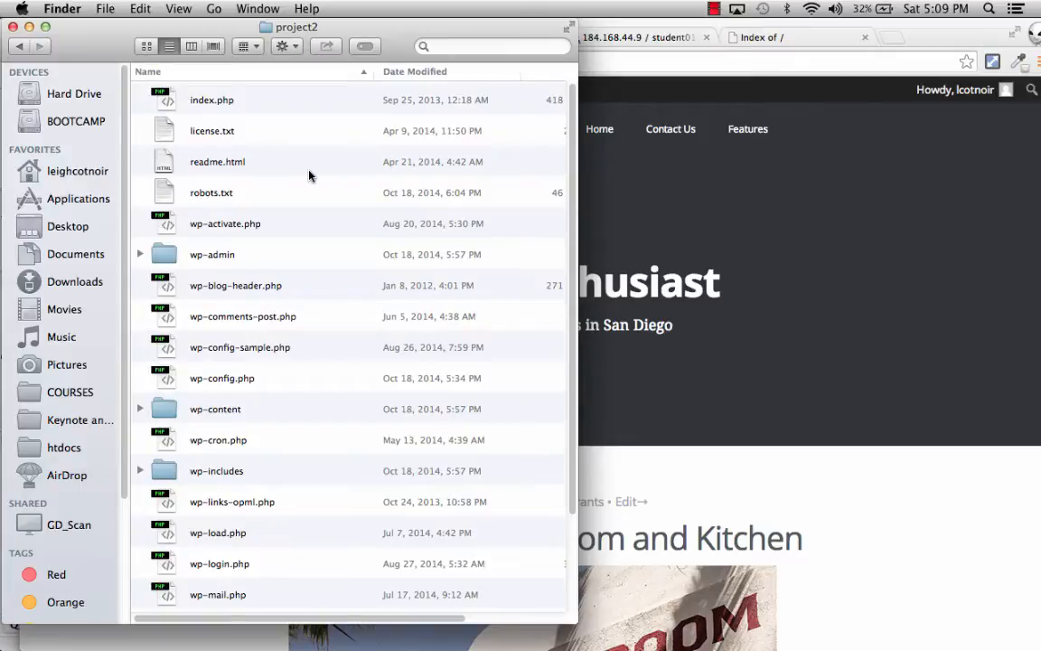
{"action": "mouse_move", "coordinate": [328, 595]}
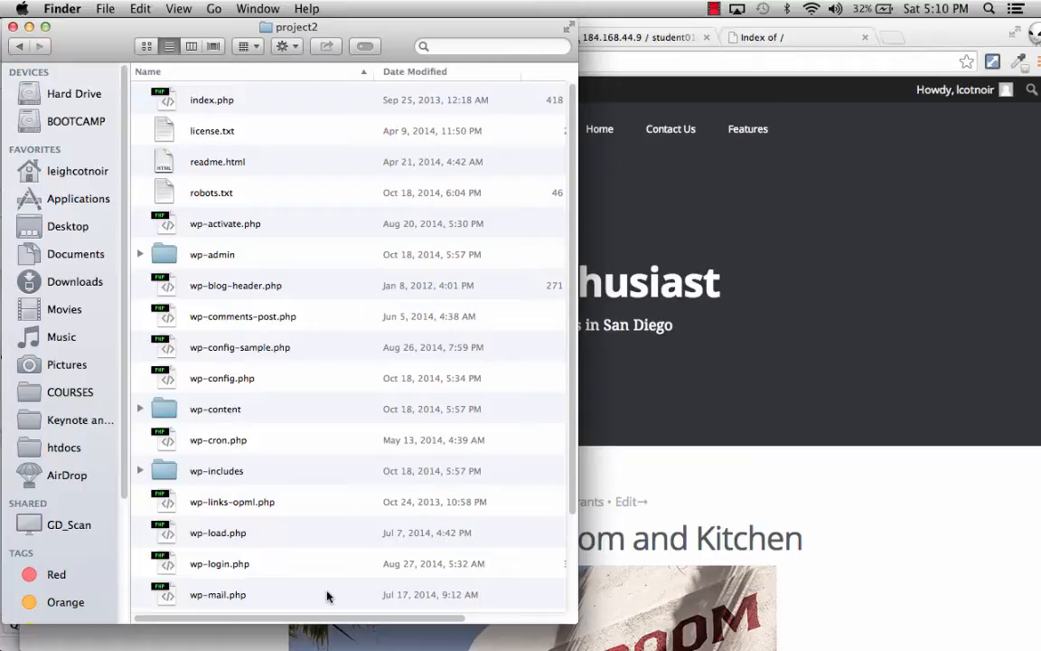
{"action": "mouse_move", "coordinate": [278, 116]}
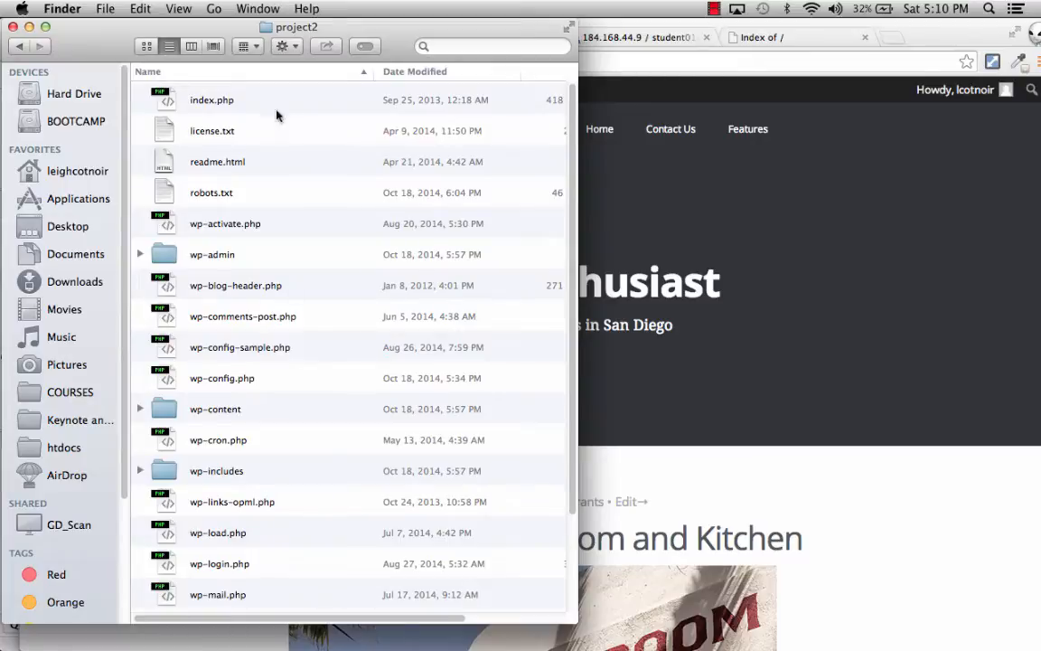
{"action": "left_click", "coordinate": [65, 447]}
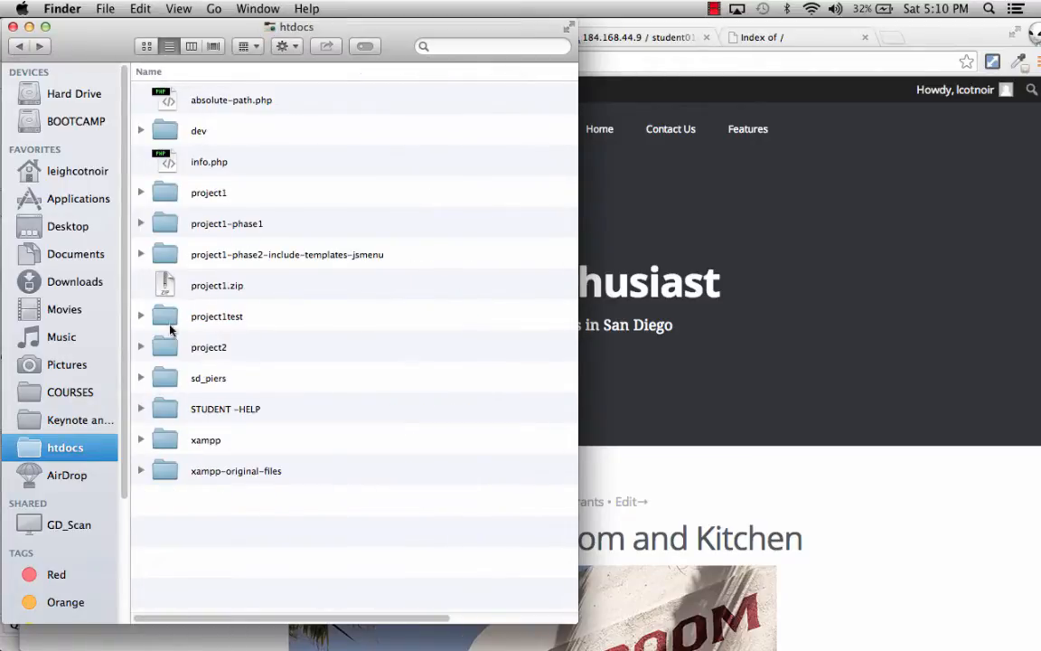
{"action": "left_click", "coordinate": [209, 347]}
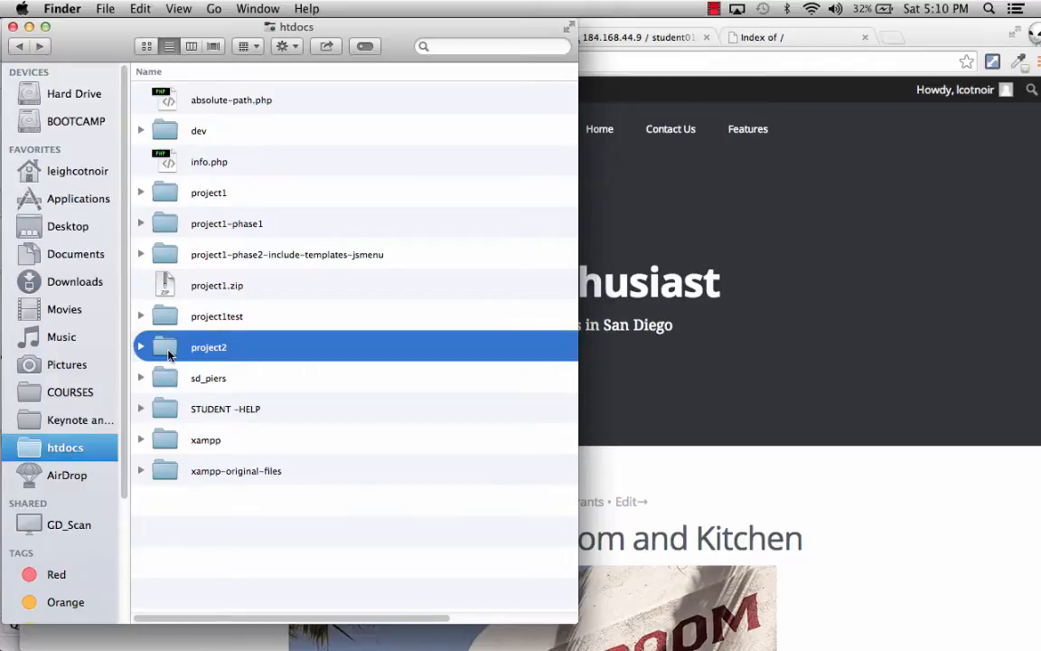
{"action": "double_click", "coordinate": [208, 346]}
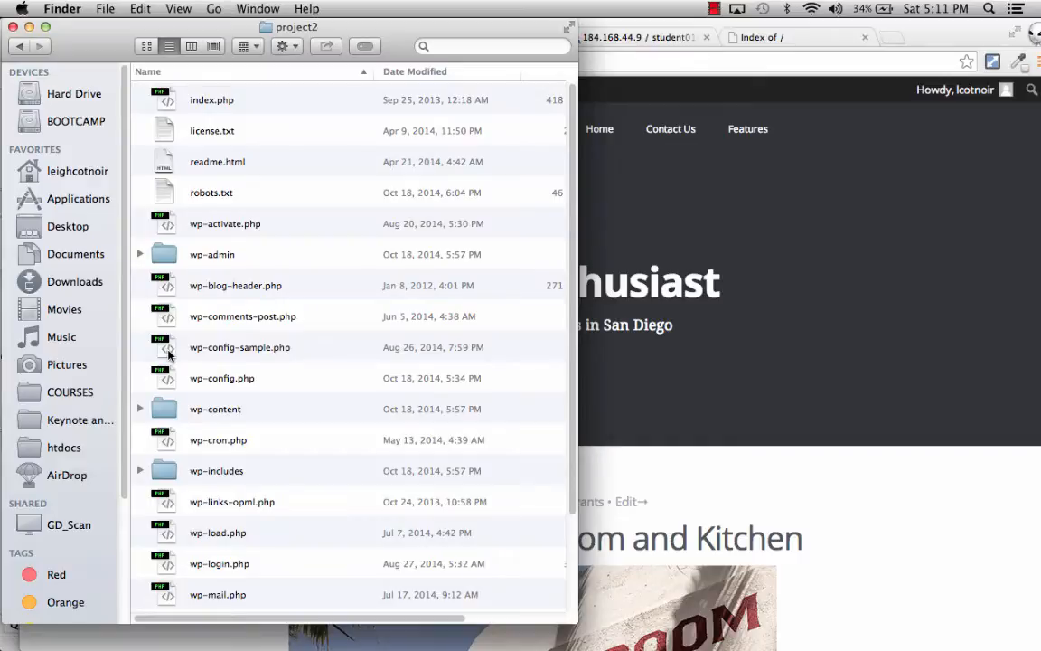
{"action": "mouse_move", "coordinate": [454, 315]}
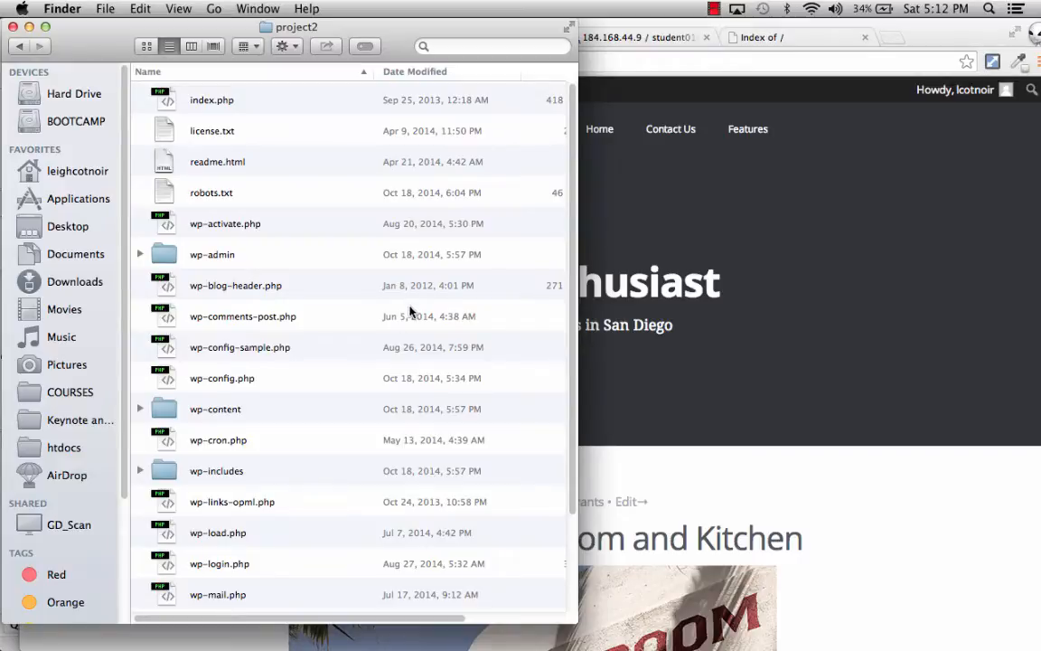
{"action": "mouse_move", "coordinate": [355, 368]}
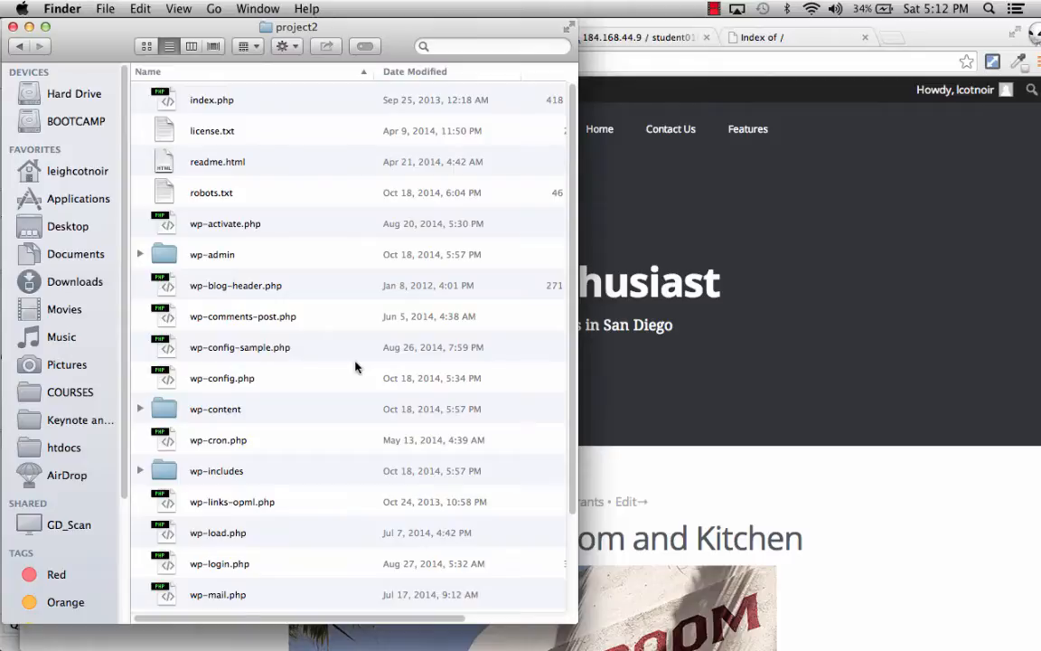
{"action": "mouse_move", "coordinate": [237, 485]}
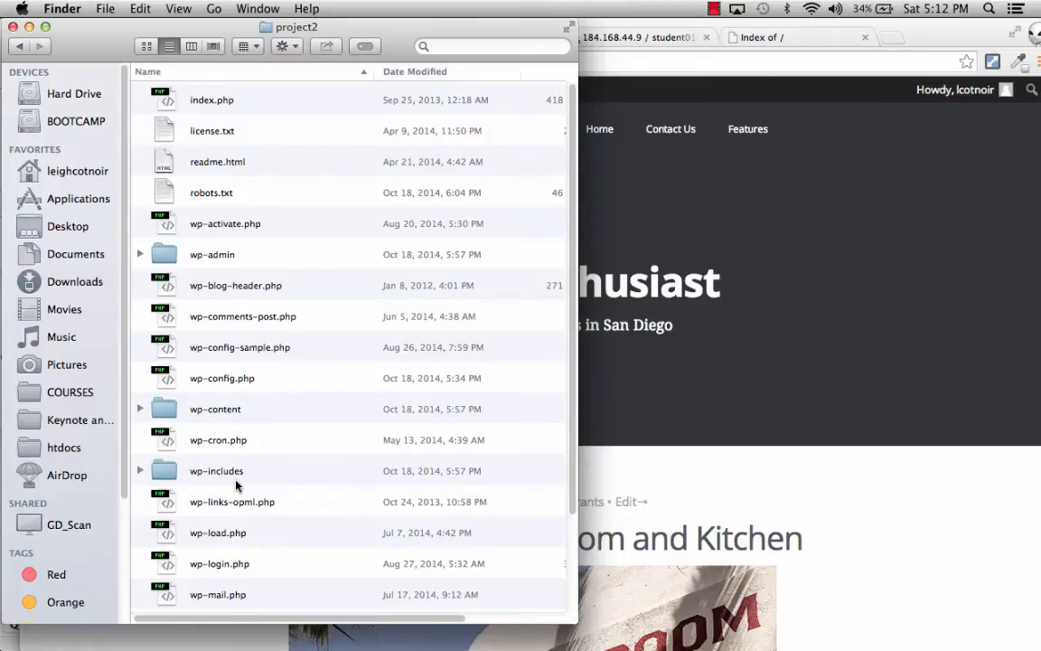
Step: Expand the wp-content folder in project2's Finder list view
{"action": "scroll", "scroll_direction": "down", "scroll_amount": 3}
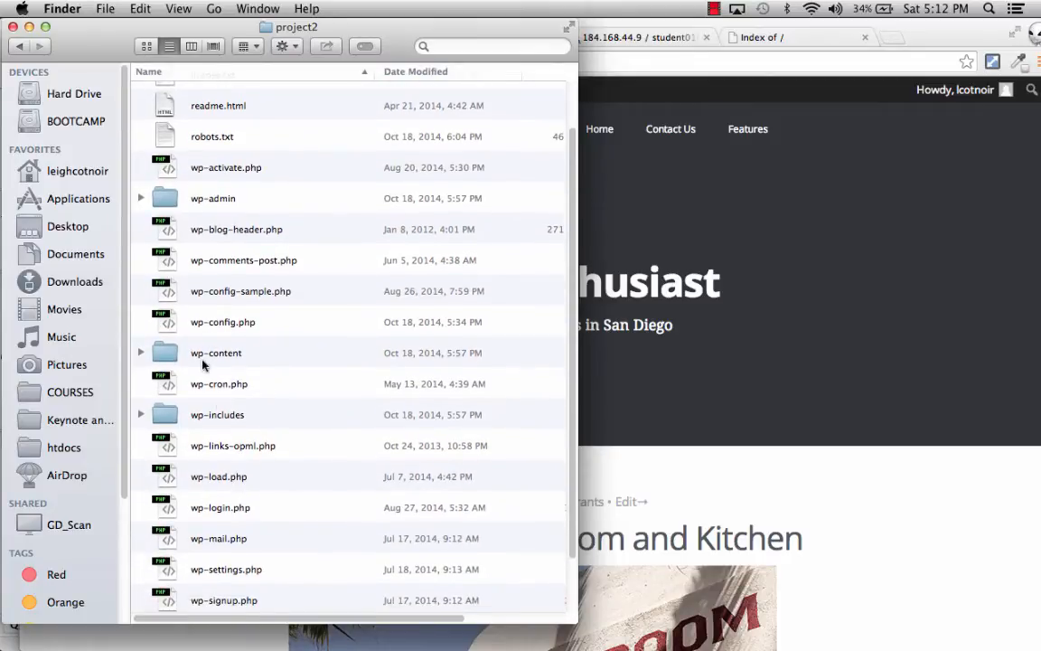
{"action": "left_click", "coordinate": [216, 353]}
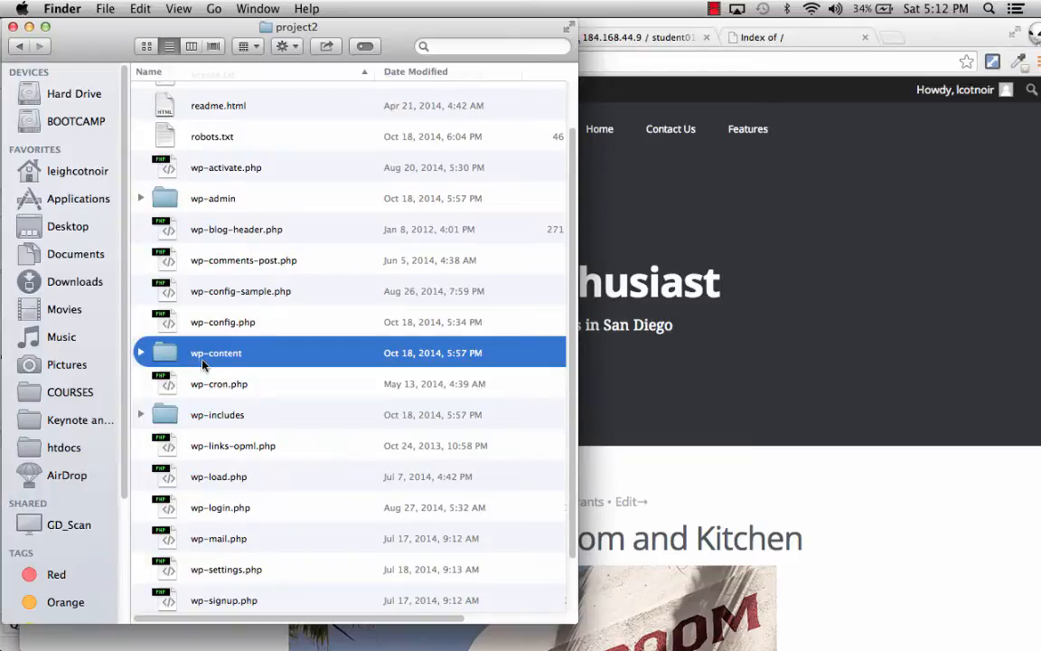
{"action": "left_click", "coordinate": [141, 352]}
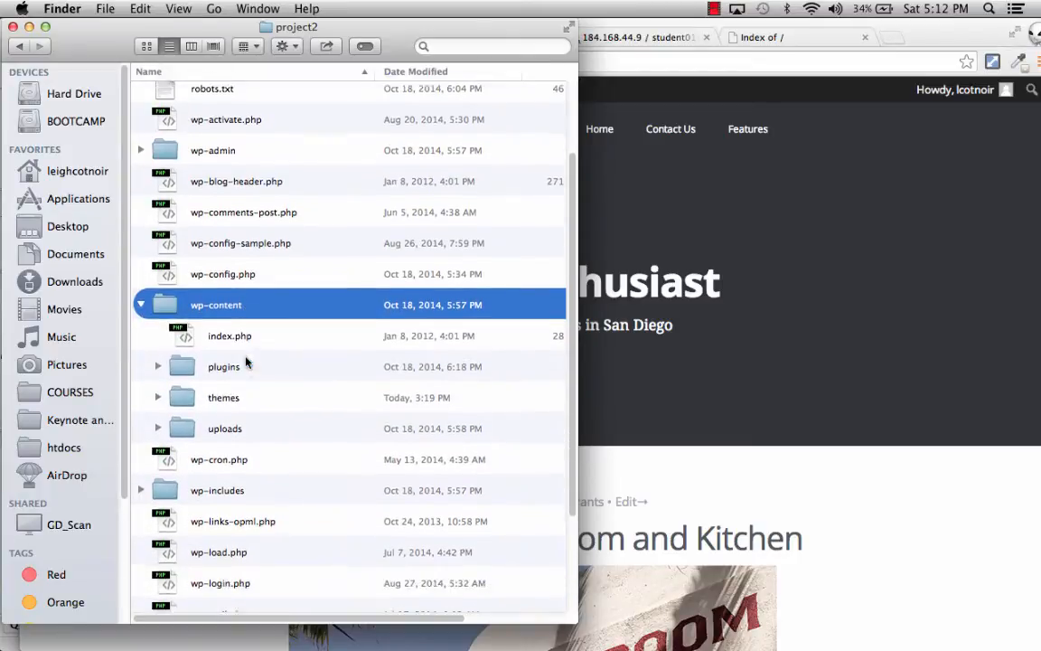
{"action": "scroll", "scroll_direction": "down", "scroll_amount": 3}
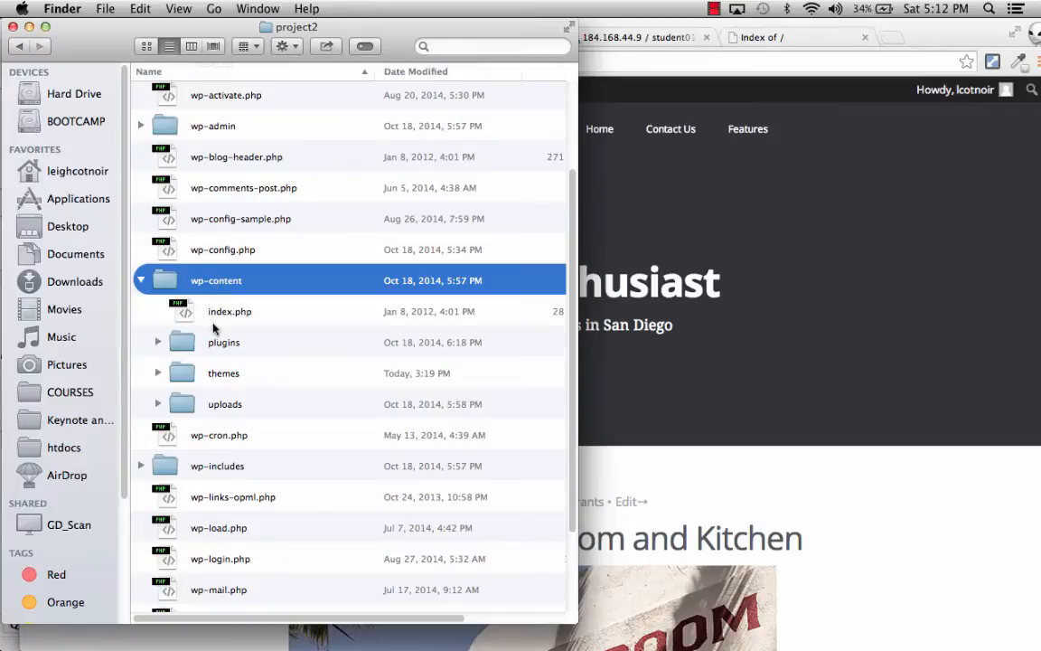
{"action": "mouse_move", "coordinate": [219, 406]}
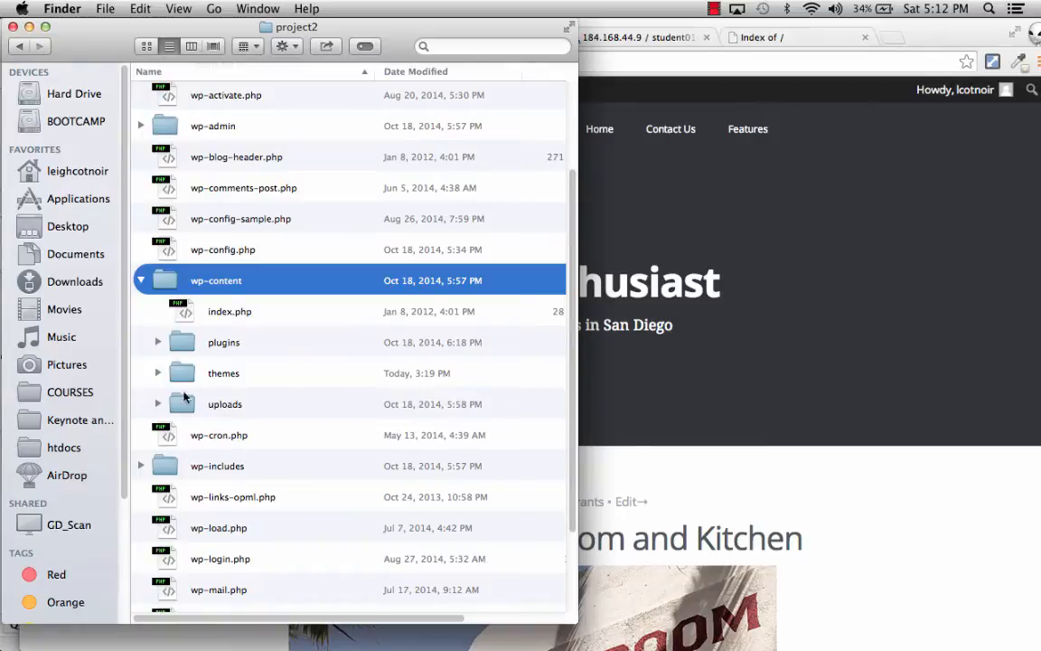
{"action": "mouse_move", "coordinate": [202, 373]}
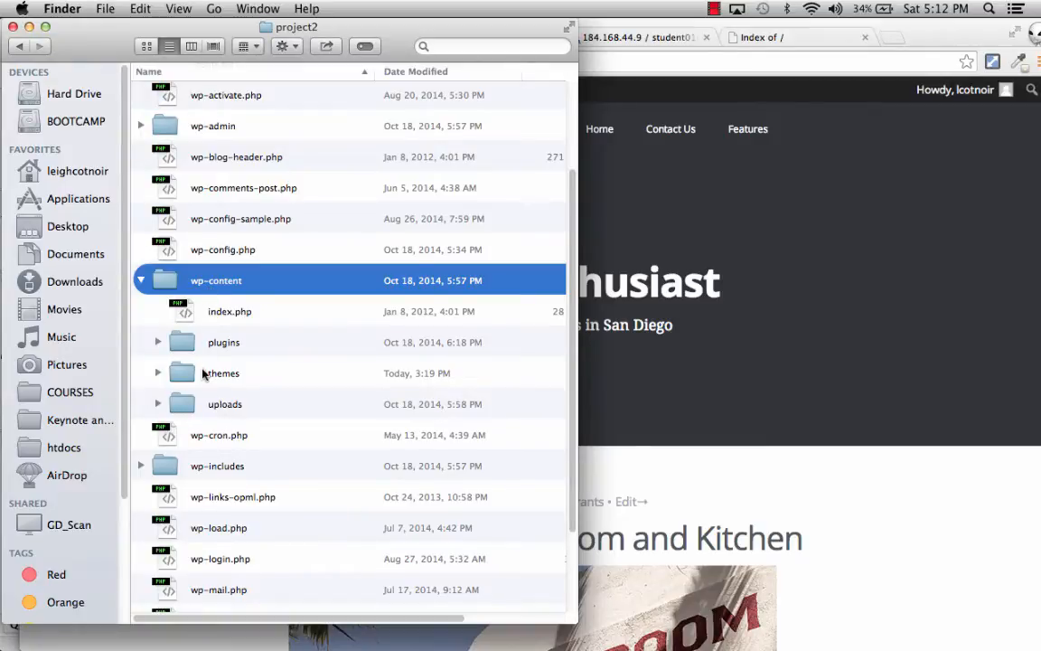
{"action": "mouse_move", "coordinate": [182, 379]}
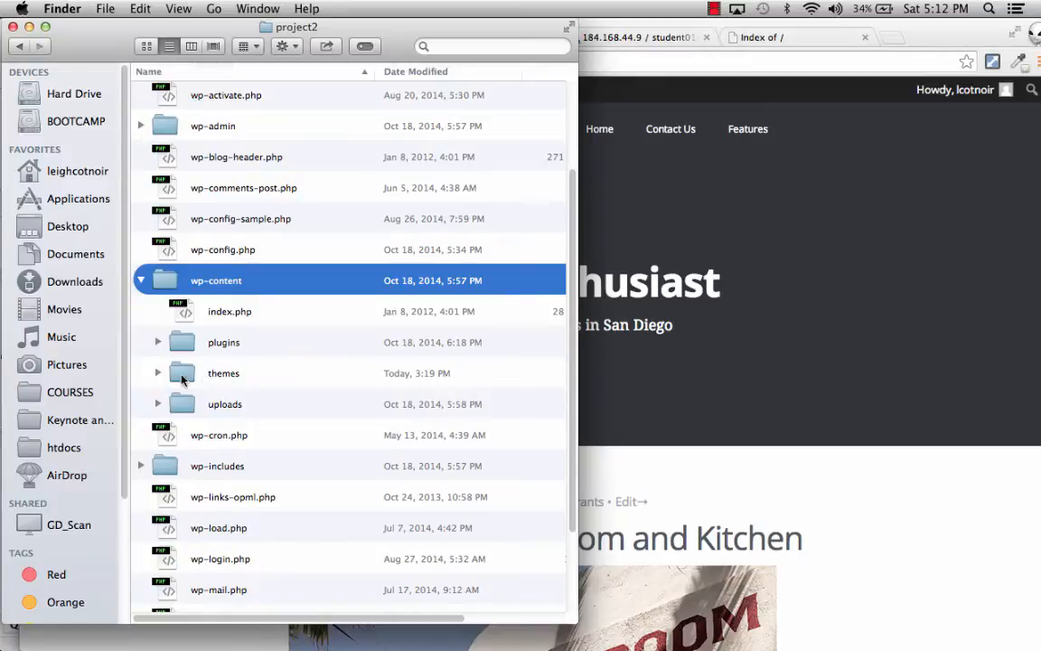
Step: Expand themes and point out the twentythirteen and twentytwelve theme folders
{"action": "left_click", "coordinate": [223, 373]}
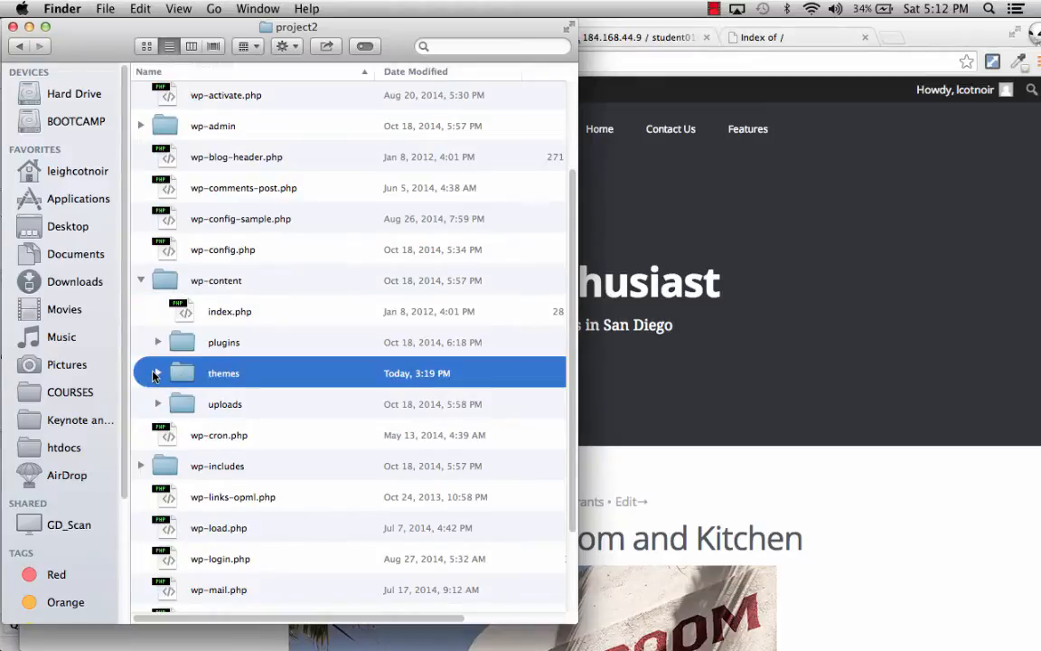
{"action": "left_click", "coordinate": [157, 373]}
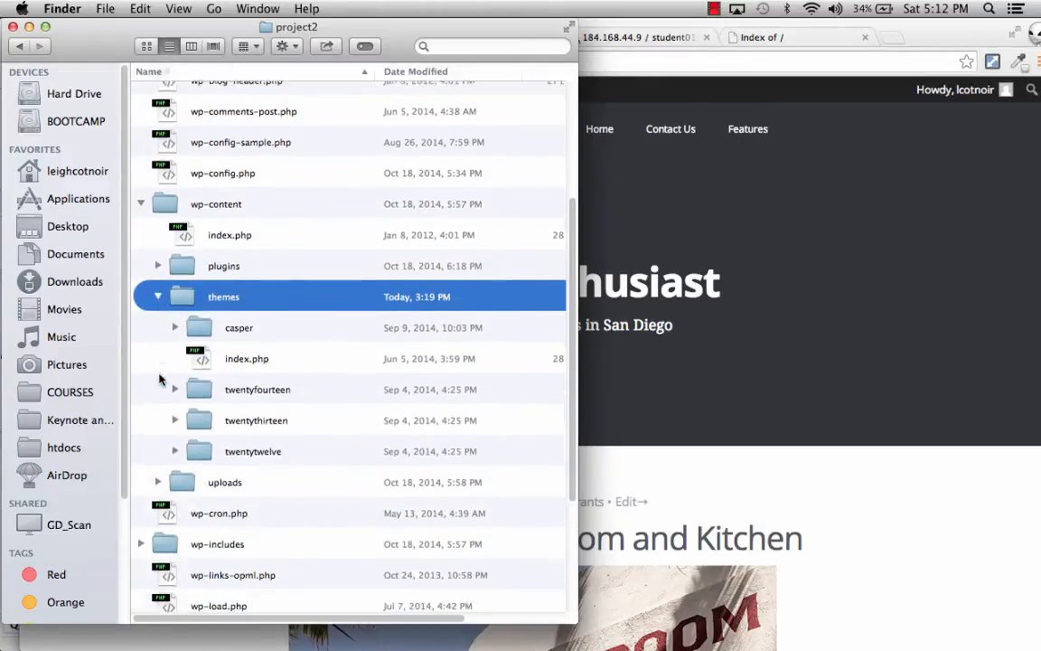
{"action": "scroll", "scroll_direction": "down", "scroll_amount": 3}
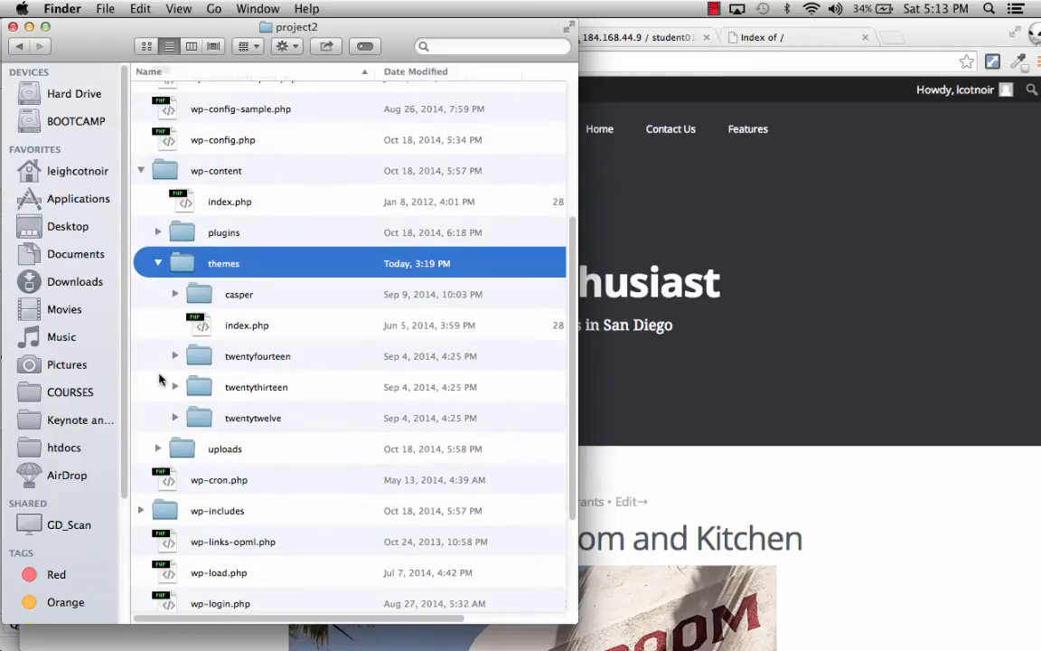
{"action": "mouse_move", "coordinate": [202, 266]}
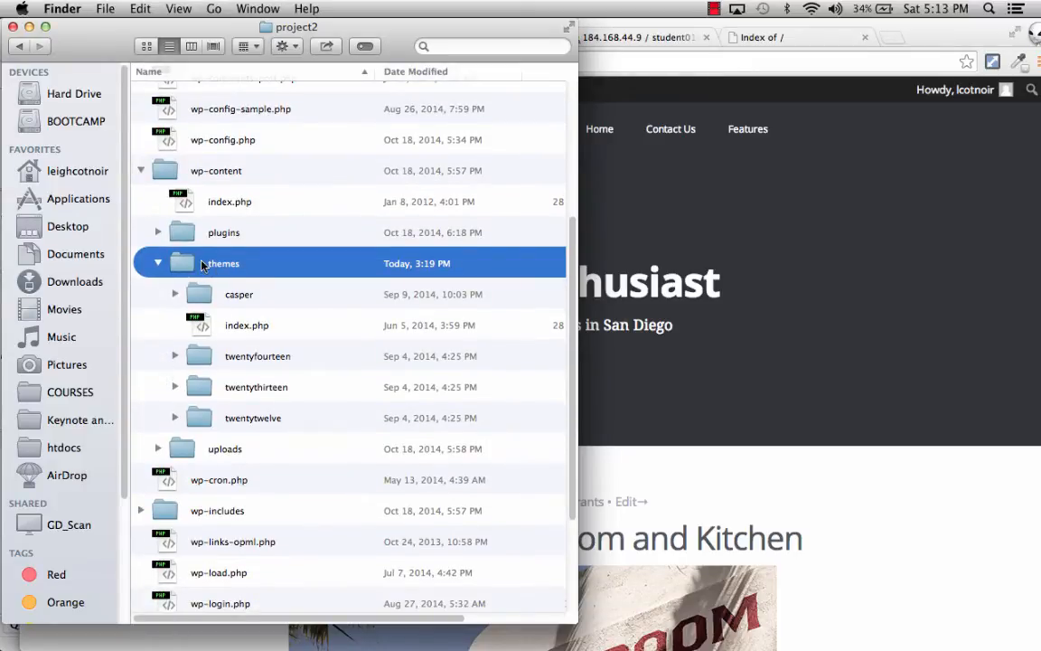
{"action": "mouse_move", "coordinate": [203, 398]}
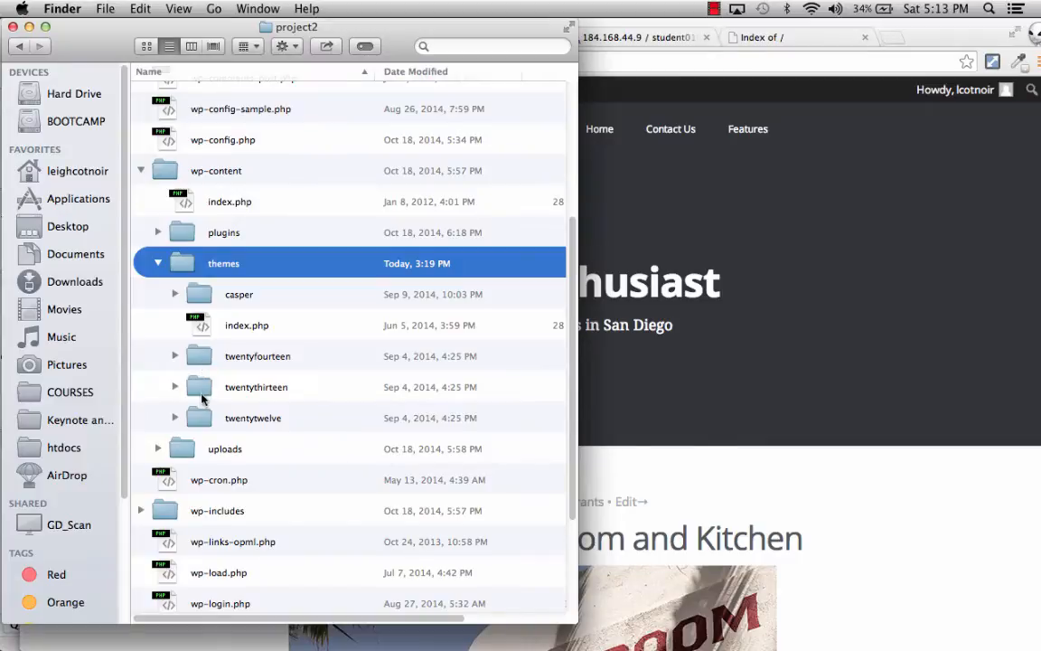
{"action": "mouse_move", "coordinate": [201, 427]}
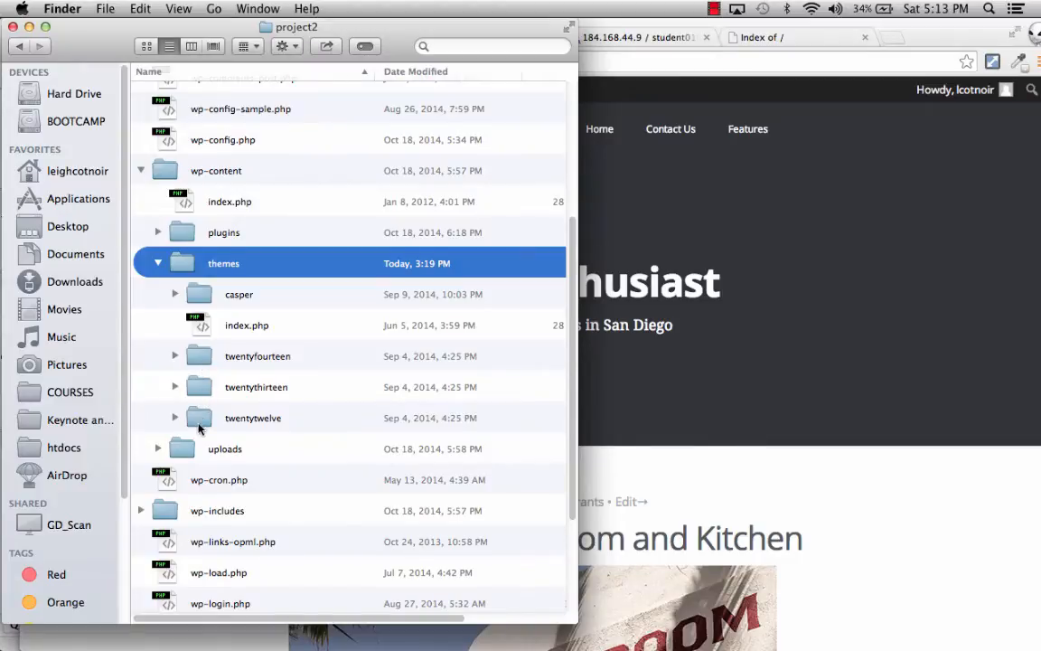
{"action": "mouse_move", "coordinate": [228, 390]}
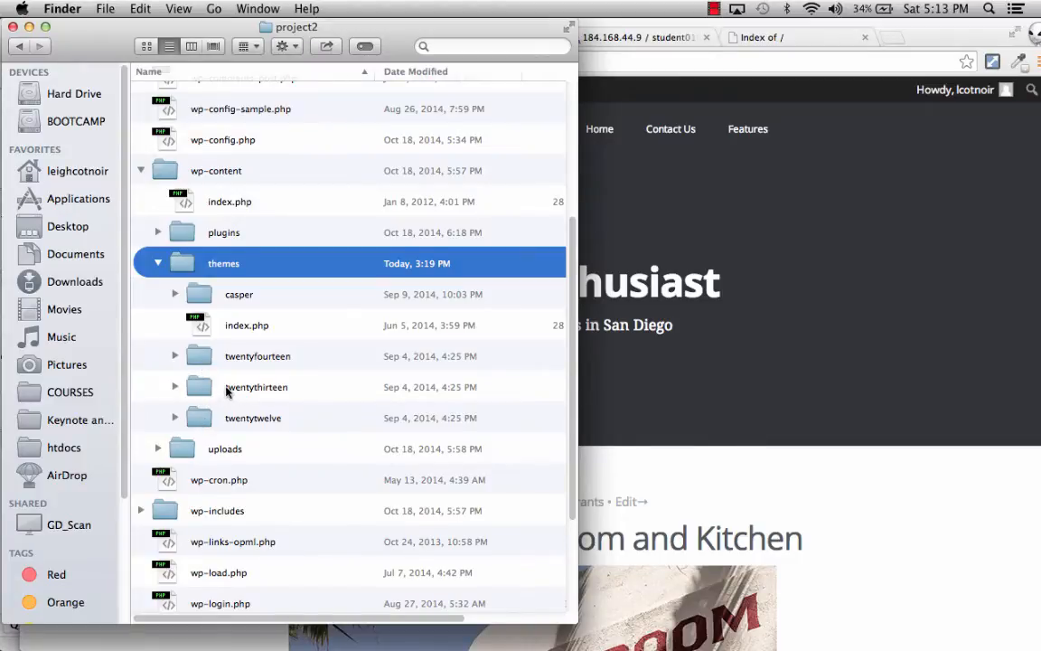
{"action": "left_click", "coordinate": [257, 387]}
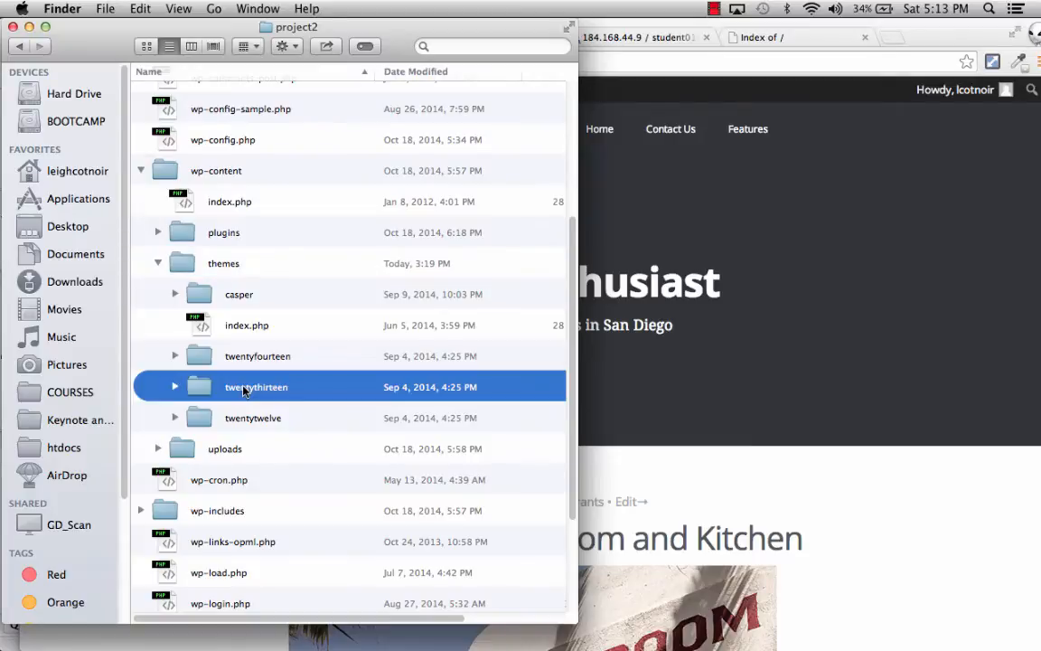
{"action": "left_click", "coordinate": [253, 417]}
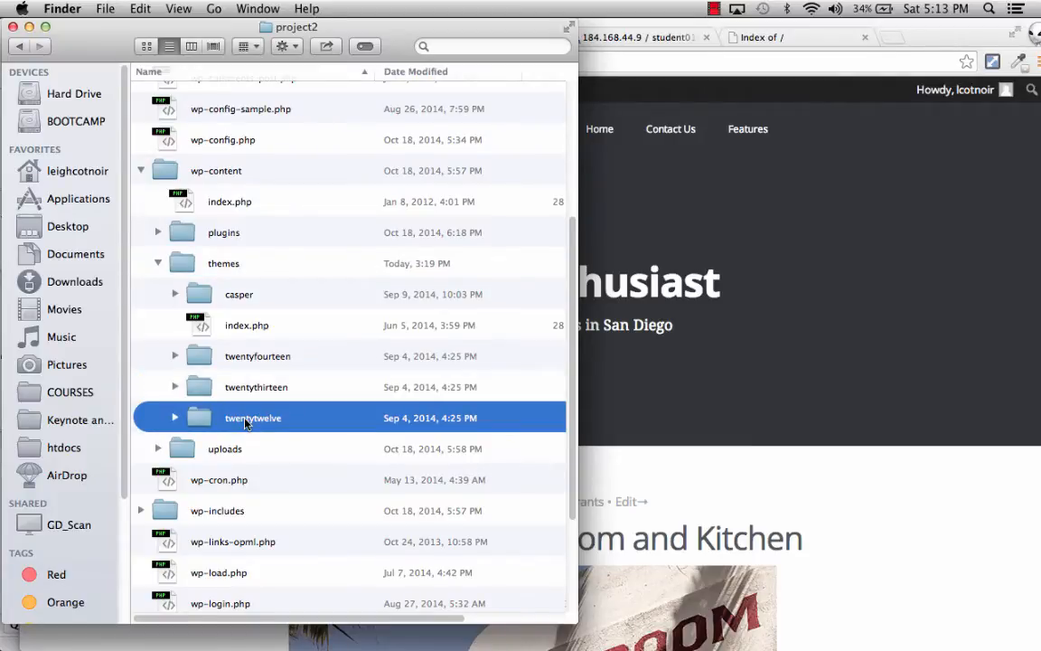
{"action": "mouse_move", "coordinate": [222, 425]}
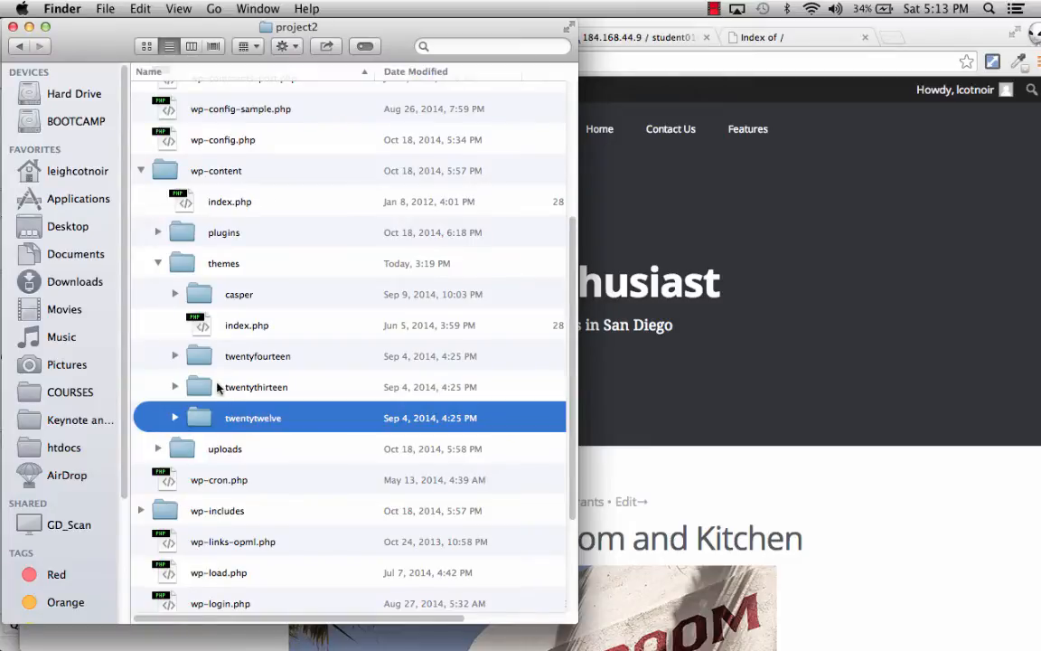
Step: In FileZilla, select student018 on the server and open its project2 folder
{"action": "left_click", "coordinate": [216, 170]}
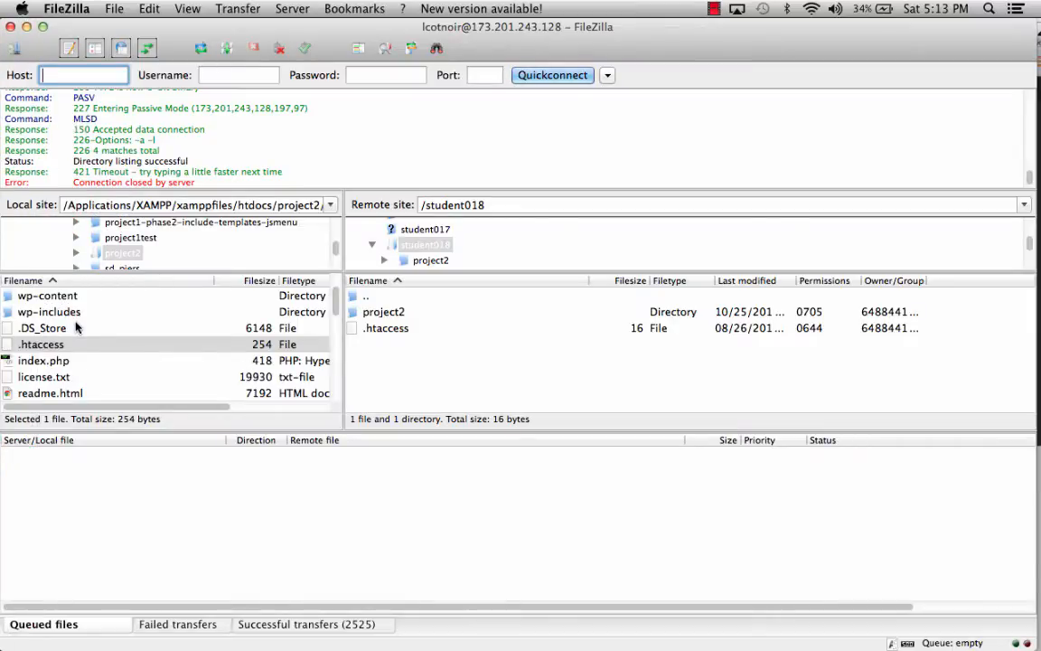
{"action": "scroll", "scroll_direction": "down", "scroll_amount": 3}
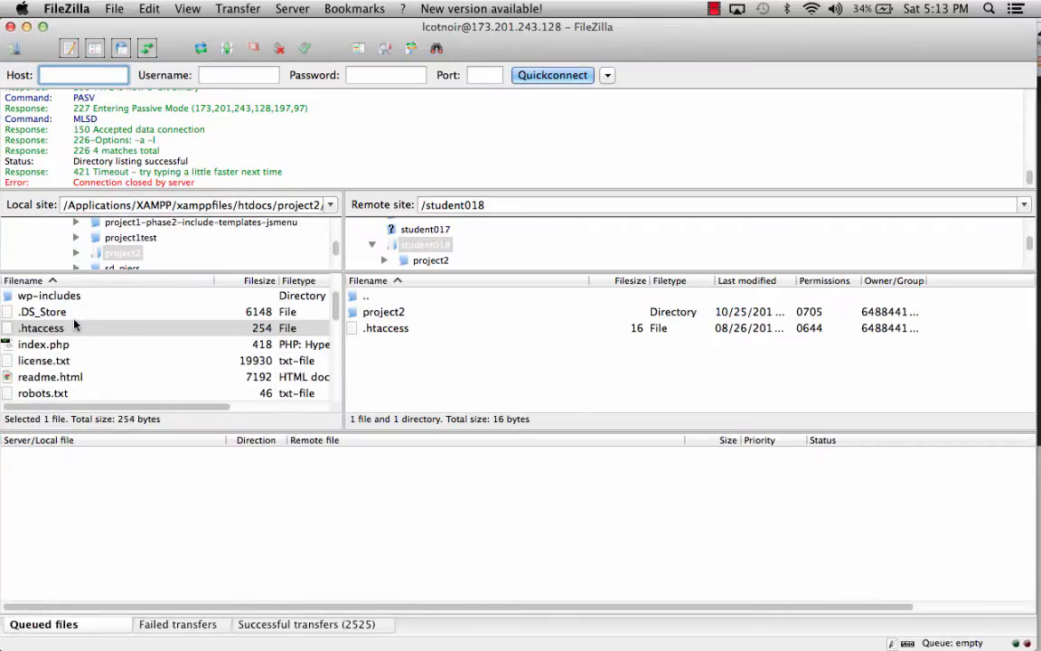
{"action": "left_click", "coordinate": [122, 252]}
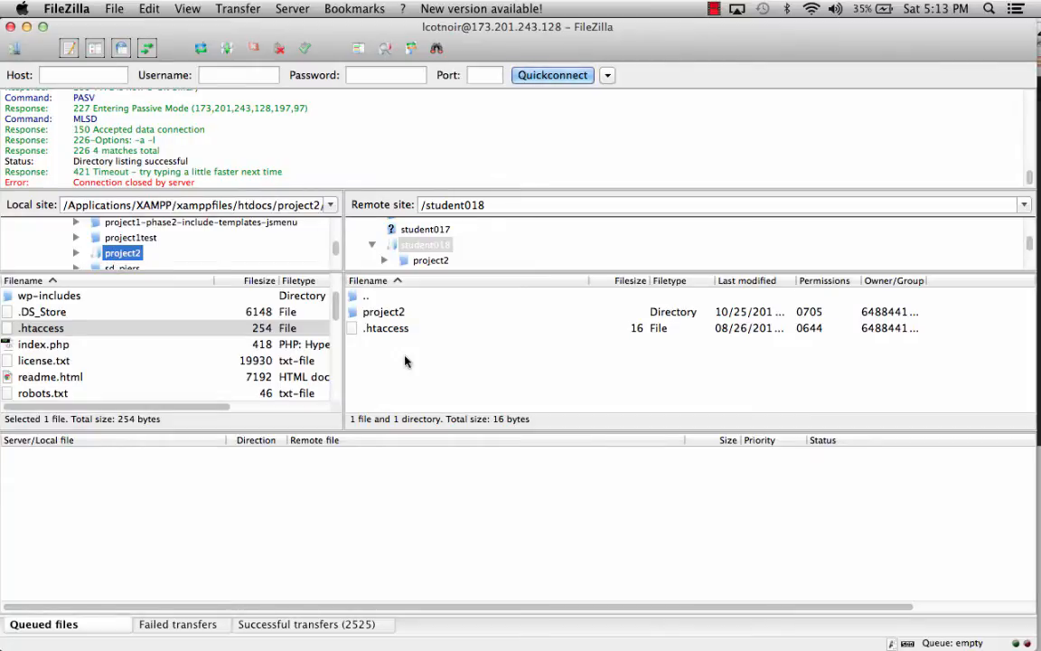
{"action": "left_click", "coordinate": [425, 245]}
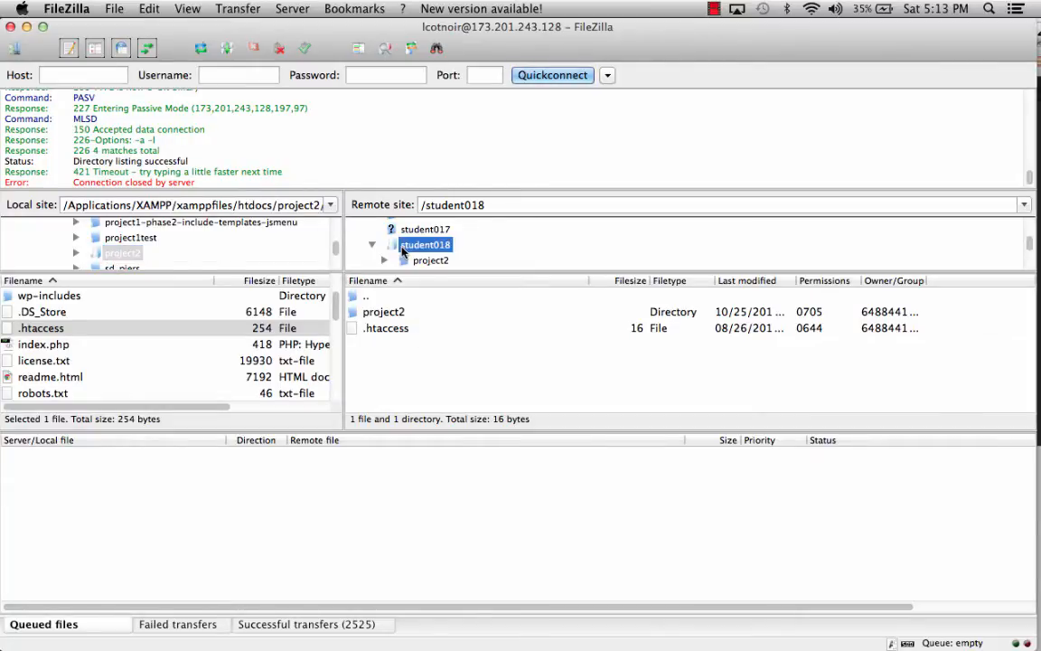
{"action": "mouse_move", "coordinate": [459, 254]}
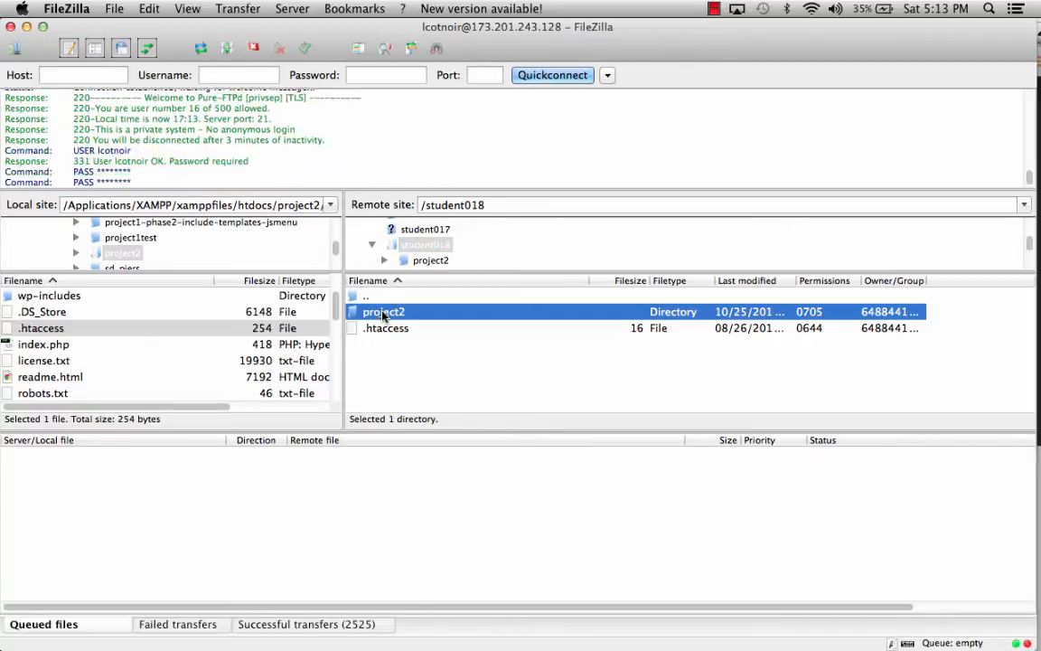
{"action": "double_click", "coordinate": [383, 311]}
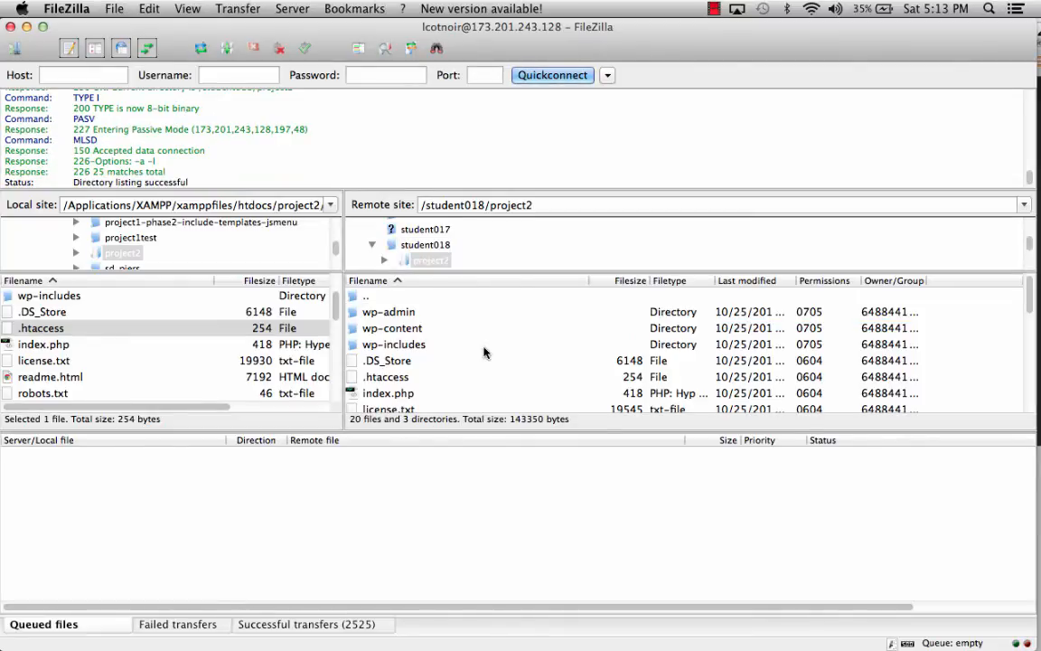
{"action": "mouse_move", "coordinate": [558, 421]}
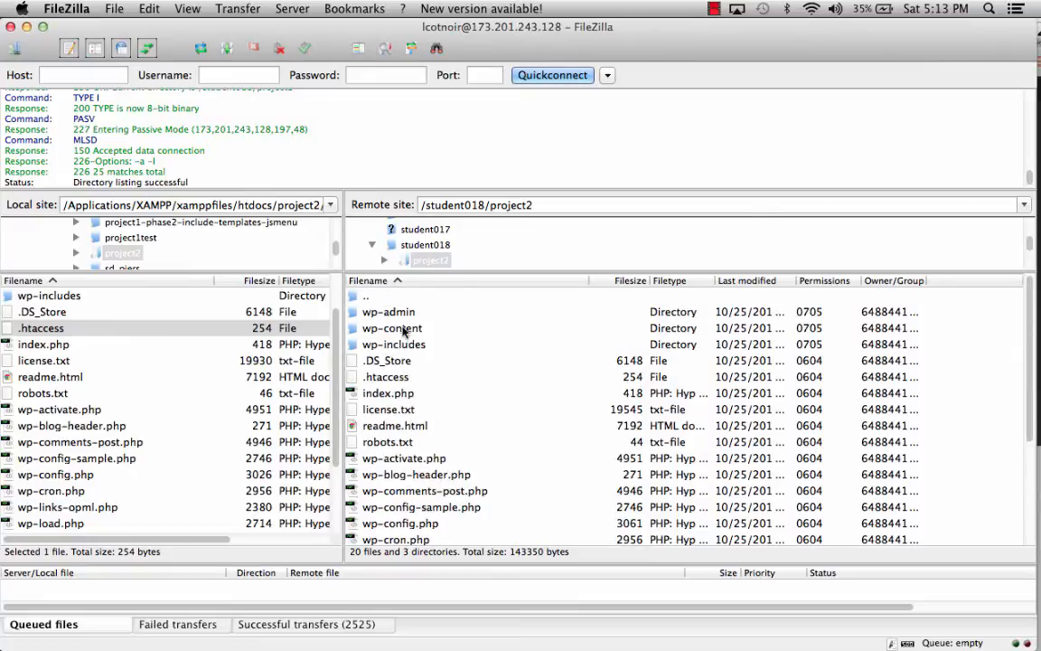
Step: Open wp-content on both sides, open the server's themes folder, and select local casper
{"action": "double_click", "coordinate": [392, 328]}
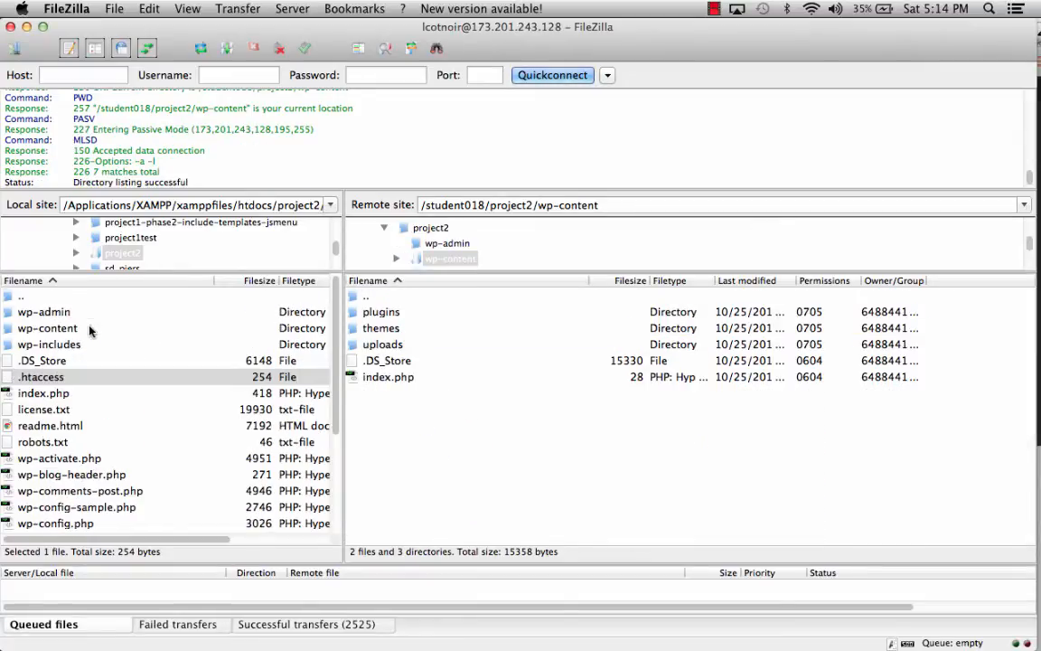
{"action": "double_click", "coordinate": [47, 327]}
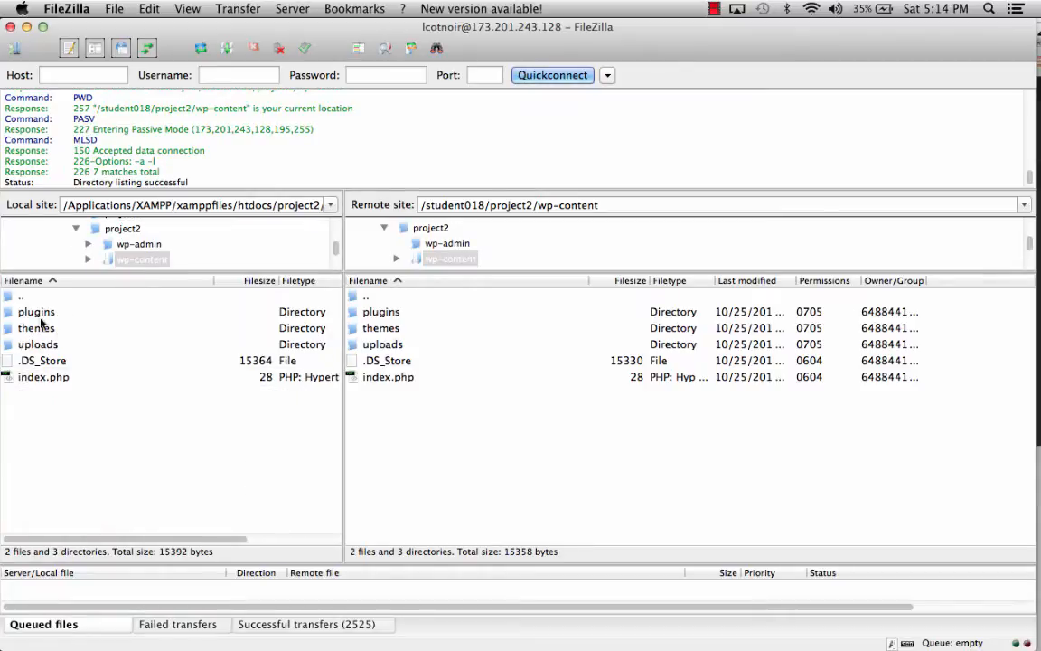
{"action": "mouse_move", "coordinate": [36, 328]}
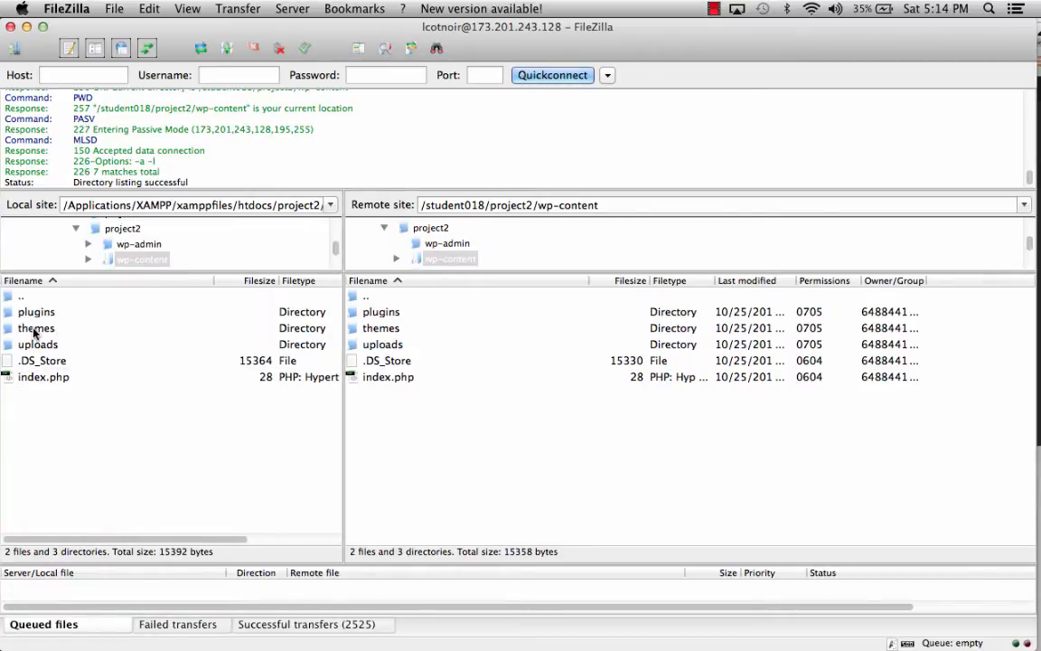
{"action": "left_click", "coordinate": [442, 492]}
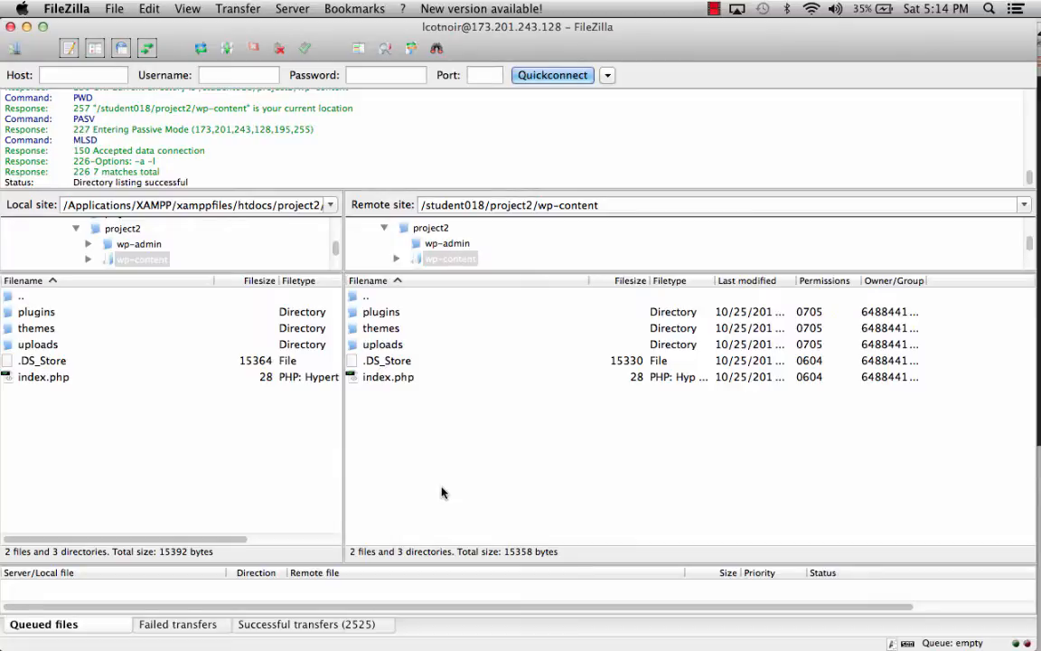
{"action": "mouse_move", "coordinate": [415, 465]}
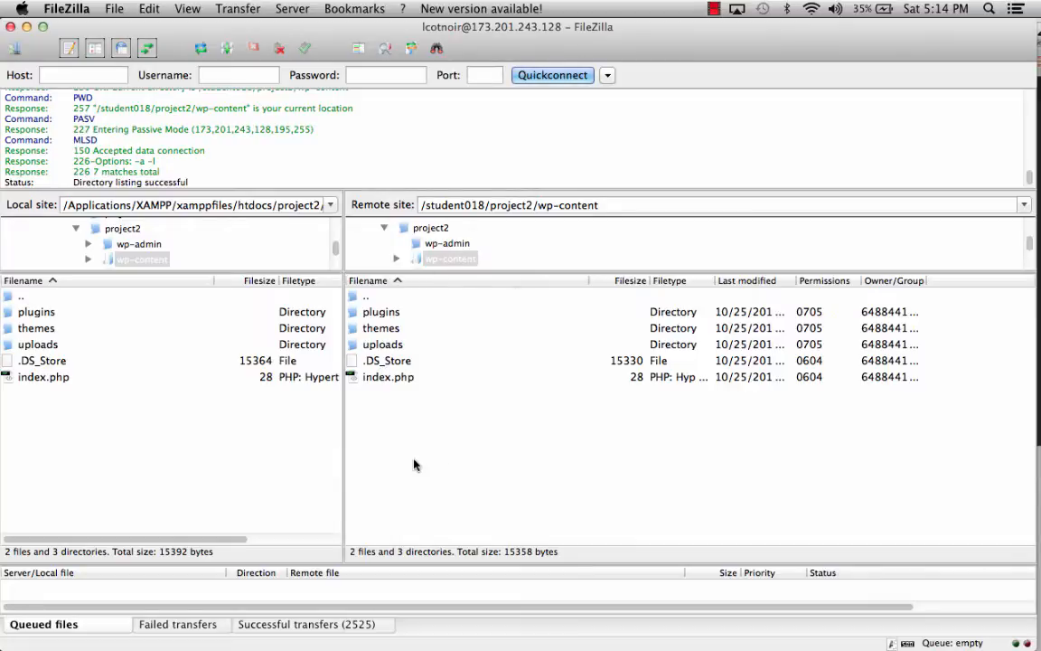
{"action": "left_click", "coordinate": [381, 327]}
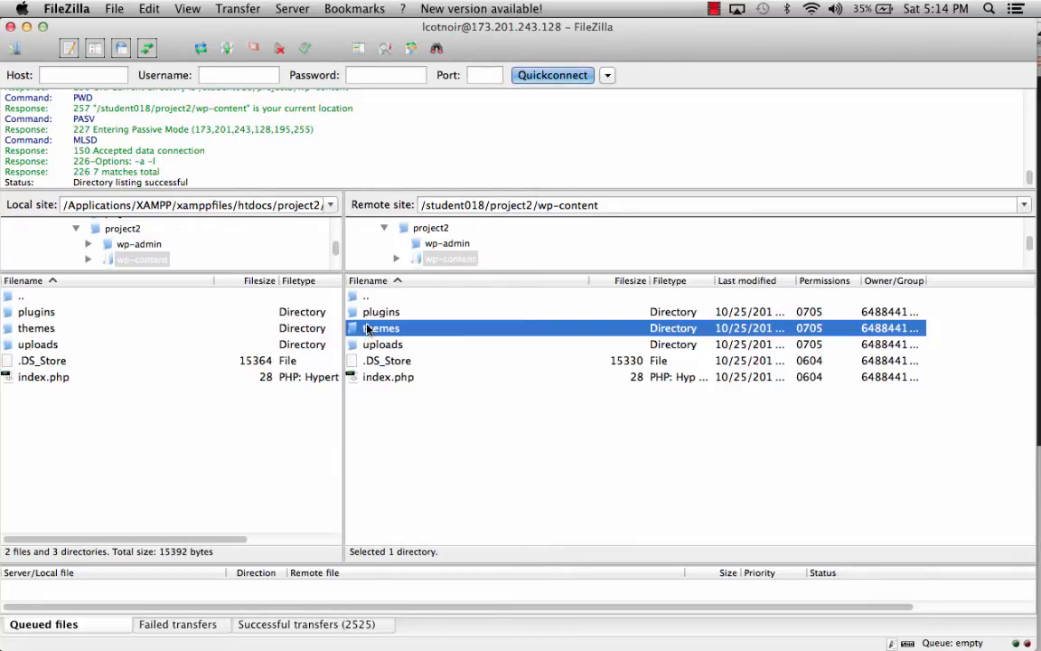
{"action": "double_click", "coordinate": [380, 327]}
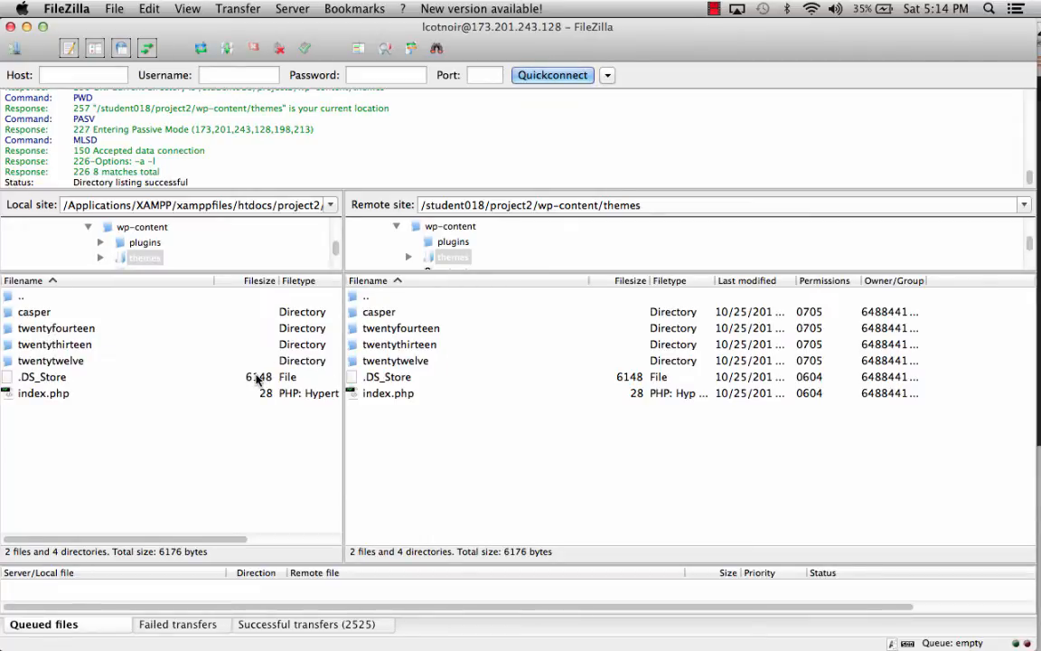
{"action": "mouse_move", "coordinate": [443, 336]}
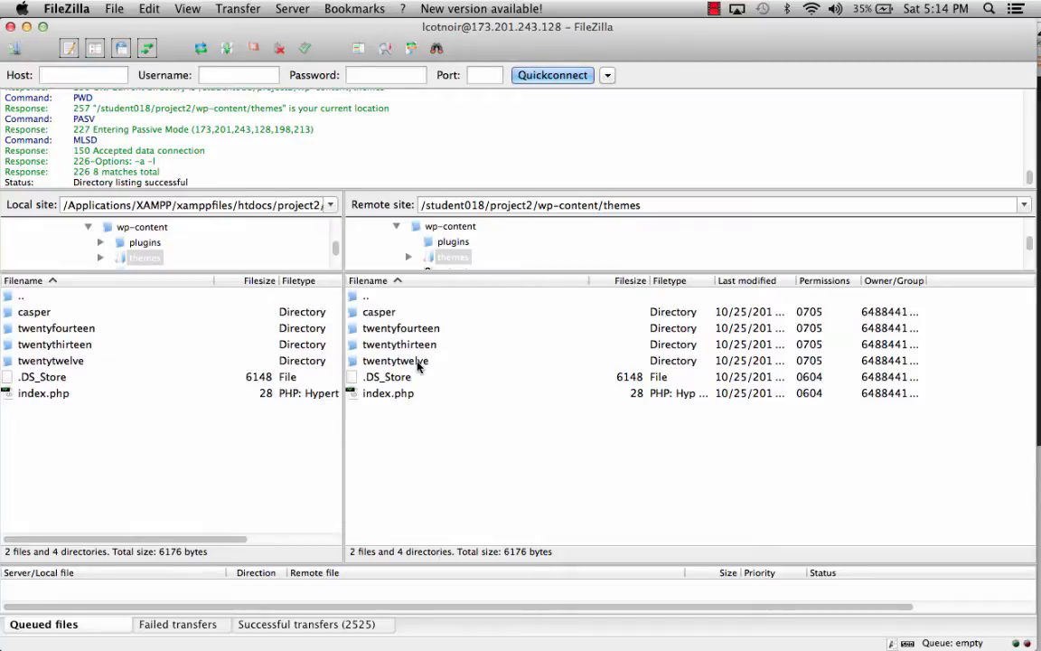
{"action": "left_click", "coordinate": [34, 311]}
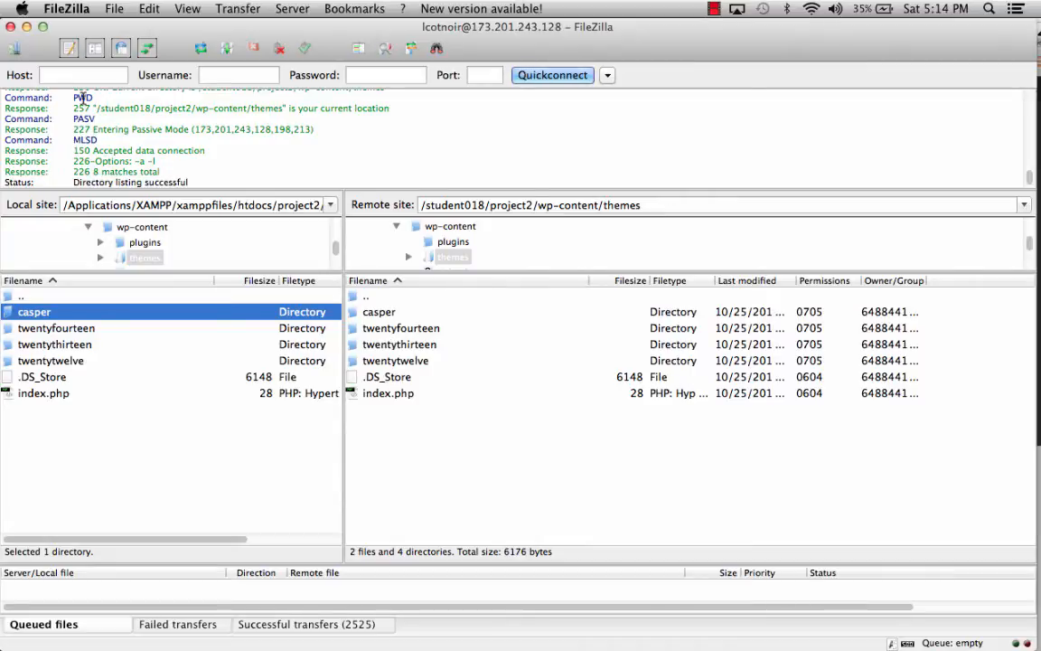
Step: Go back up to project2 and select the local wp-config.php file
{"action": "left_click", "coordinate": [20, 295]}
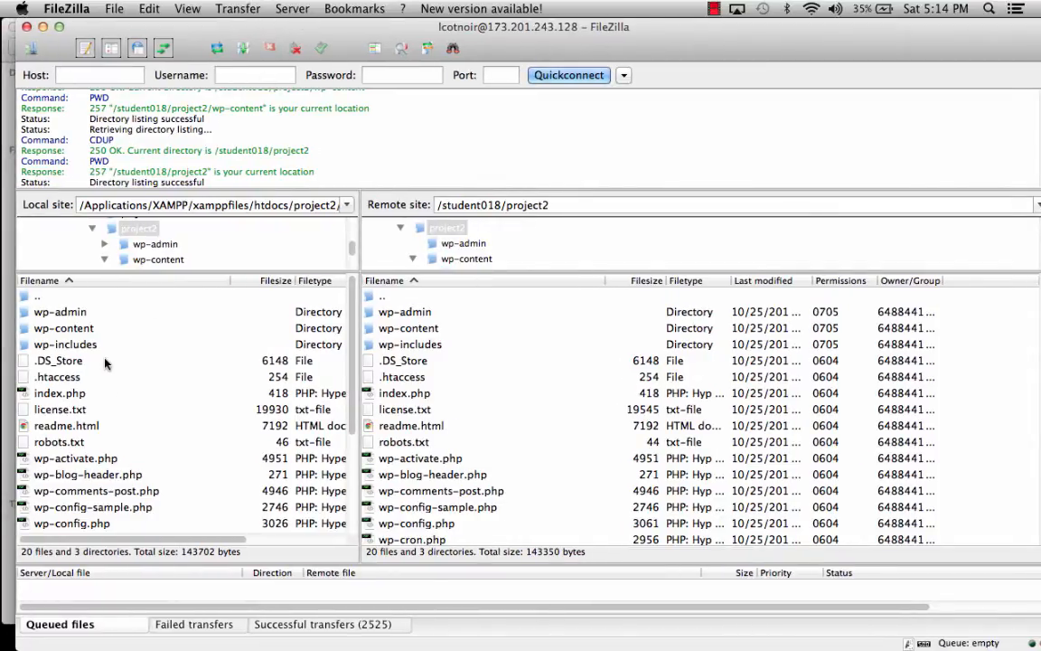
{"action": "scroll", "scroll_direction": "down", "scroll_amount": 3}
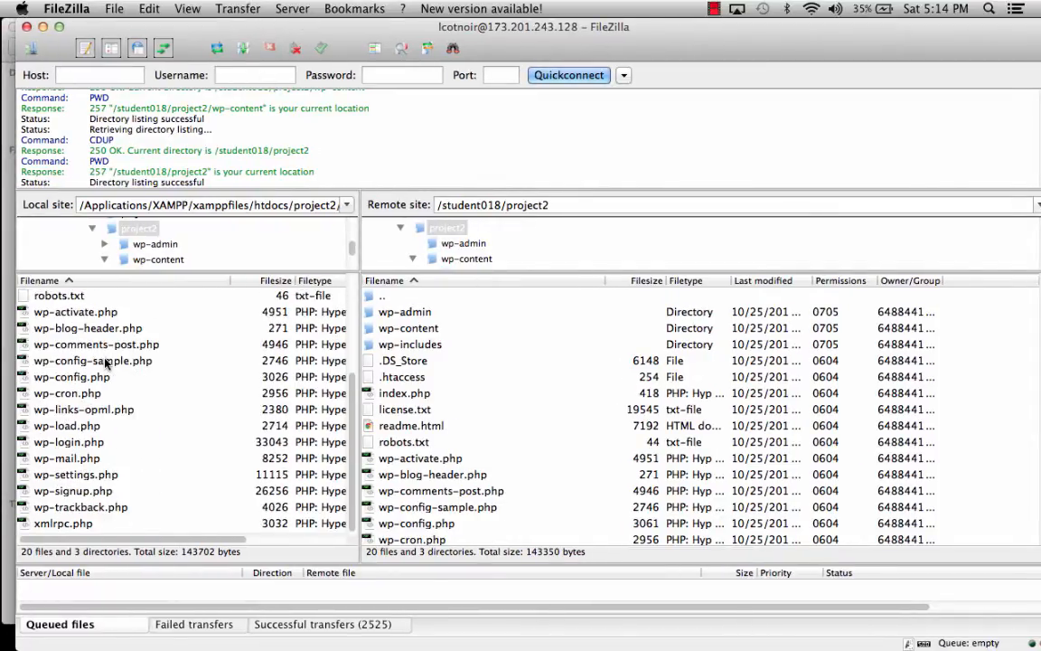
{"action": "left_click", "coordinate": [71, 377]}
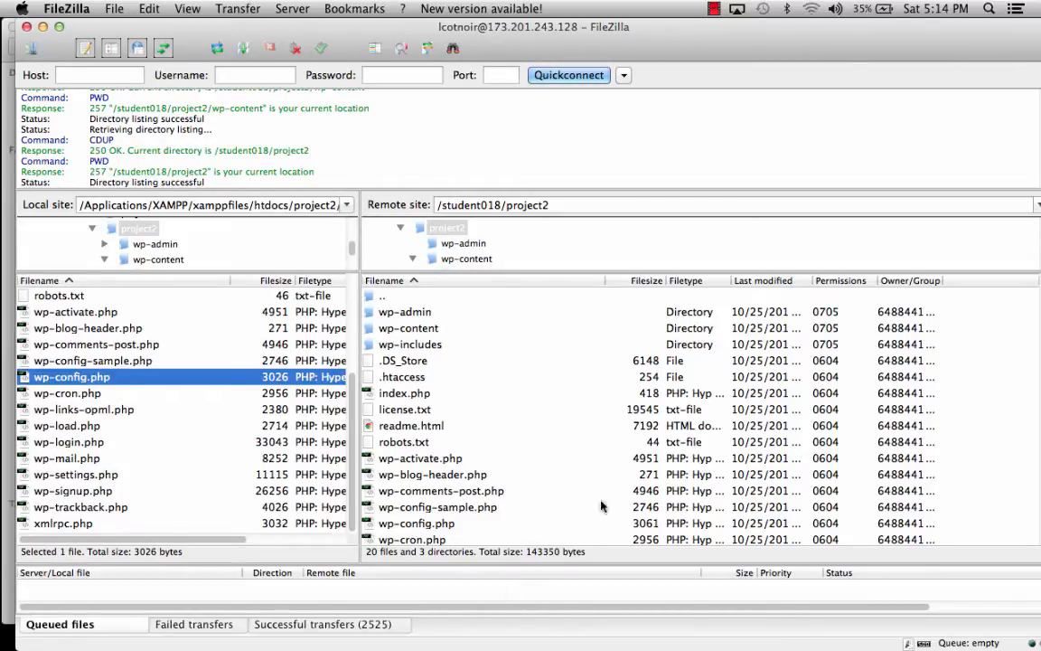
{"action": "mouse_move", "coordinate": [531, 412]}
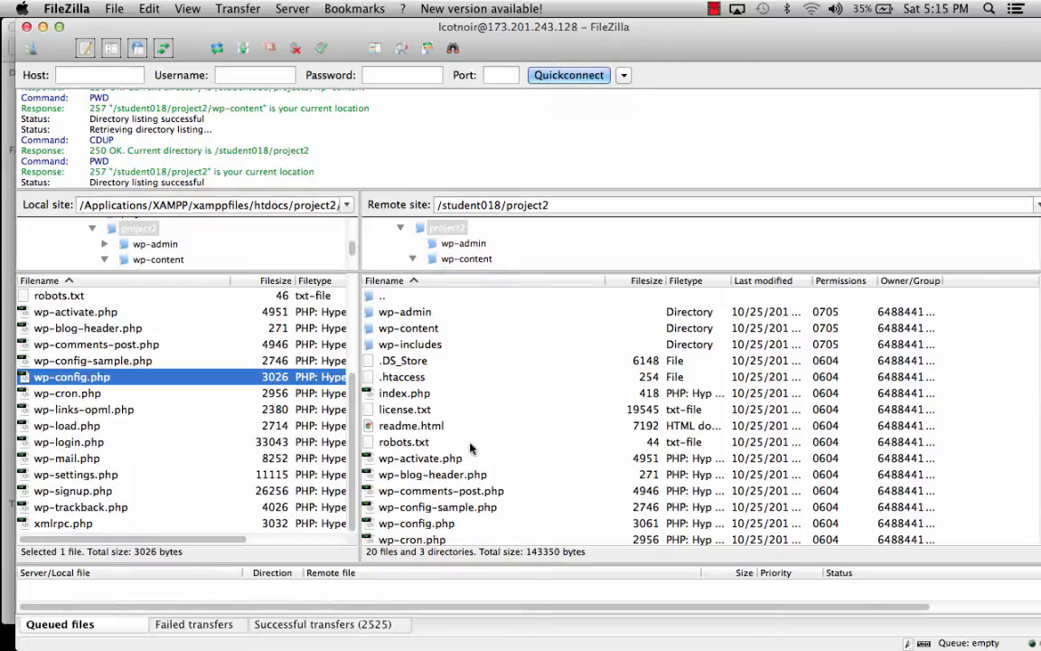
{"action": "mouse_move", "coordinate": [475, 447]}
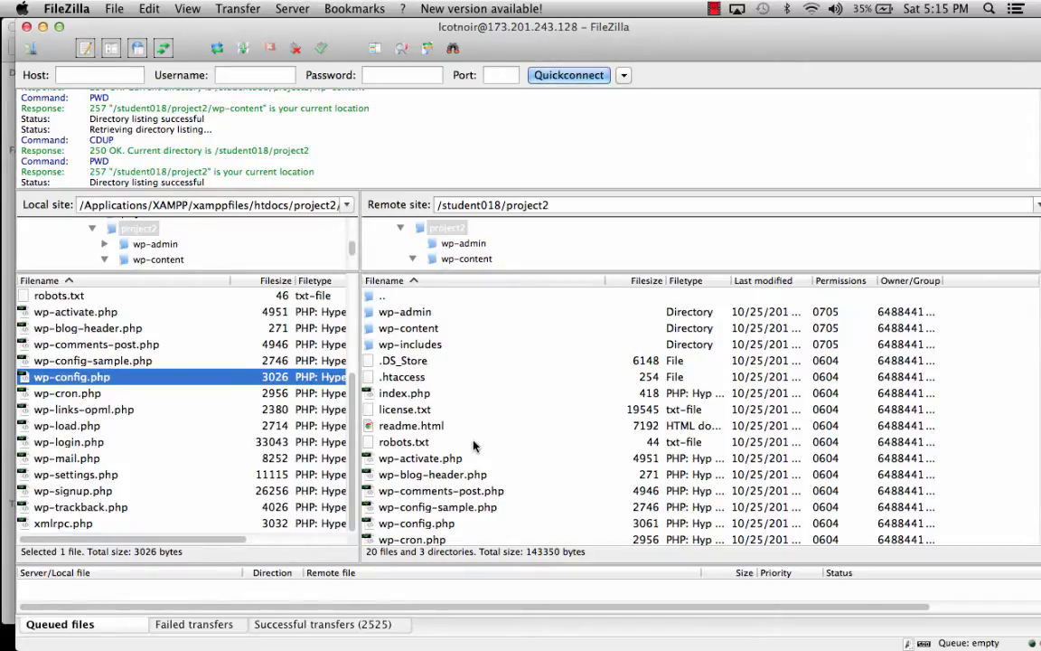
{"action": "mouse_move", "coordinate": [84, 388]}
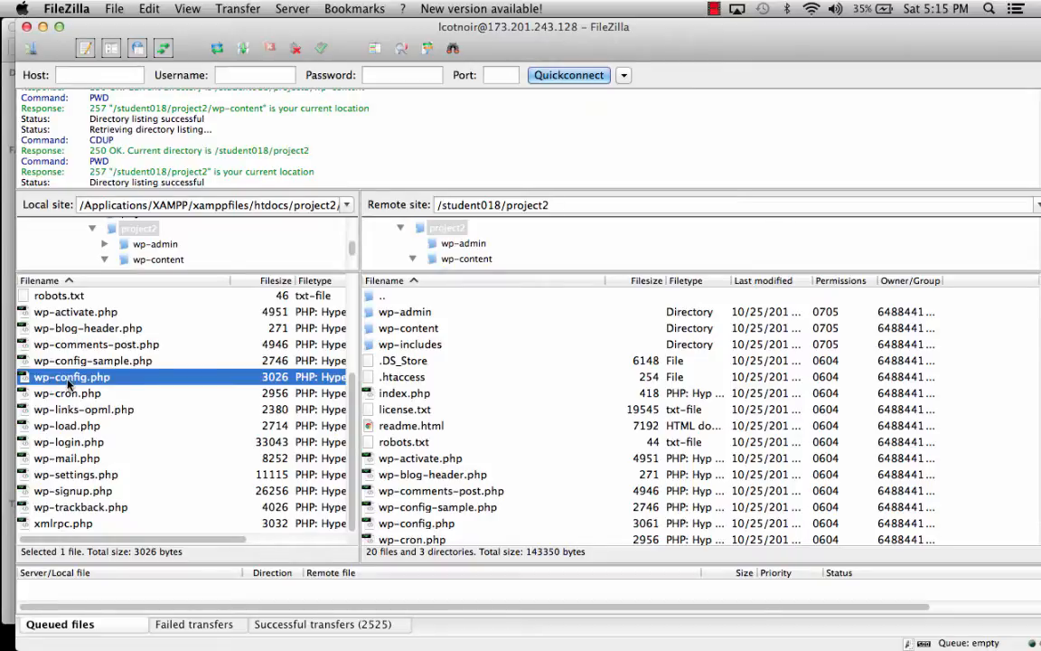
{"action": "mouse_move", "coordinate": [443, 406]}
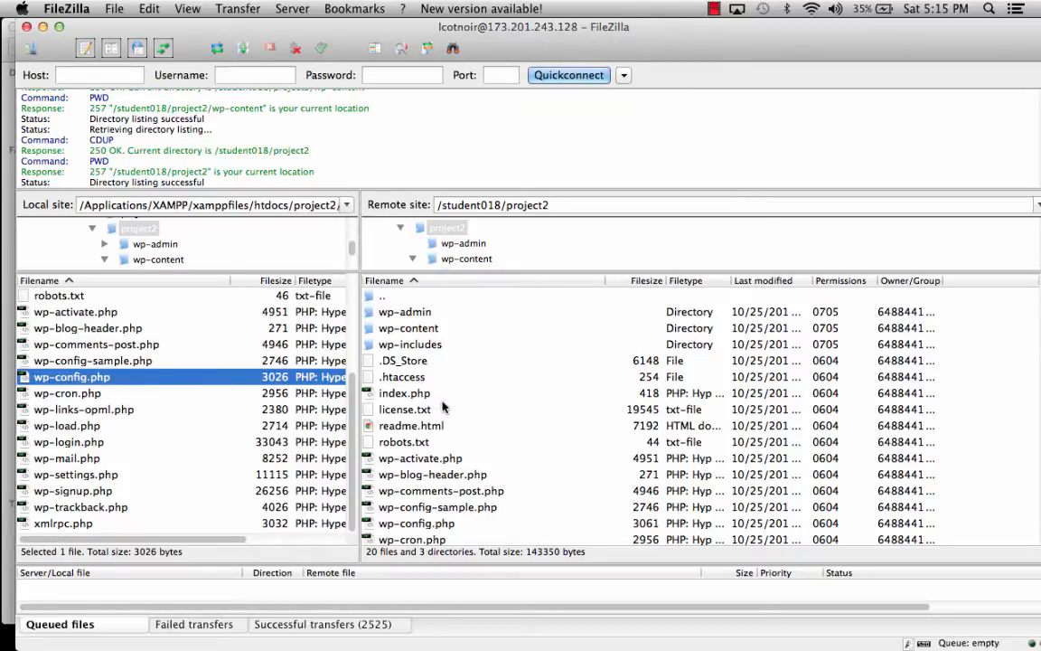
{"action": "mouse_move", "coordinate": [424, 334]}
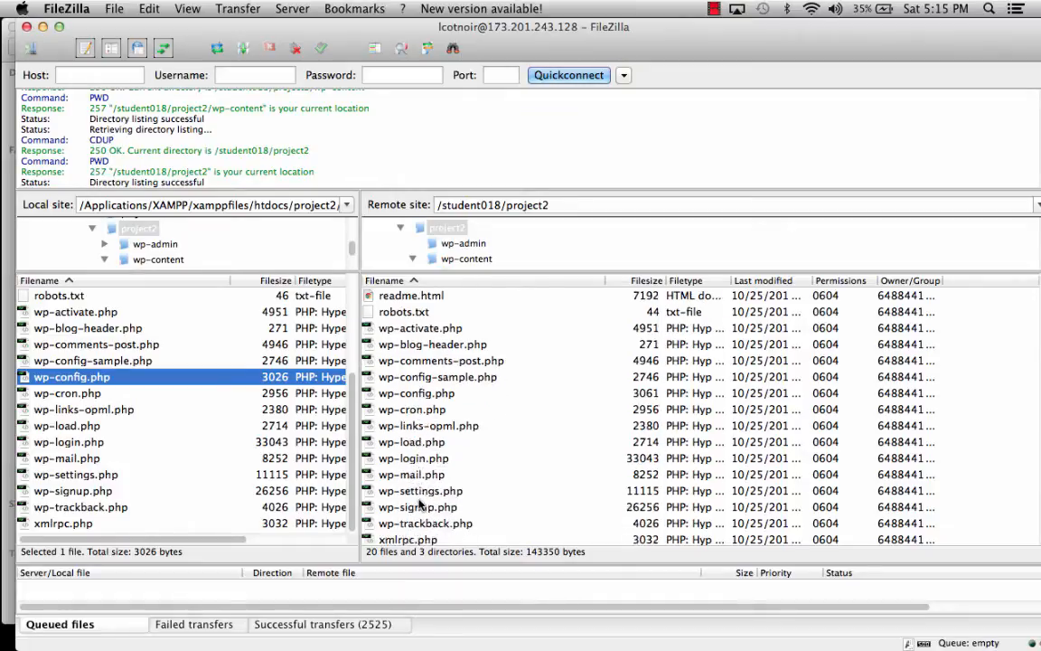
{"action": "left_click", "coordinate": [416, 377]}
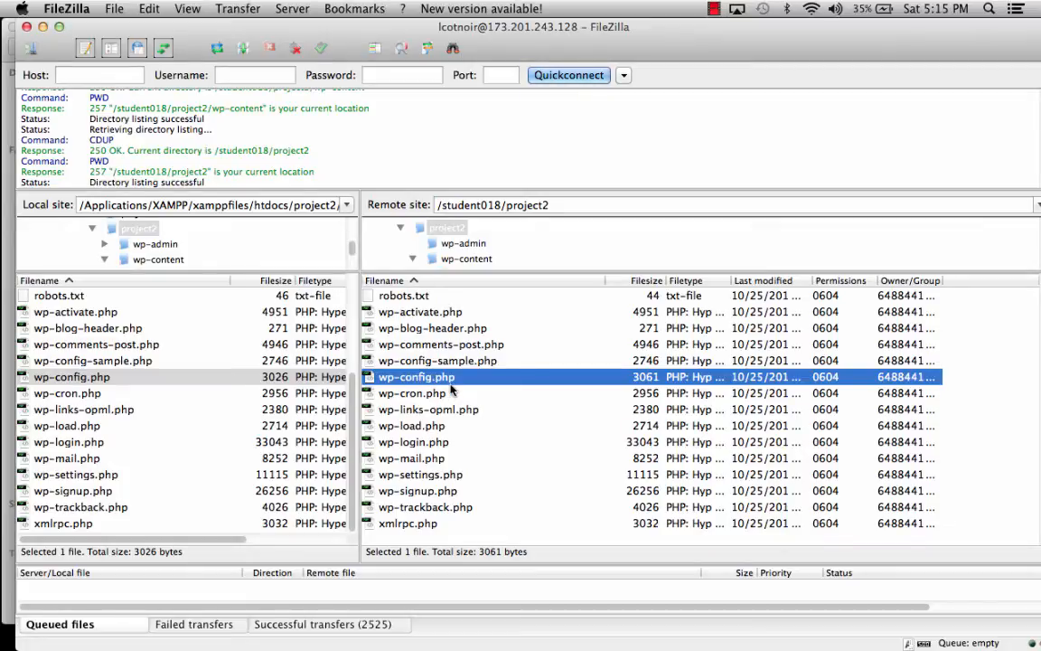
{"action": "mouse_move", "coordinate": [416, 380]}
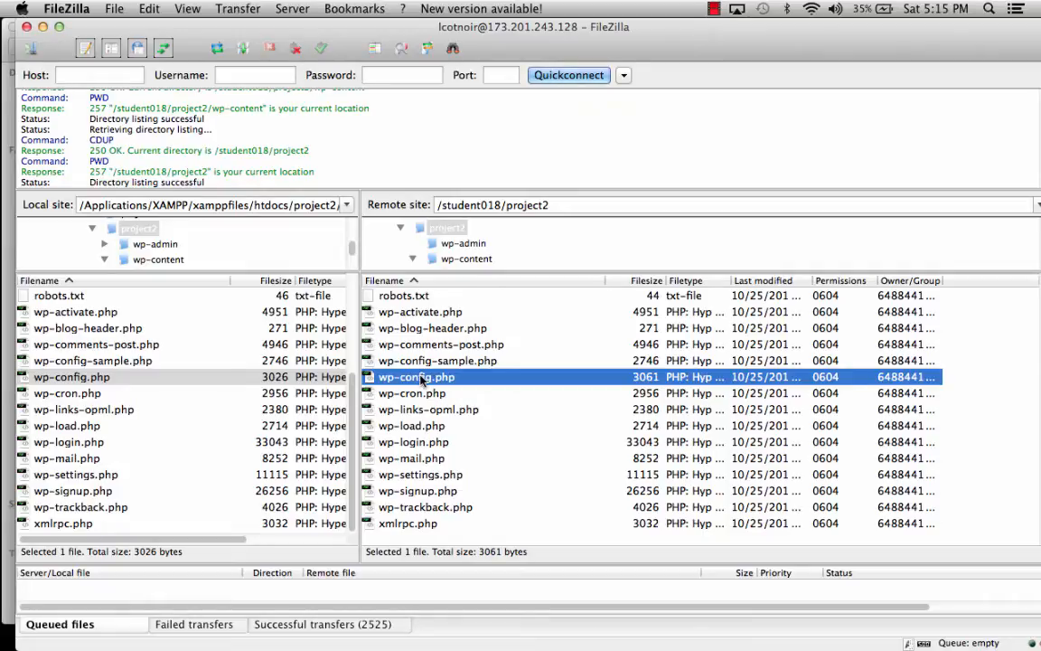
{"action": "mouse_move", "coordinate": [422, 388]}
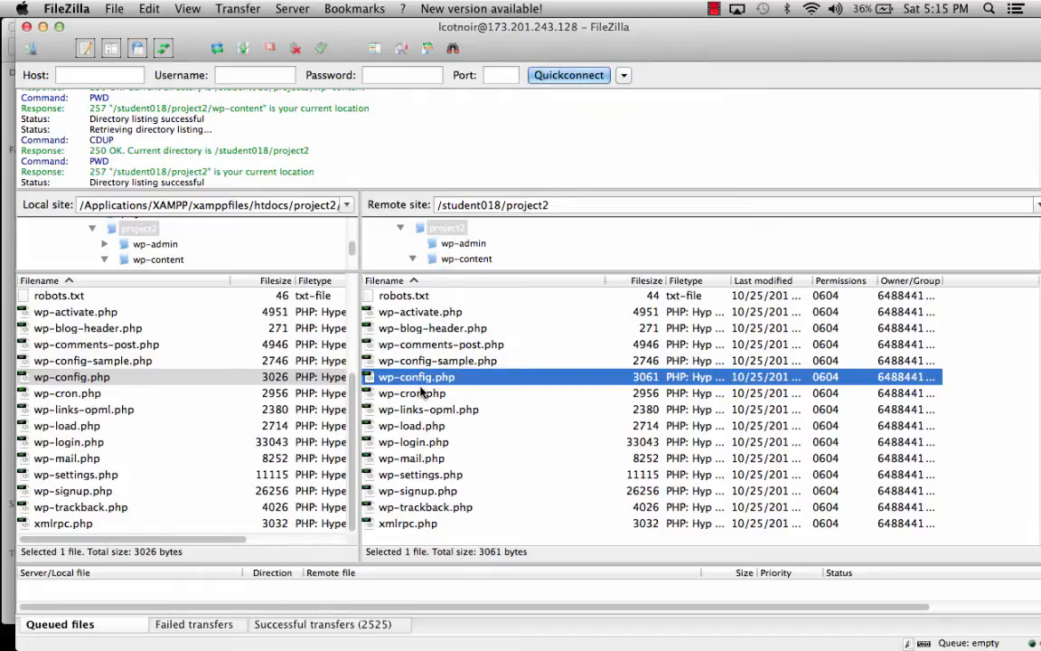
{"action": "left_click", "coordinate": [71, 377]}
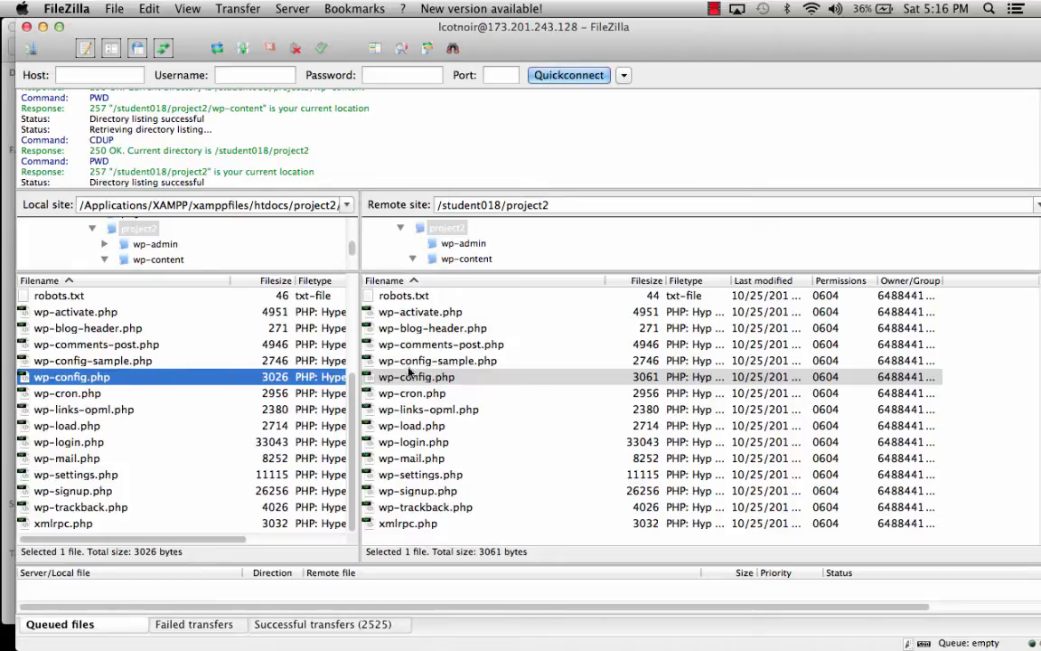
{"action": "mouse_move", "coordinate": [417, 381]}
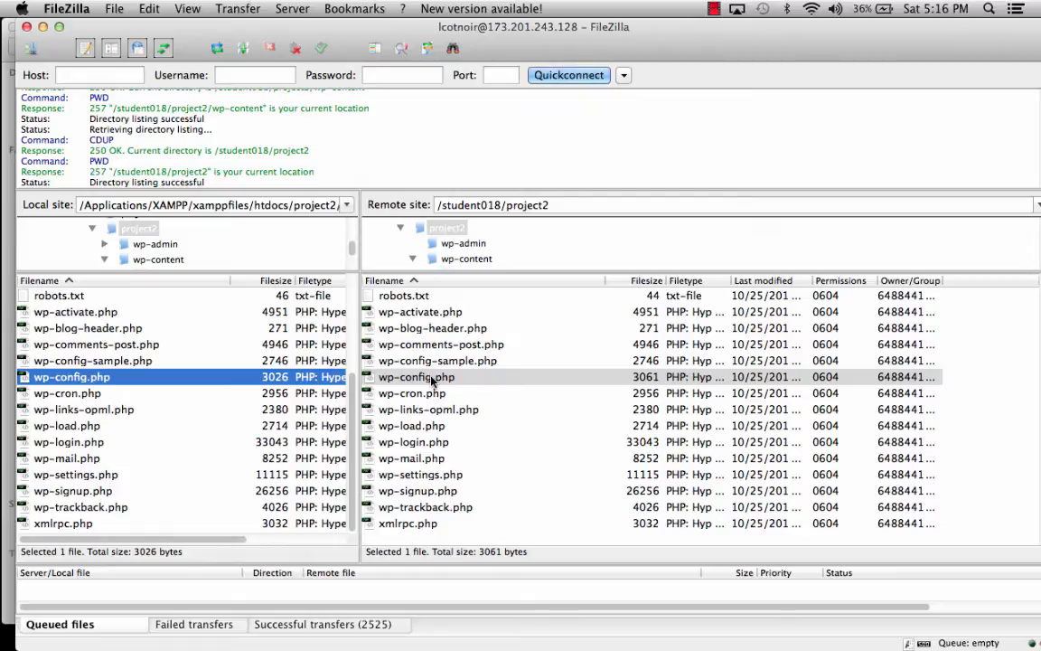
{"action": "mouse_move", "coordinate": [158, 446]}
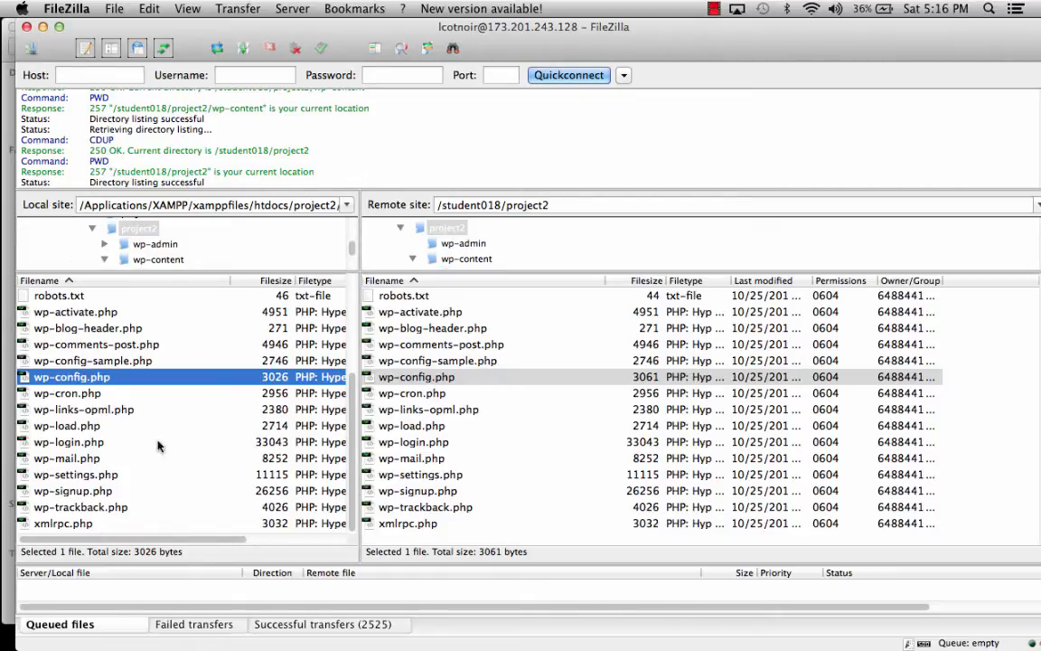
{"action": "mouse_move", "coordinate": [703, 468]}
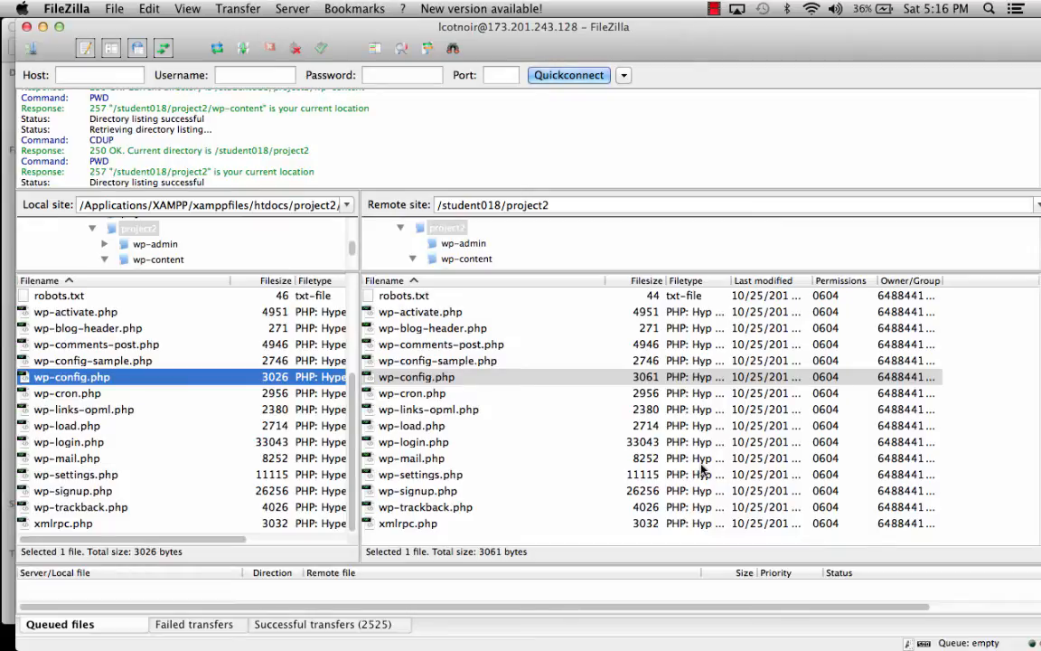
{"action": "mouse_move", "coordinate": [680, 423]}
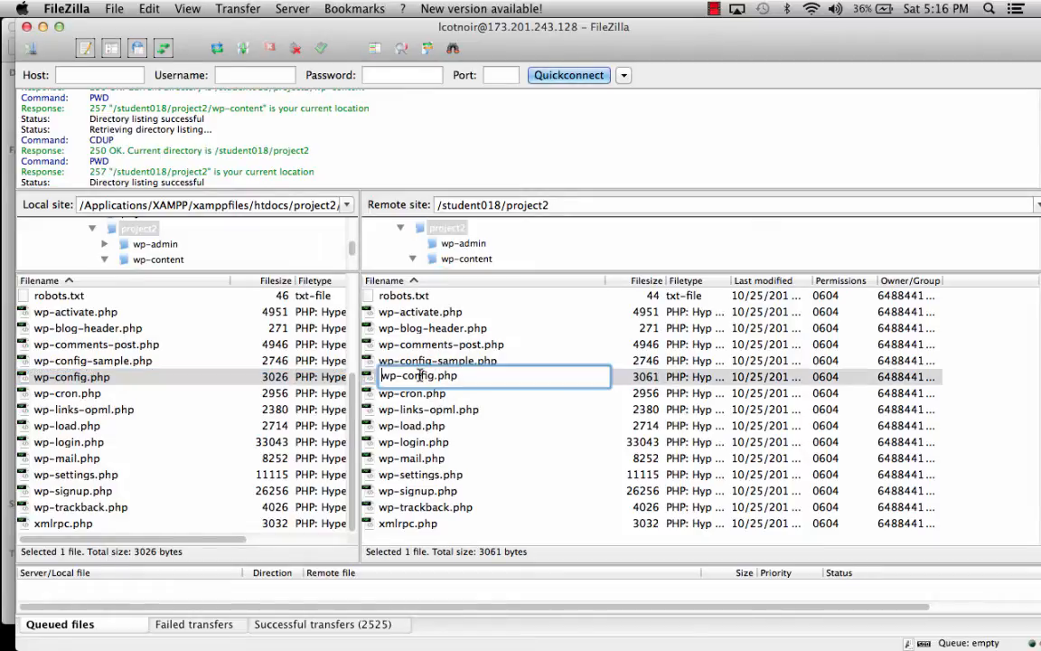
{"action": "left_click", "coordinate": [411, 392]}
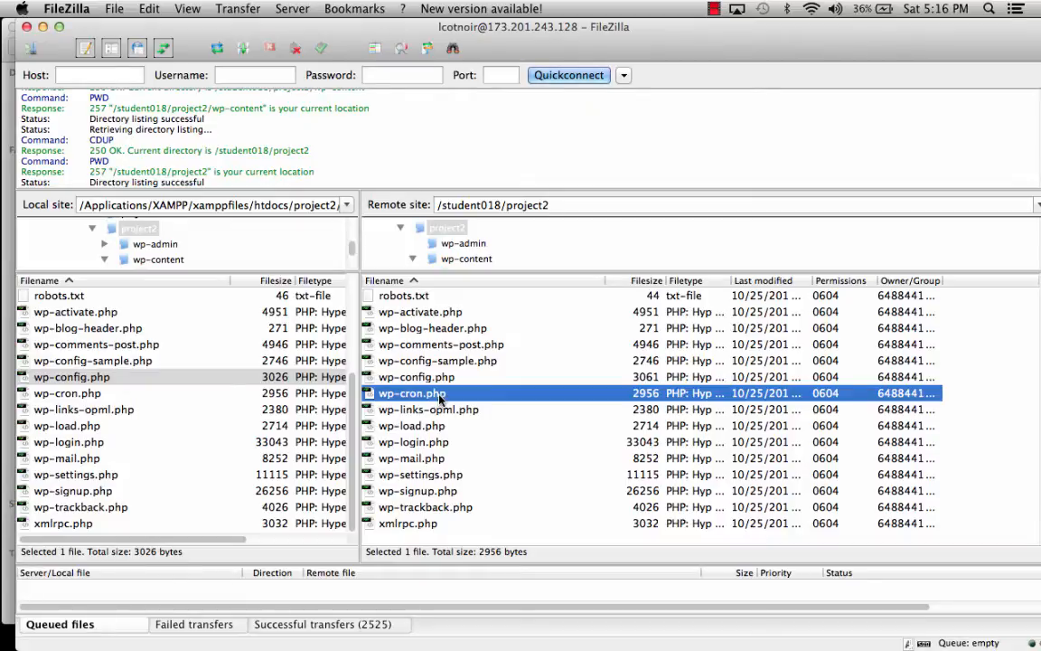
{"action": "mouse_move", "coordinate": [135, 27]}
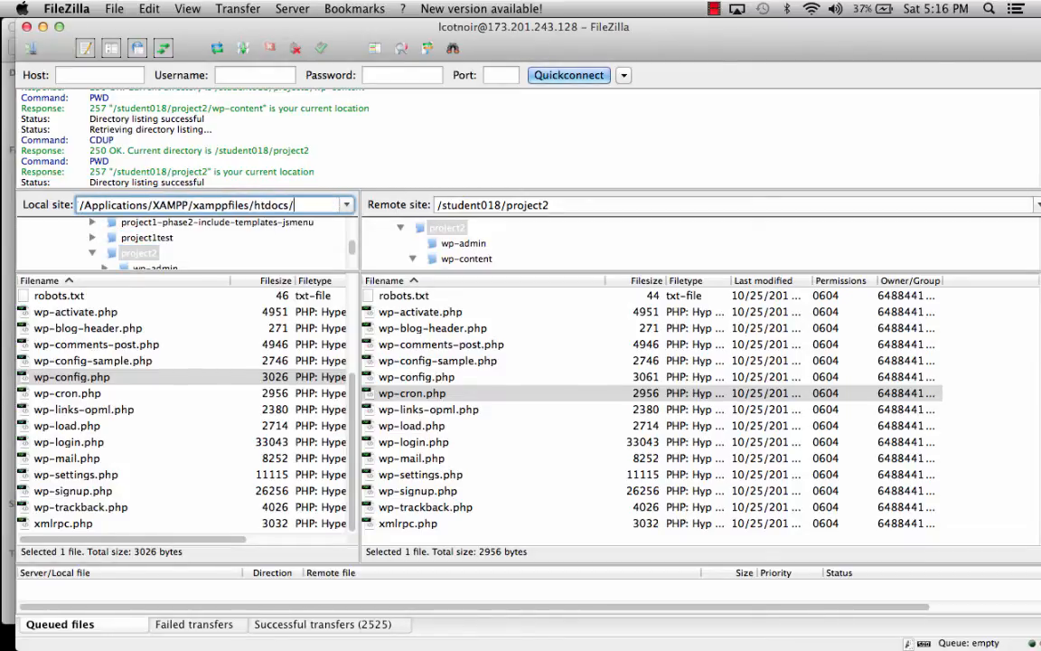
Step: Show local htdocs, set the remote path to /student018, and open local project2
{"action": "left_click", "coordinate": [88, 327]}
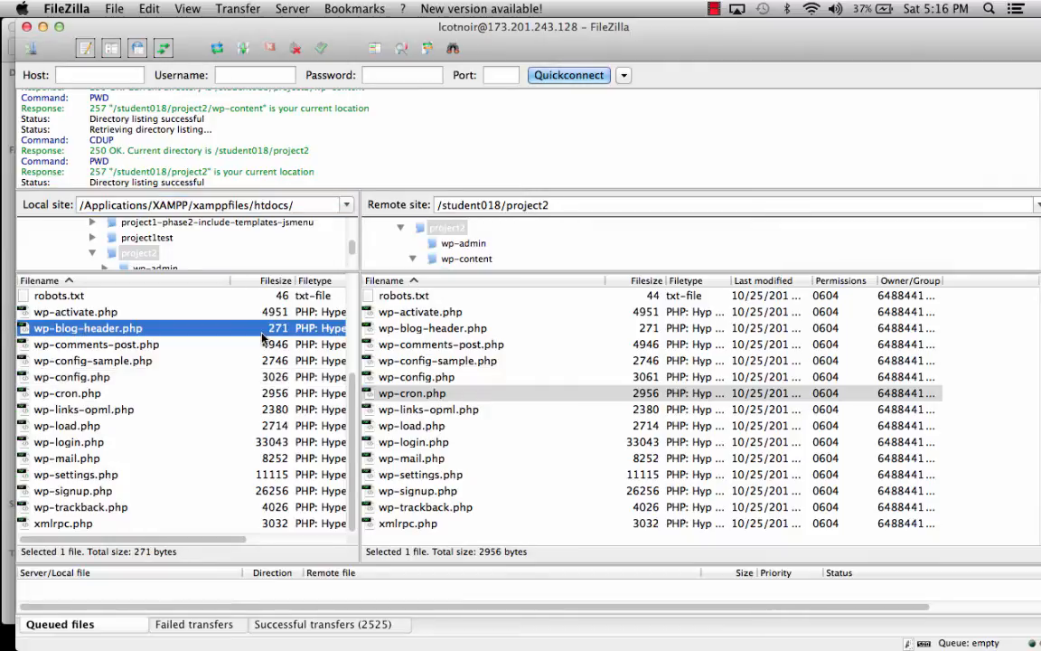
{"action": "left_click", "coordinate": [187, 205]}
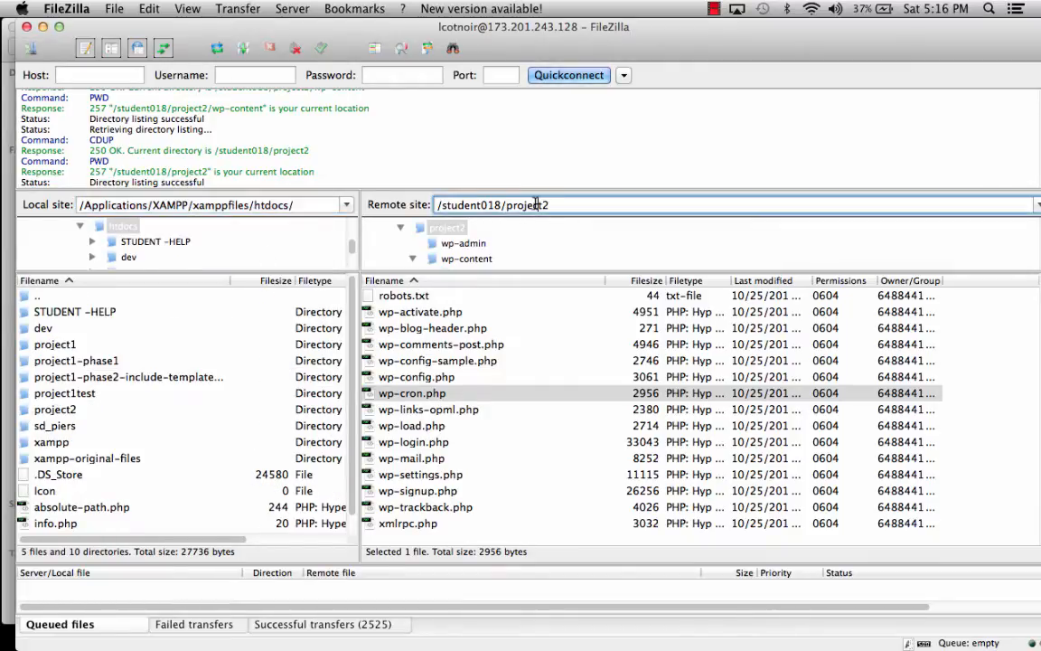
{"action": "left_click", "coordinate": [442, 227]}
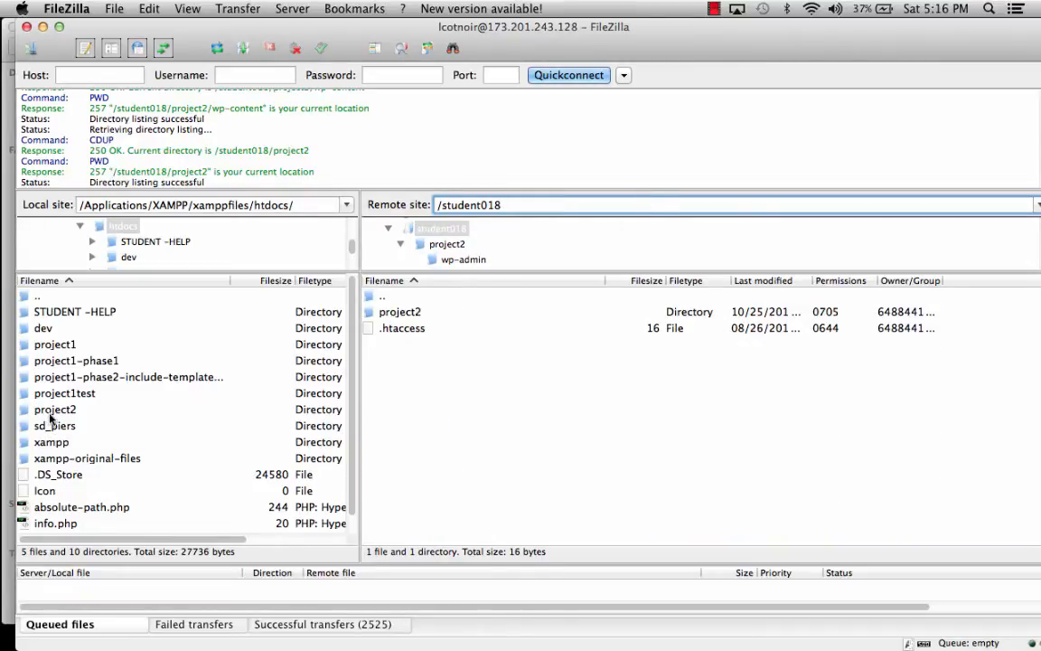
{"action": "left_click", "coordinate": [55, 410]}
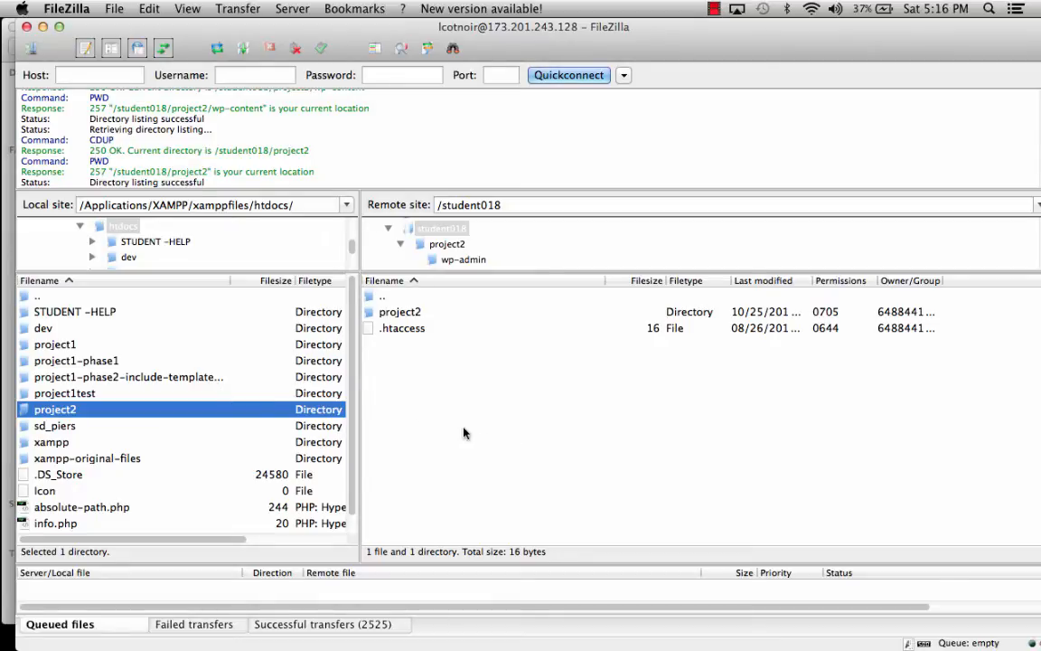
{"action": "mouse_move", "coordinate": [226, 27]}
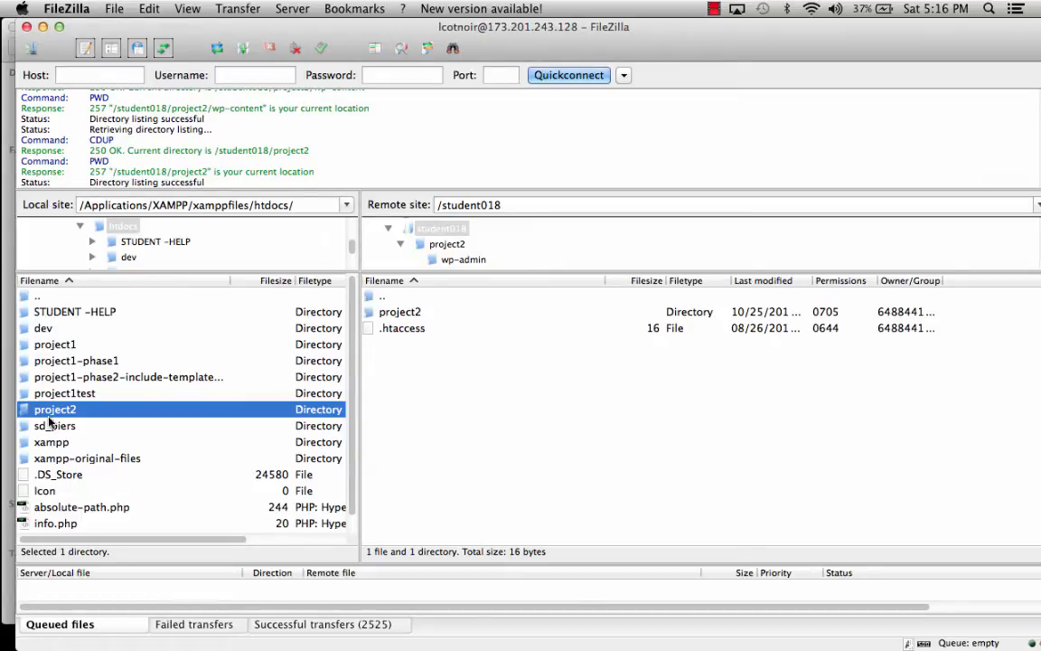
{"action": "double_click", "coordinate": [54, 408]}
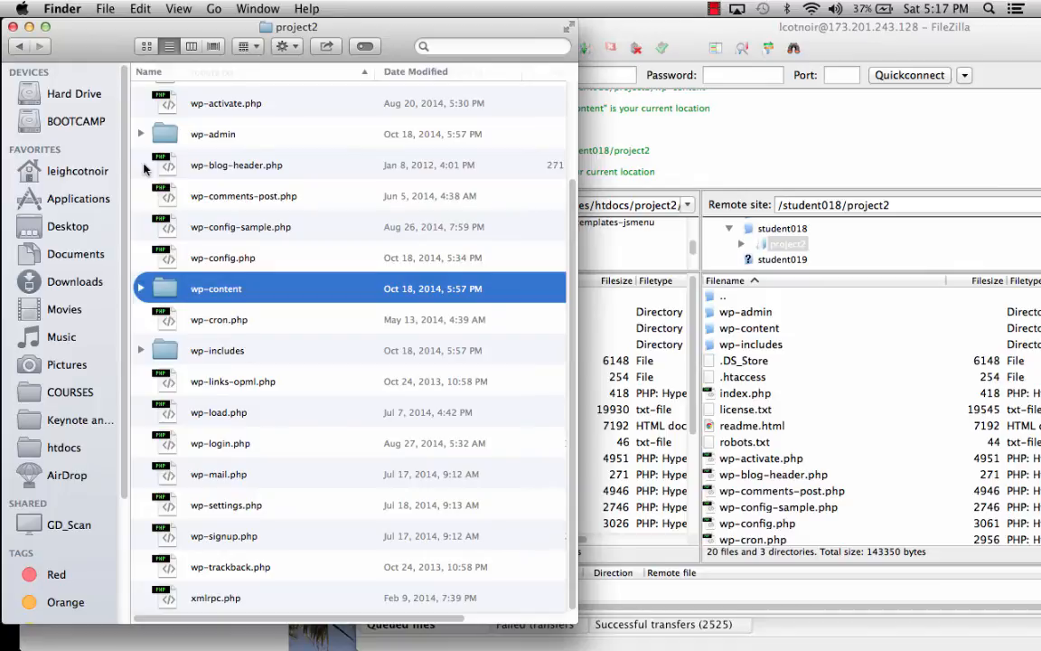
{"action": "mouse_move", "coordinate": [122, 226]}
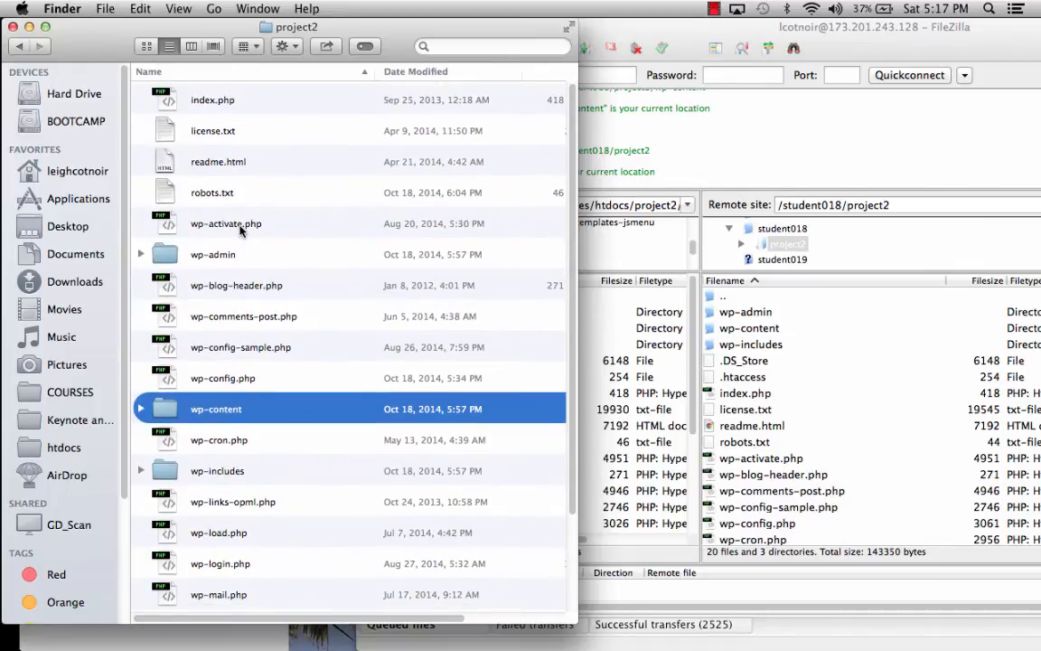
Step: Scroll through project2's WordPress files in Finder, then return to FileZilla
{"action": "scroll", "scroll_direction": "down", "scroll_amount": 3}
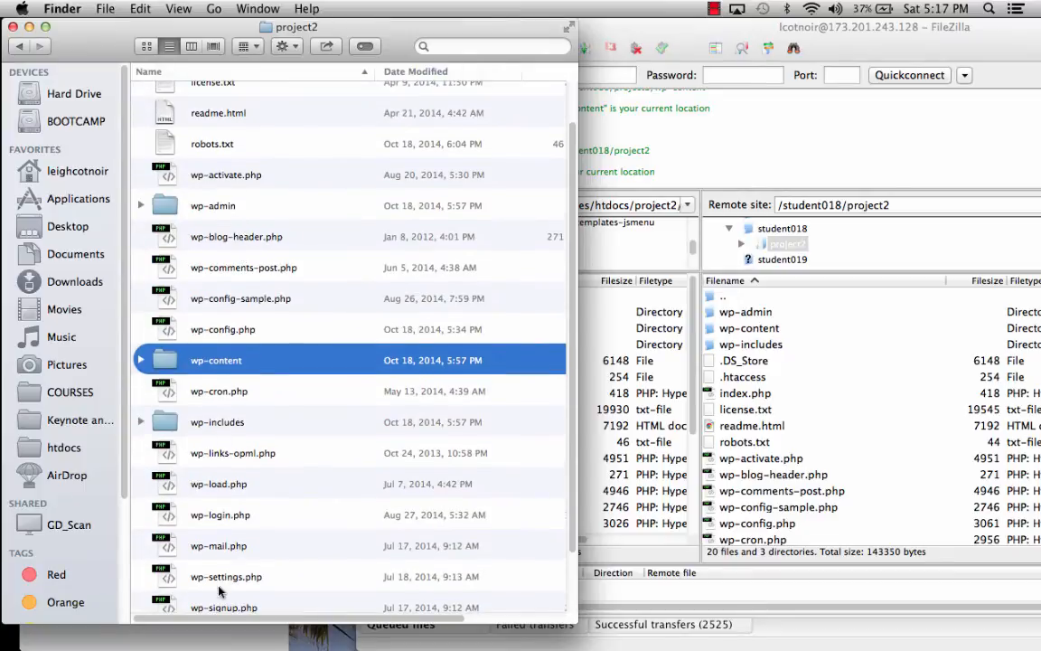
{"action": "mouse_move", "coordinate": [315, 391]}
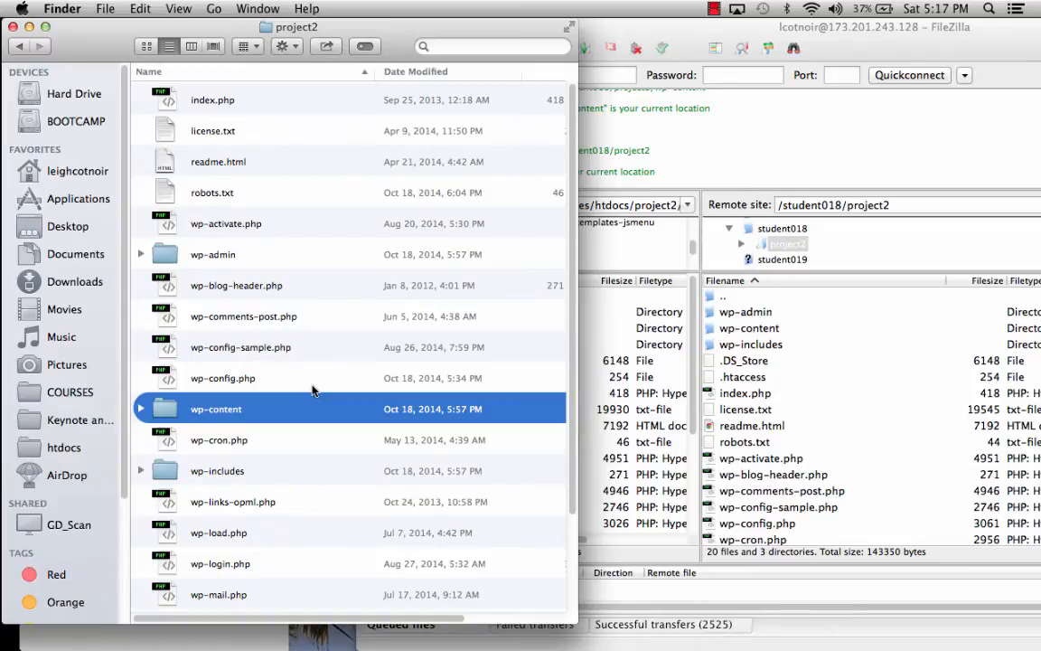
{"action": "left_click", "coordinate": [673, 27]}
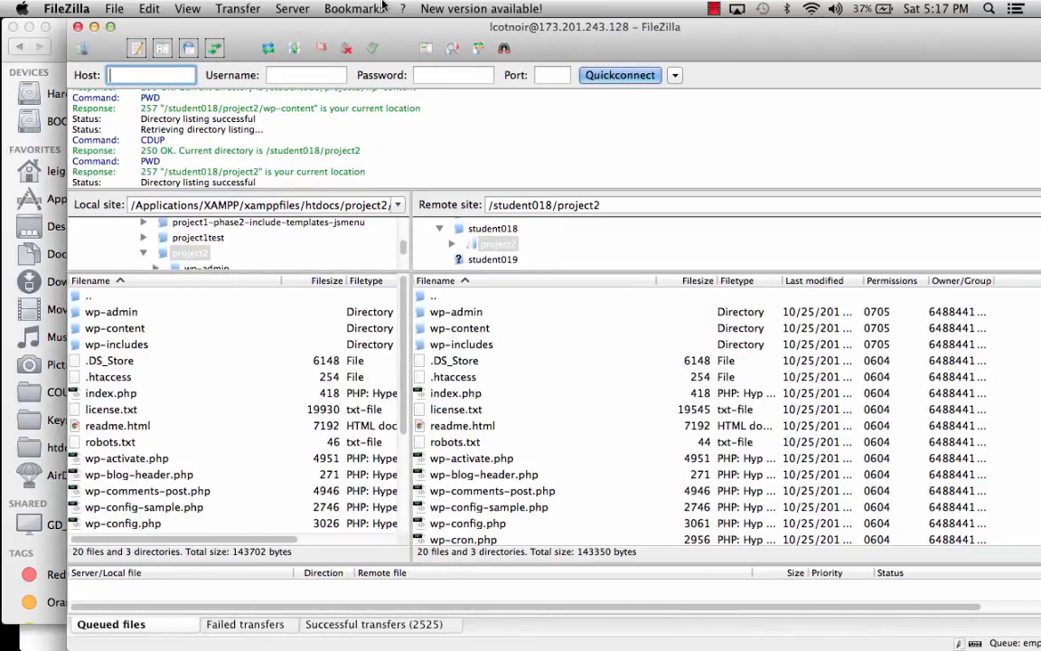
Step: Select the hidden .htaccess file in FileZilla's local project2 file list
{"action": "left_click", "coordinate": [108, 376]}
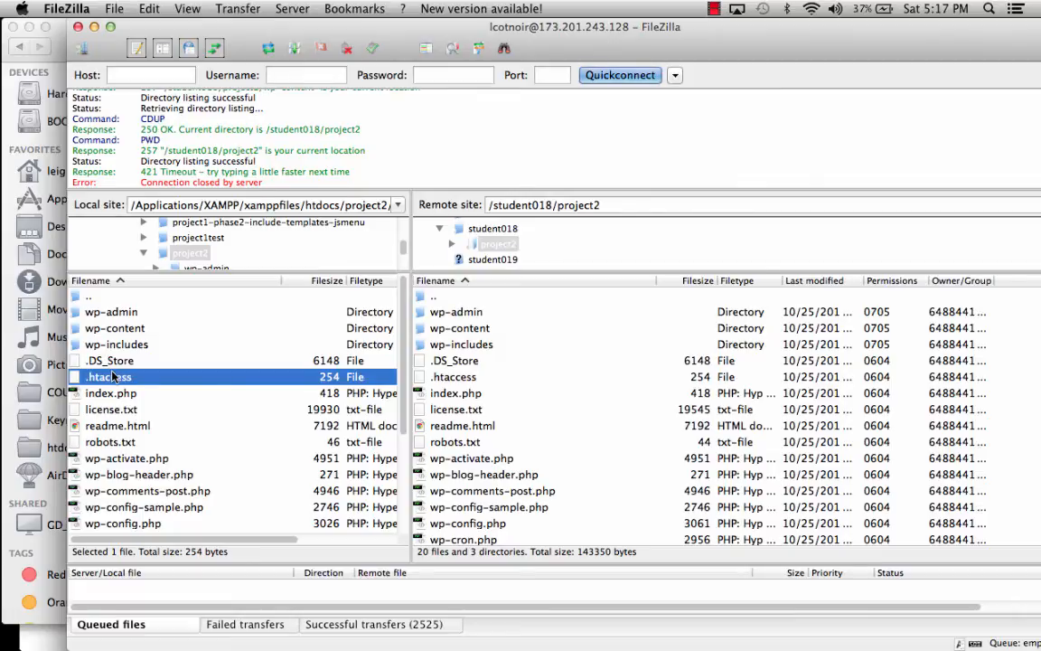
{"action": "mouse_move", "coordinate": [454, 389]}
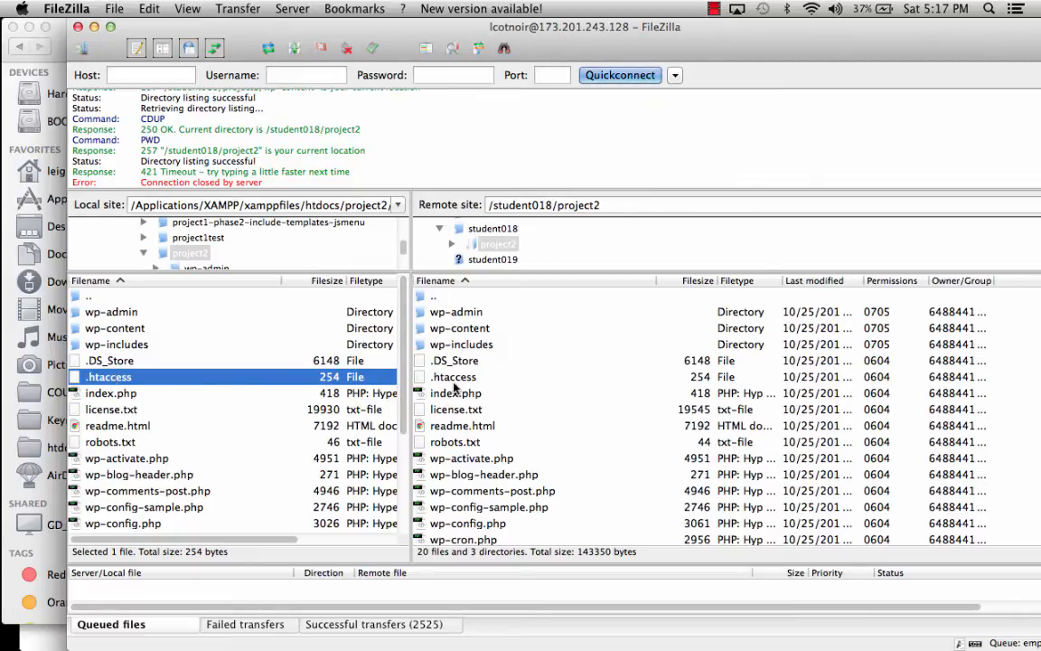
{"action": "mouse_move", "coordinate": [128, 377]}
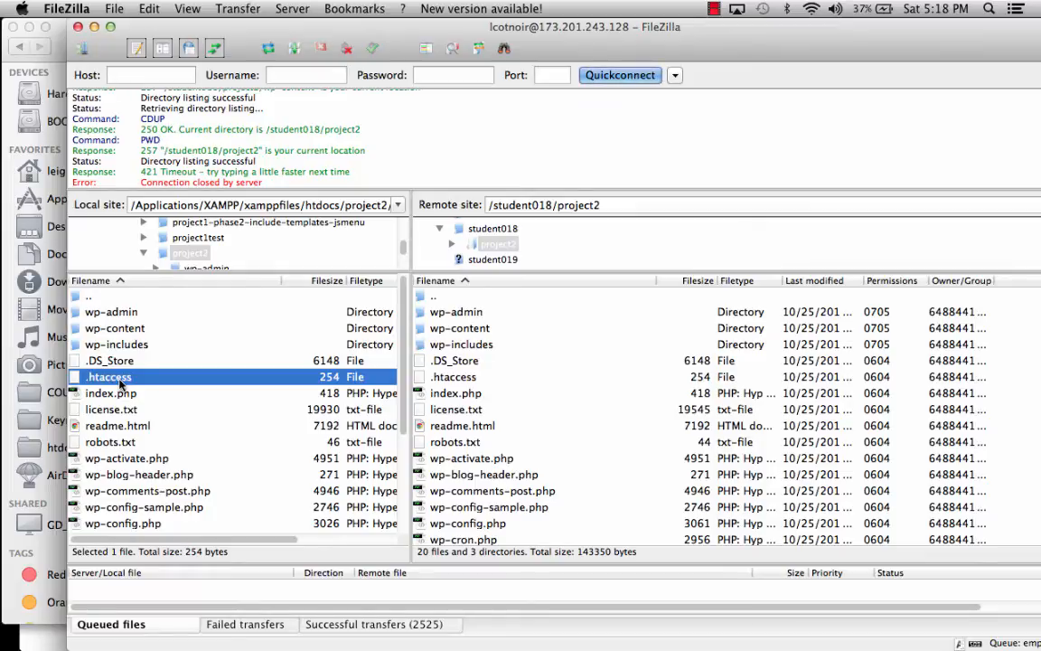
{"action": "mouse_move", "coordinate": [126, 383]}
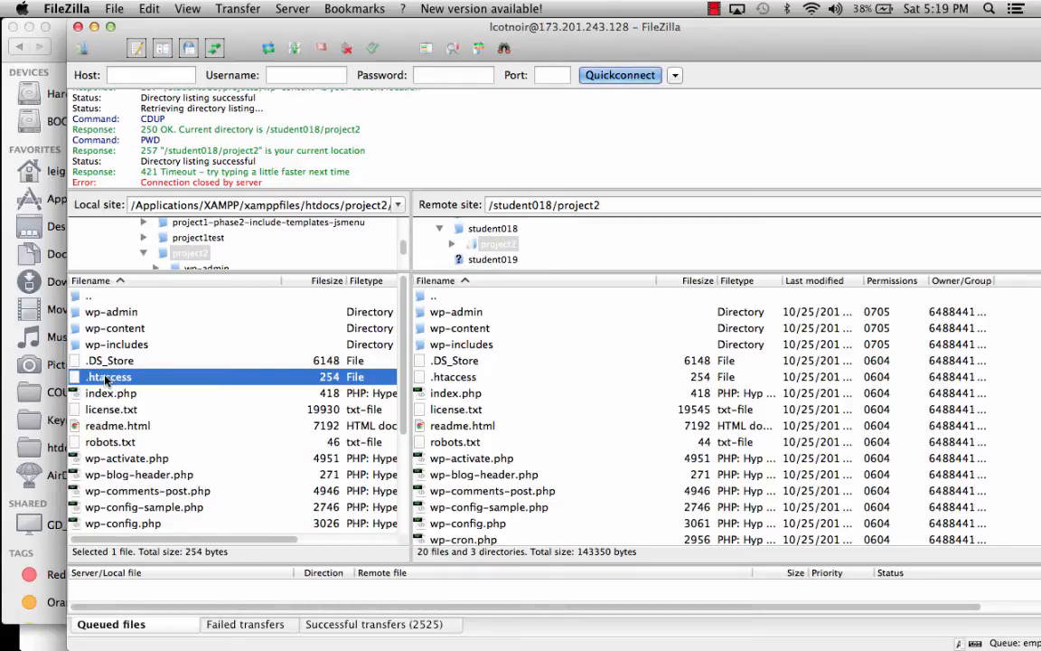
Step: Open the local project2 .htaccess from FileZilla in Dreamweaver, viewing the locked file read-only
{"action": "right_click", "coordinate": [108, 377]}
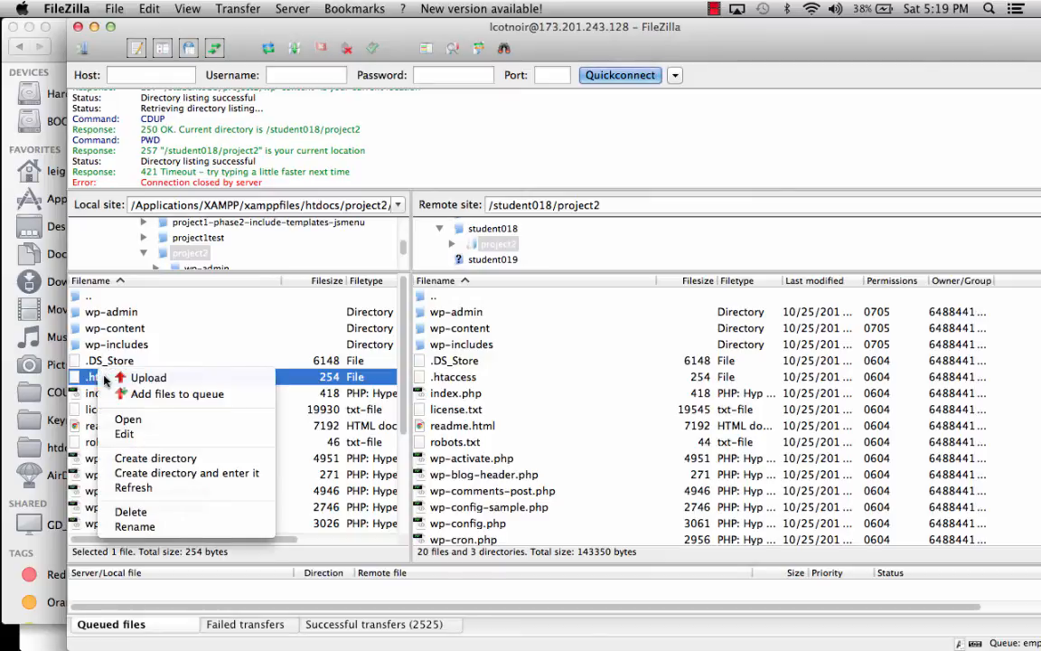
{"action": "mouse_move", "coordinate": [147, 376]}
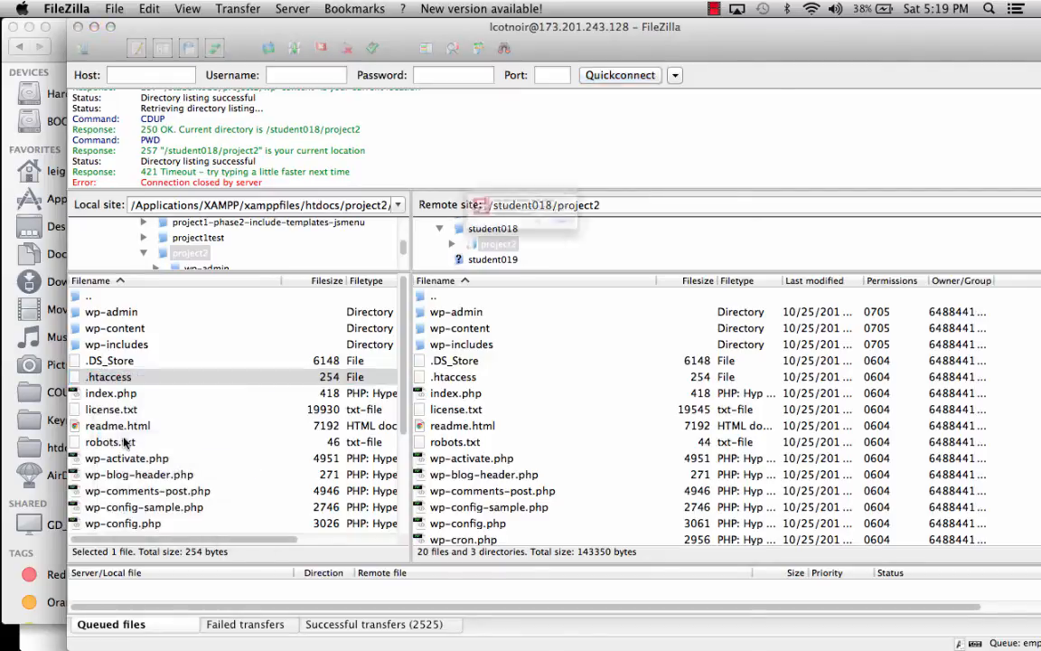
{"action": "double_click", "coordinate": [108, 376]}
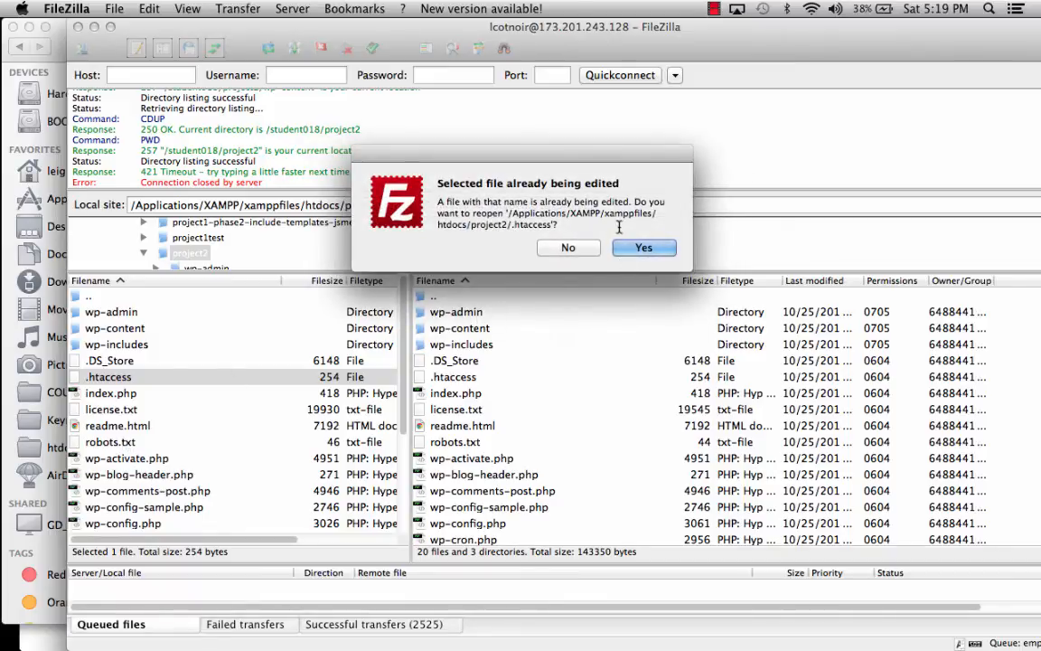
{"action": "left_click", "coordinate": [644, 248]}
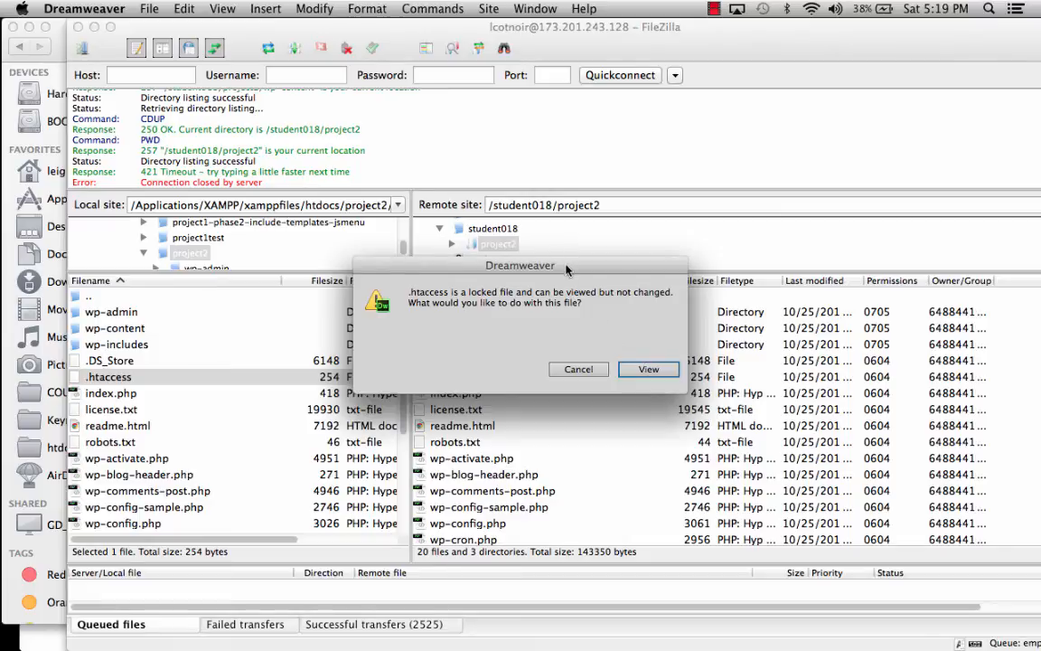
{"action": "left_click_drag", "start_coordinate": [519, 265], "coordinate": [385, 139]}
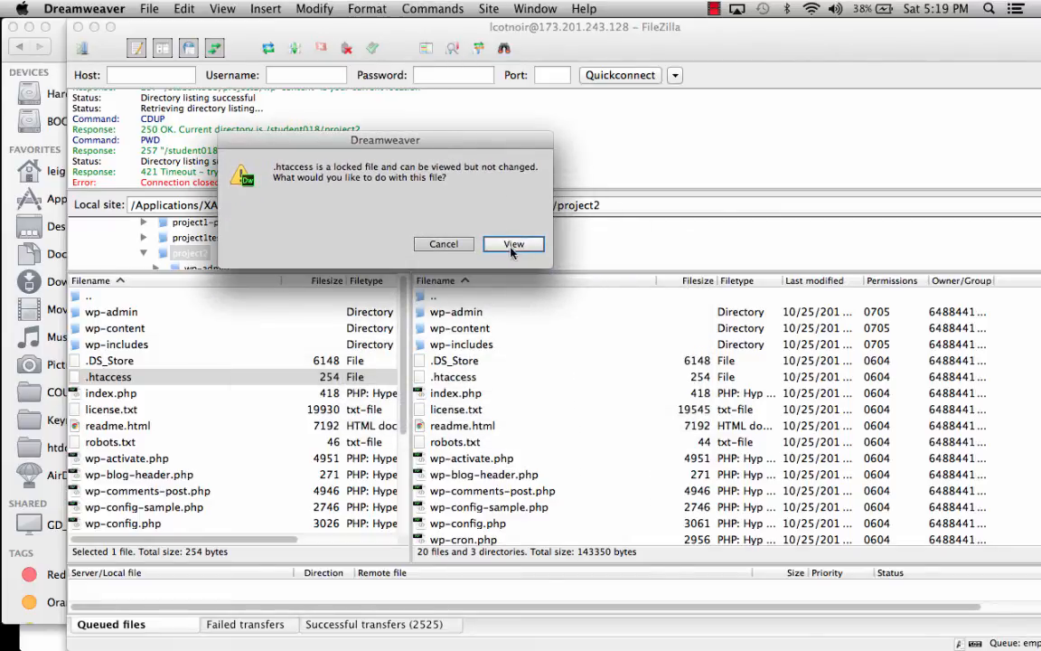
{"action": "left_click", "coordinate": [514, 244]}
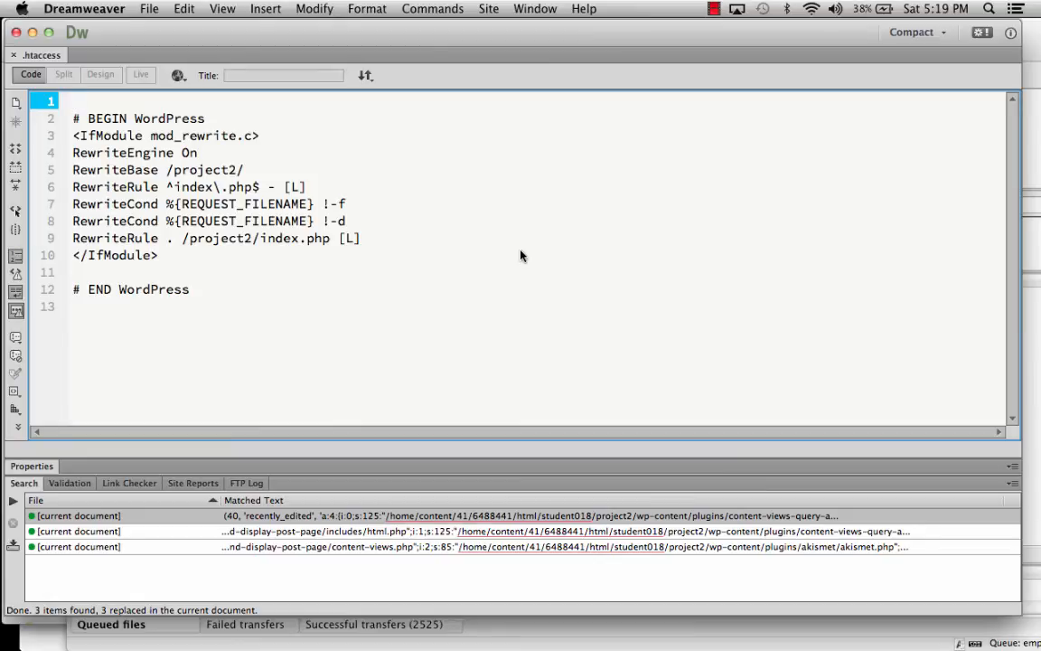
Step: Walk through the .htaccess rewrite rules, highlighting RewriteBase and the /project2/index.php target
{"action": "left_click", "coordinate": [150, 8]}
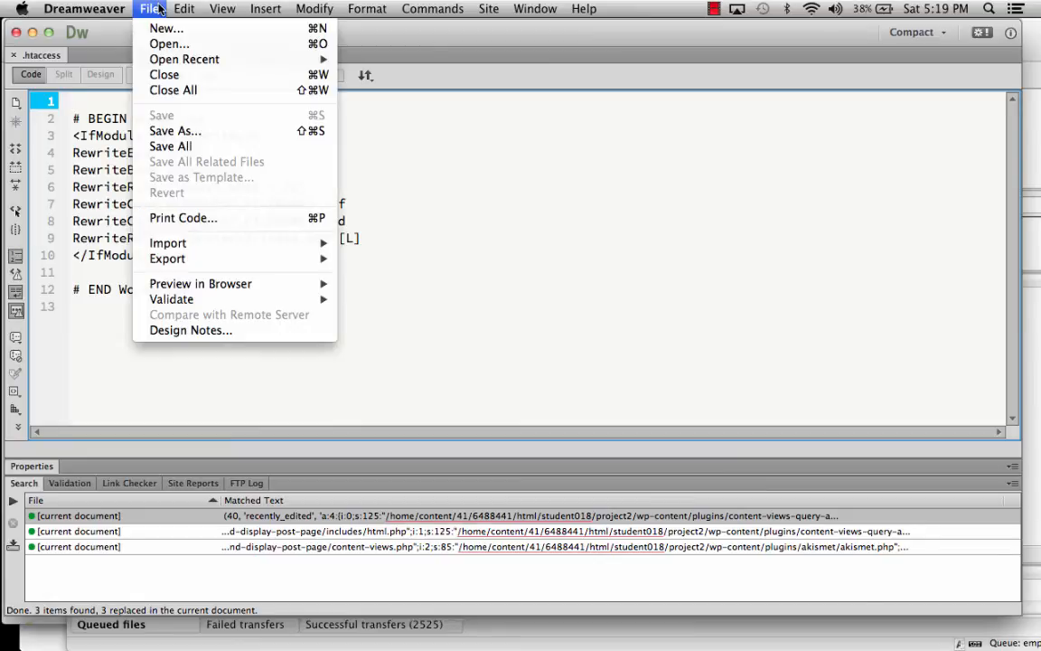
{"action": "left_click", "coordinate": [265, 8]}
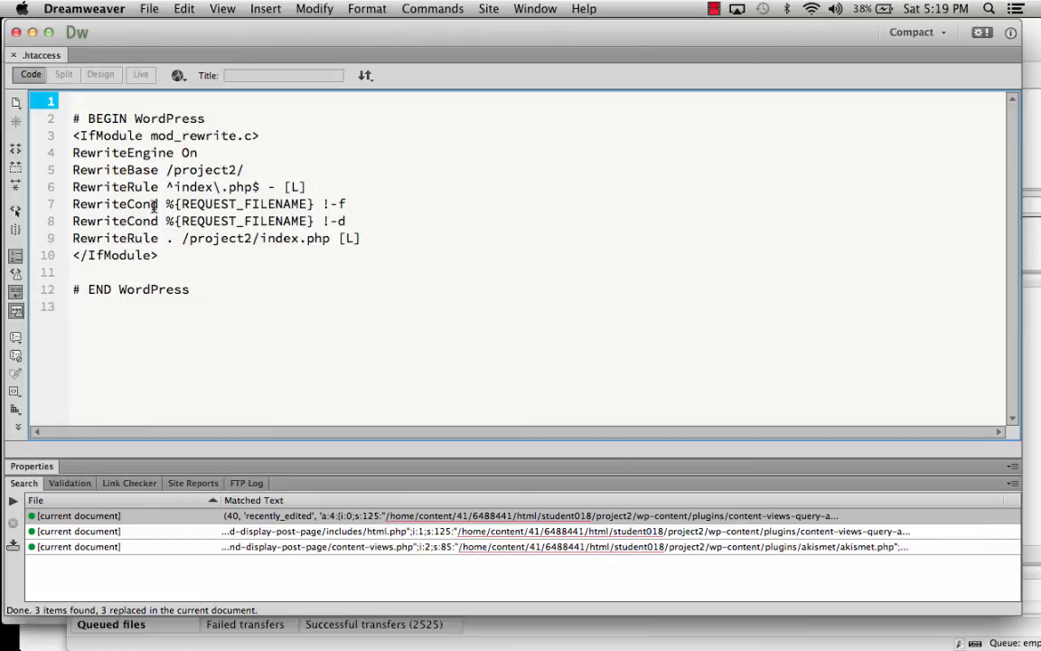
{"action": "left_click_drag", "start_coordinate": [74, 119], "coordinate": [158, 255]}
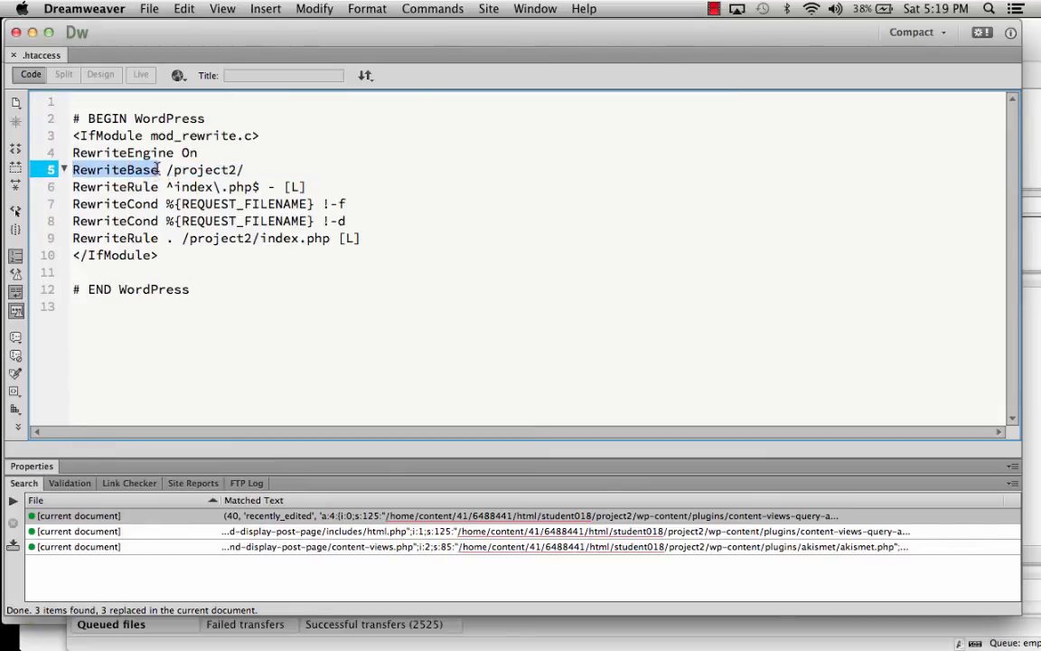
{"action": "double_click", "coordinate": [206, 170]}
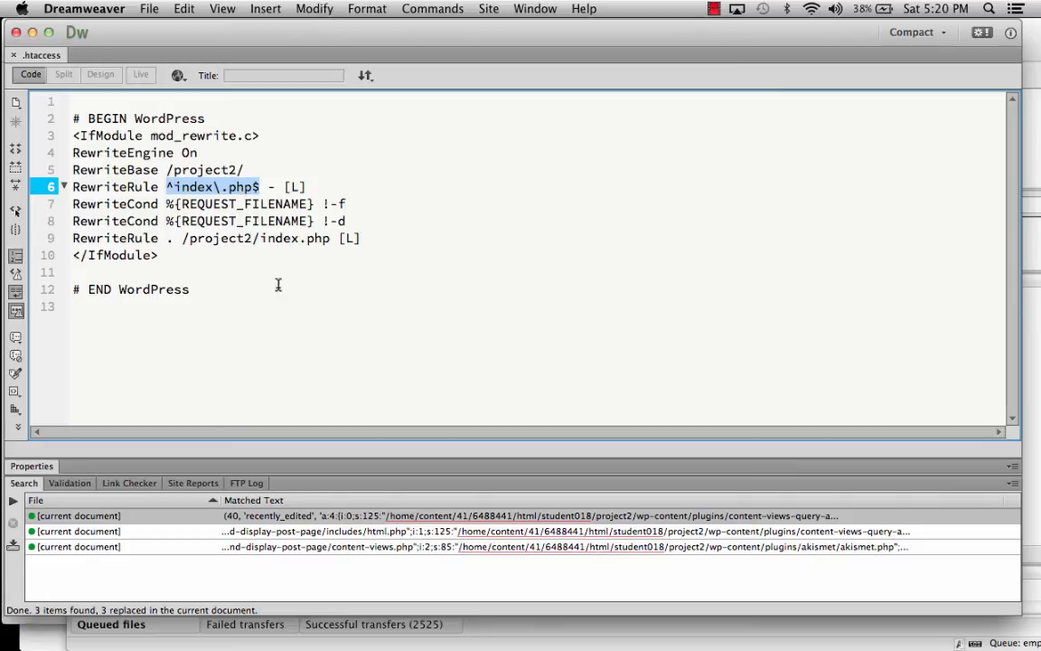
{"action": "mouse_move", "coordinate": [186, 238]}
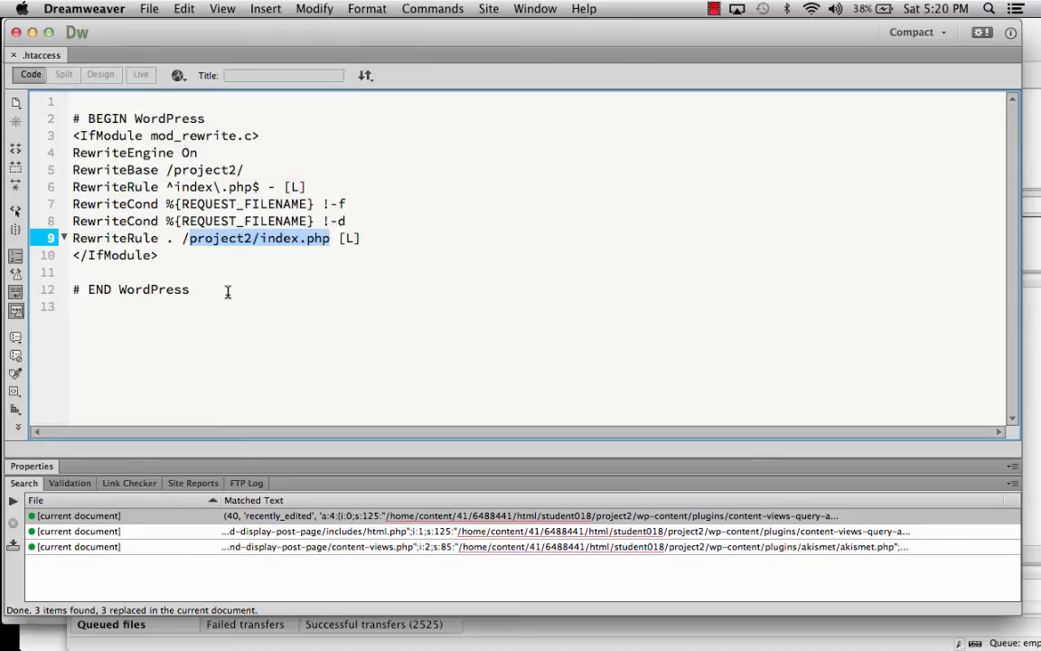
{"action": "left_click", "coordinate": [170, 170]}
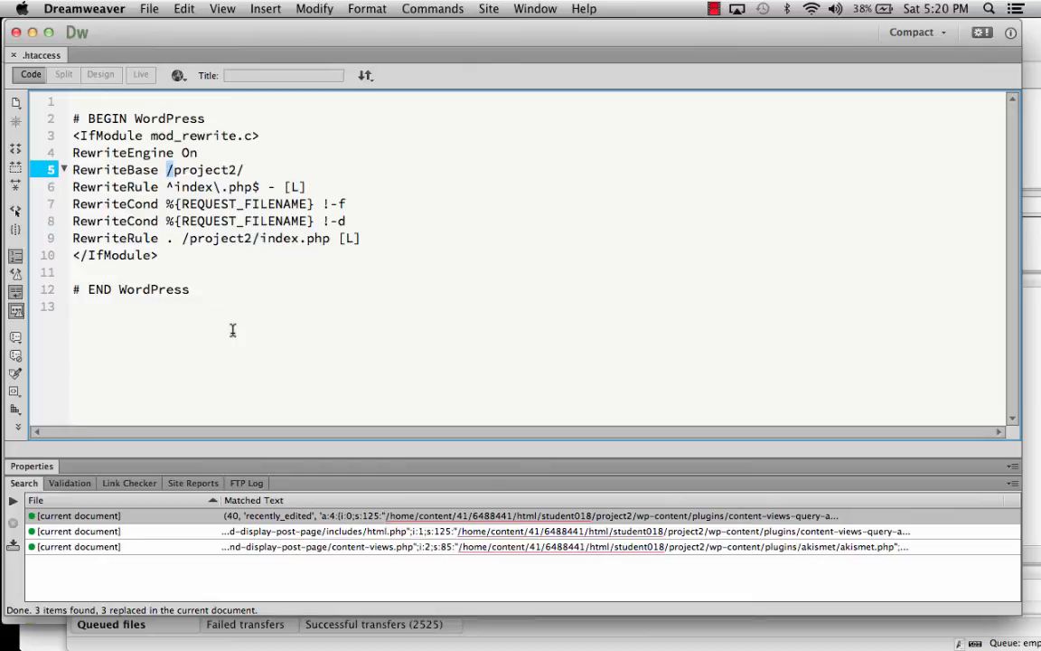
{"action": "mouse_move", "coordinate": [189, 198]}
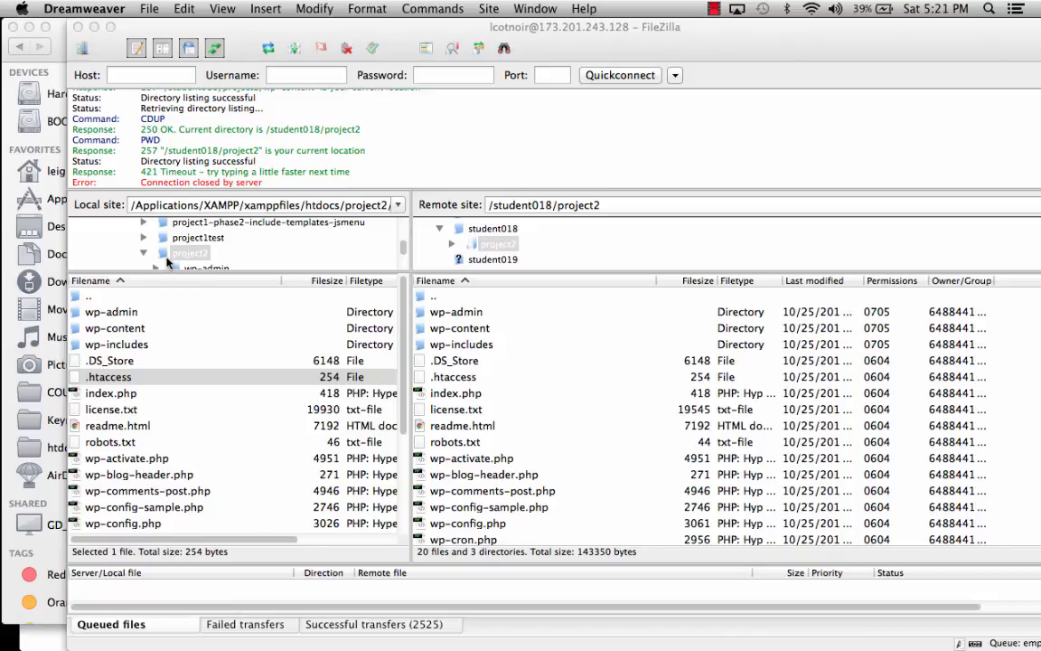
{"action": "mouse_move", "coordinate": [314, 217]}
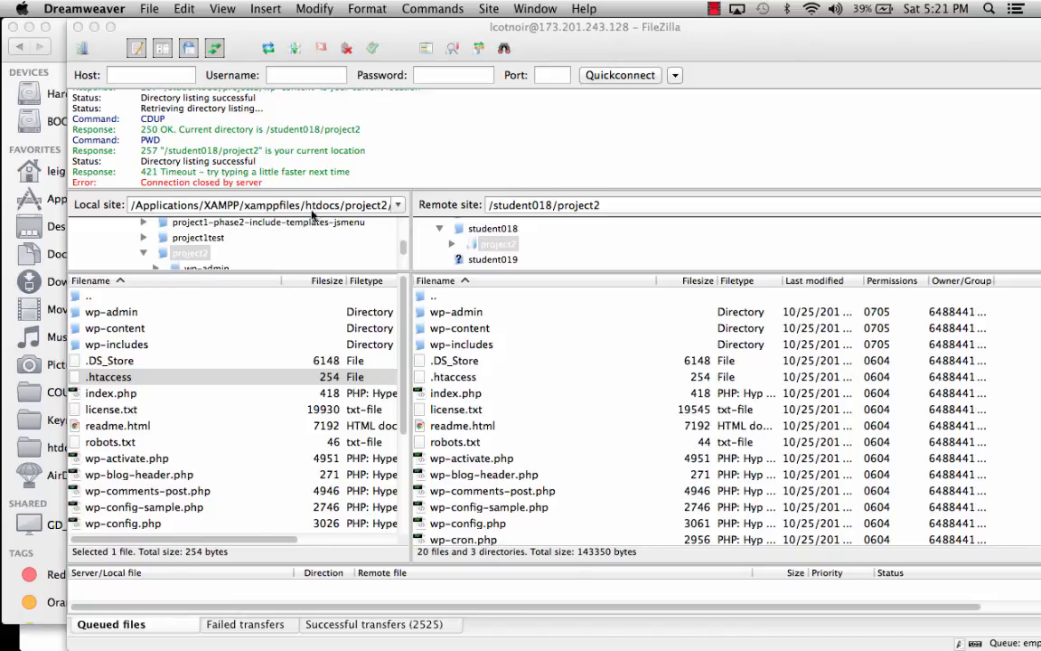
Step: Move up to local htdocs and remote /student018, which lists project2 and .htaccess
{"action": "left_click", "coordinate": [262, 205]}
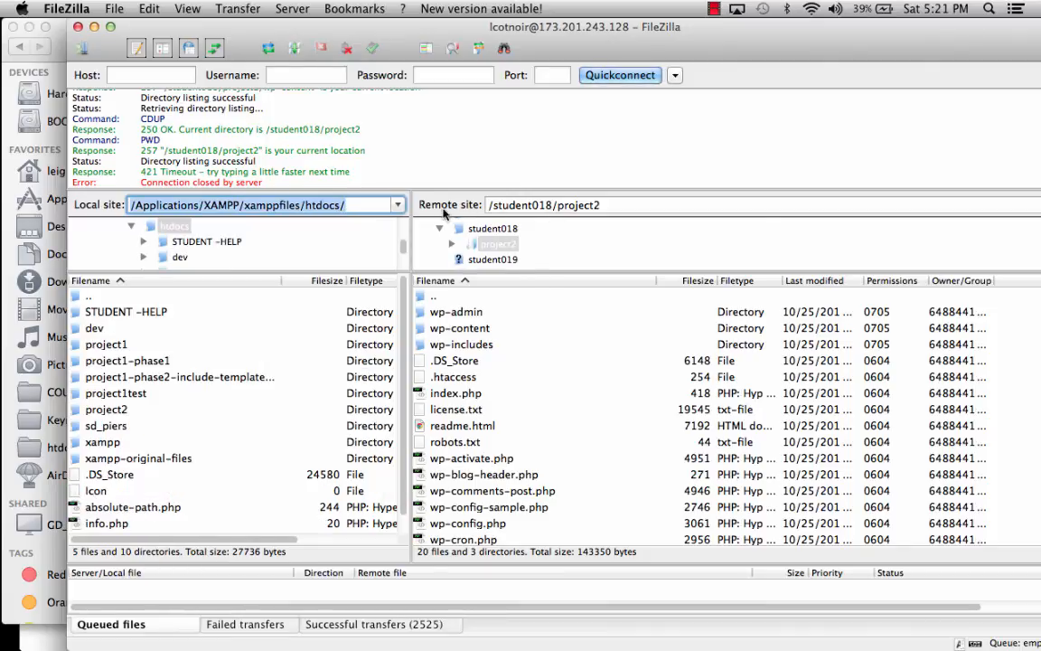
{"action": "left_click", "coordinate": [561, 204]}
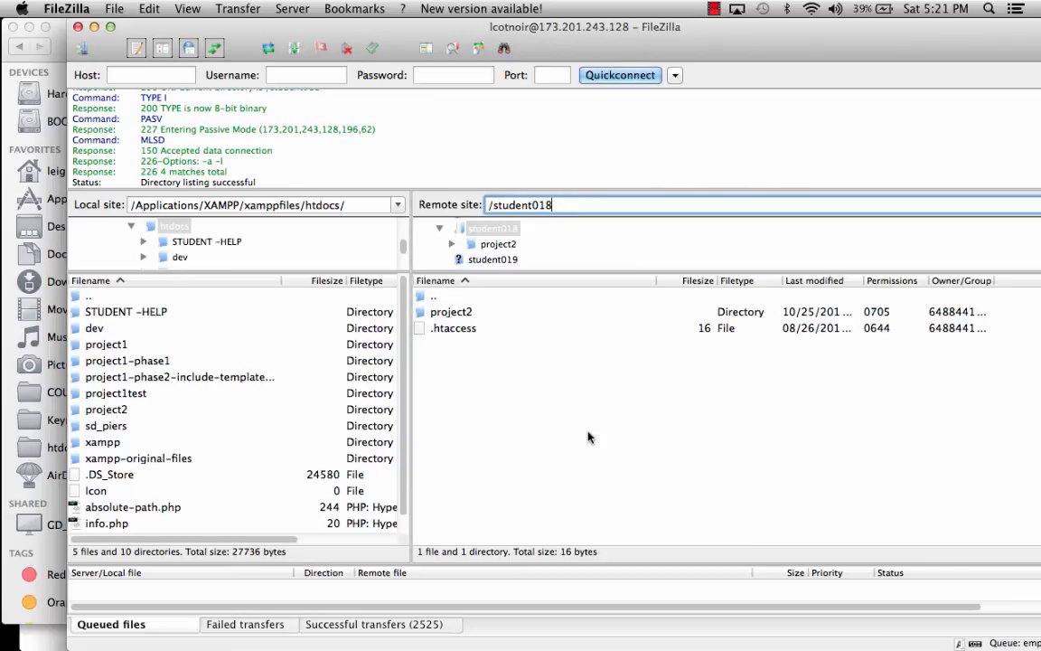
{"action": "mouse_move", "coordinate": [400, 27]}
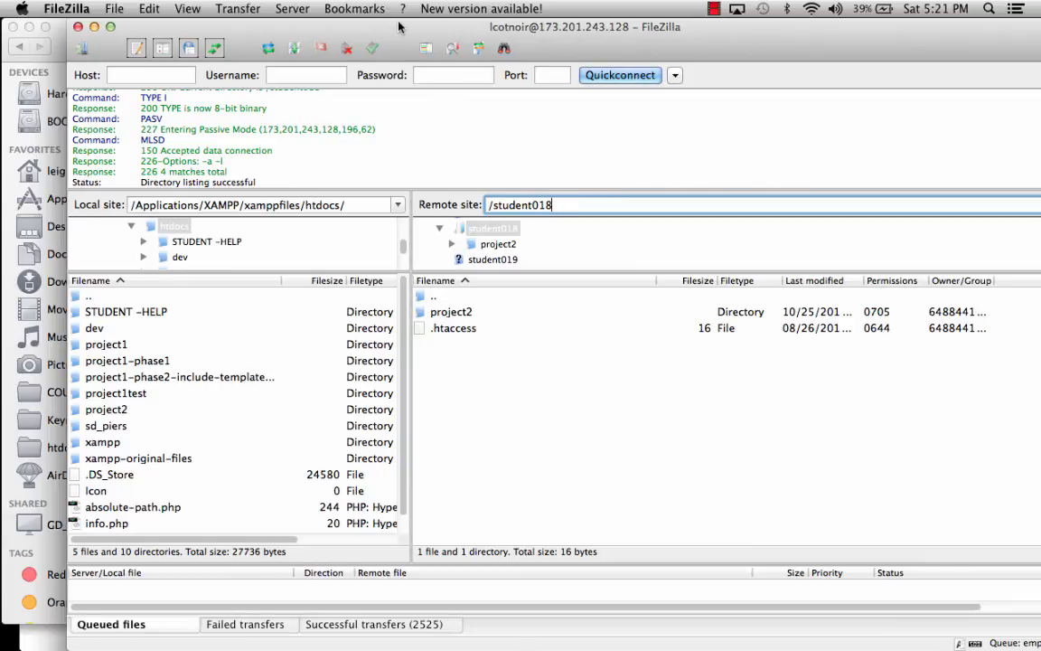